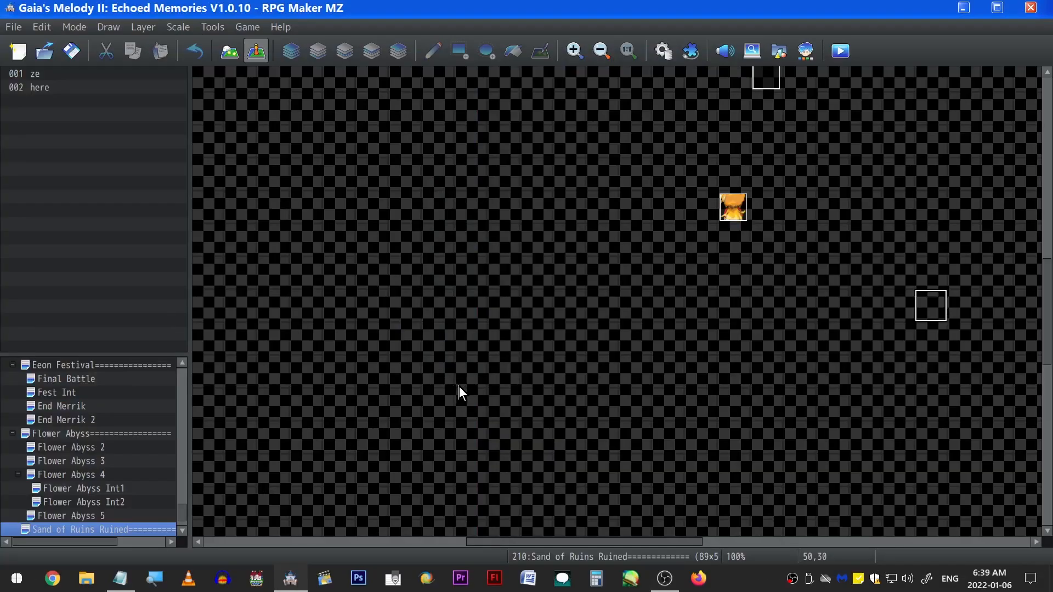
Playtest the game, pick a title menu option, and walk around the opening bedroom
click(839, 51)
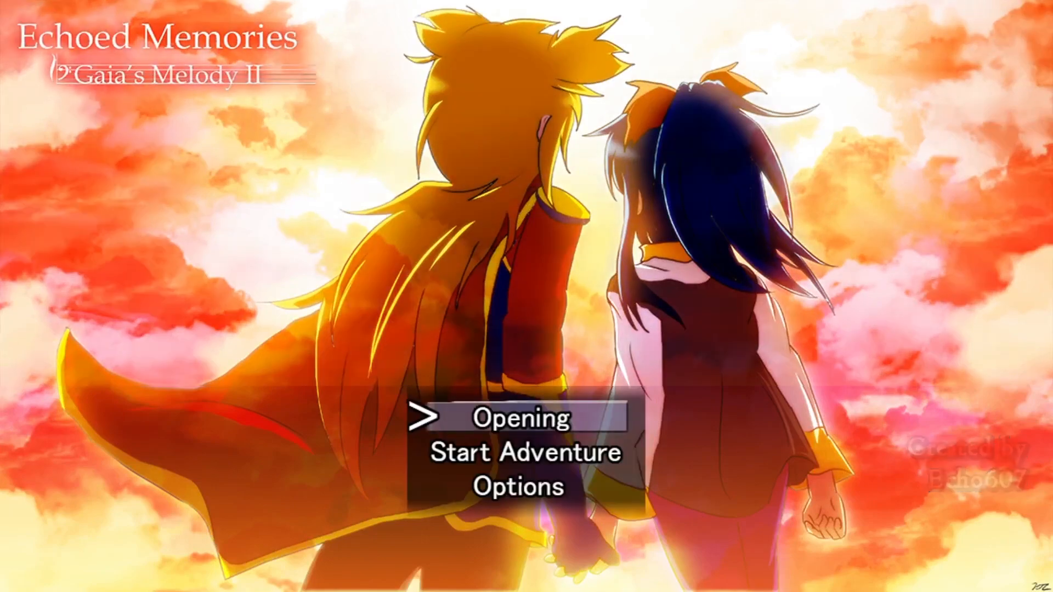
click(524, 452)
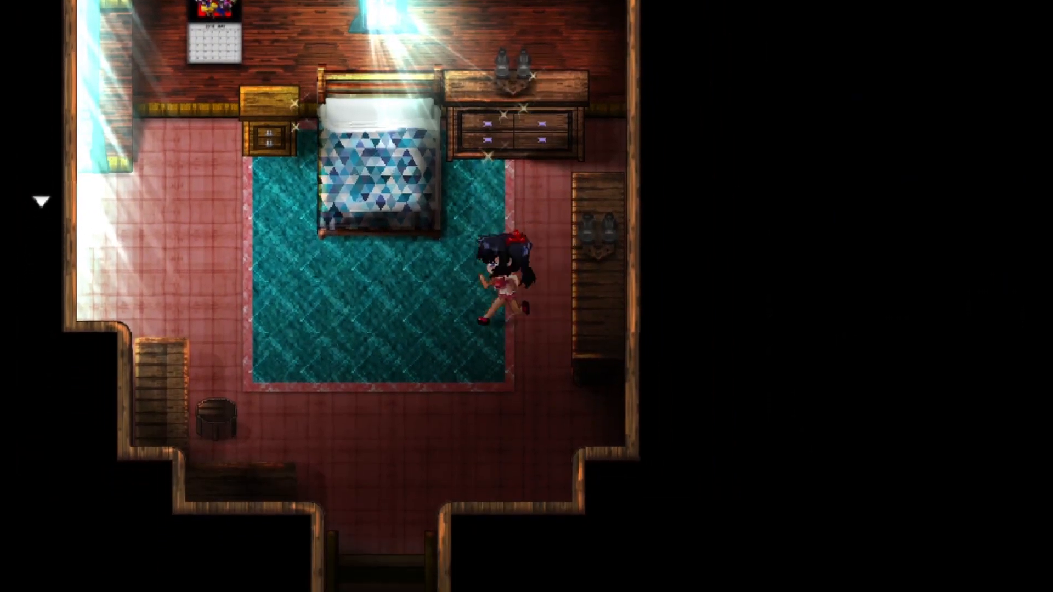
key(Down)
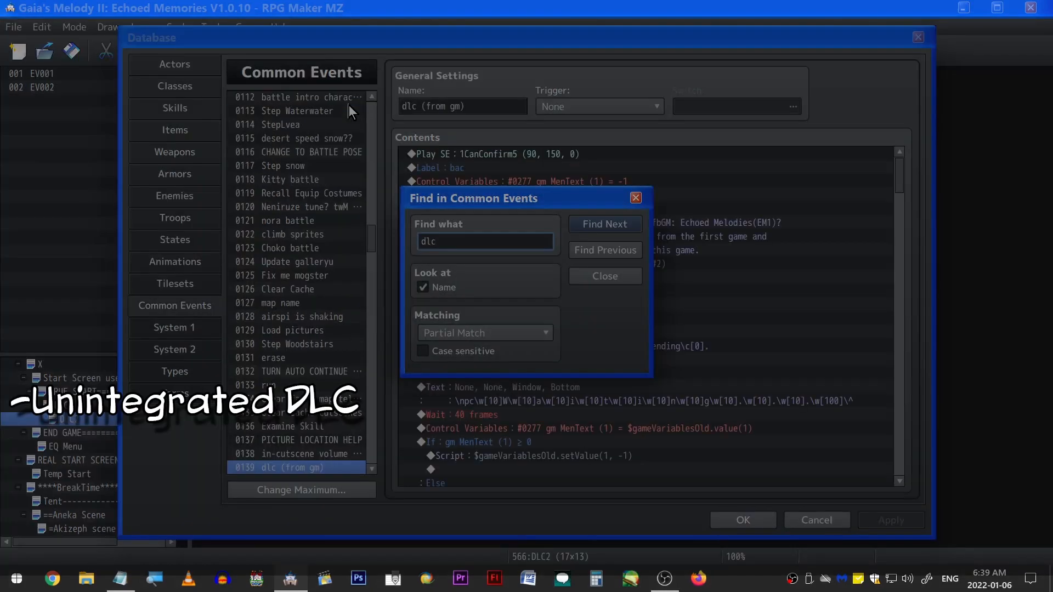
mouse_move(530, 206)
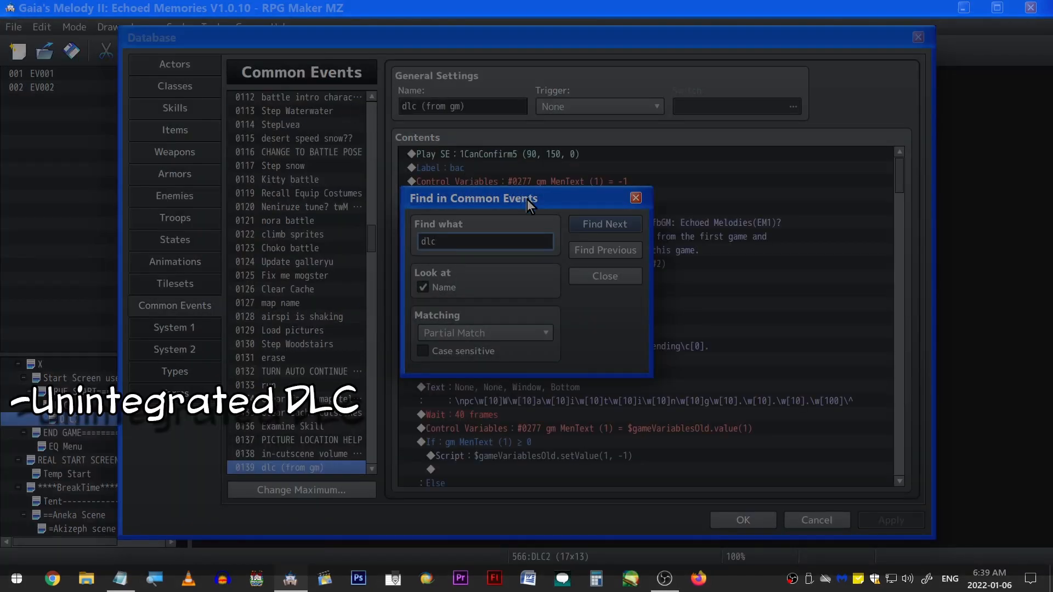
Jump to common event 0221 'DLC', scroll through its costume commands, then cancel the database
click(603, 224)
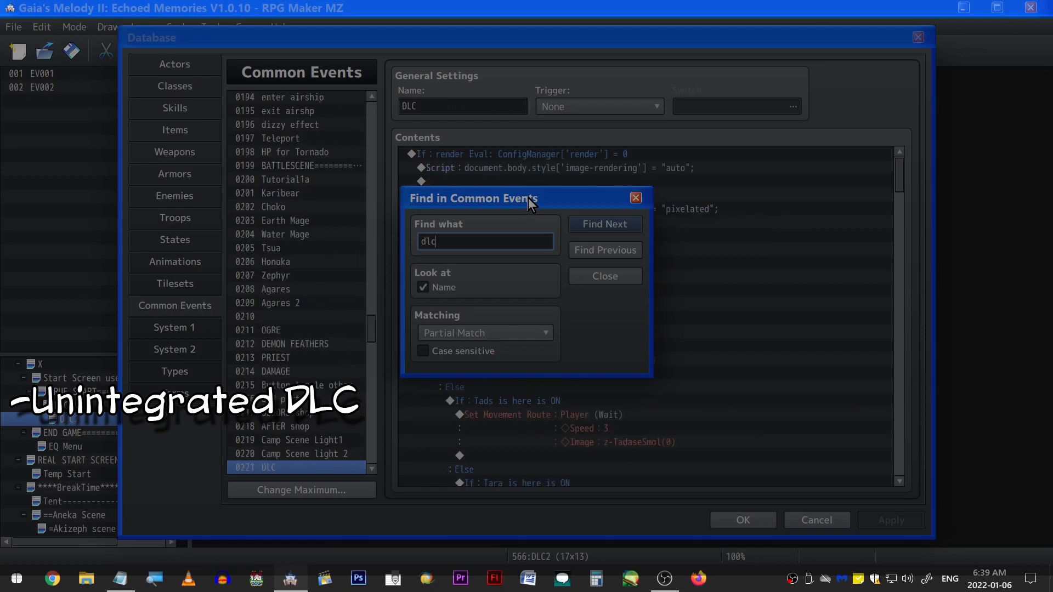
click(604, 276)
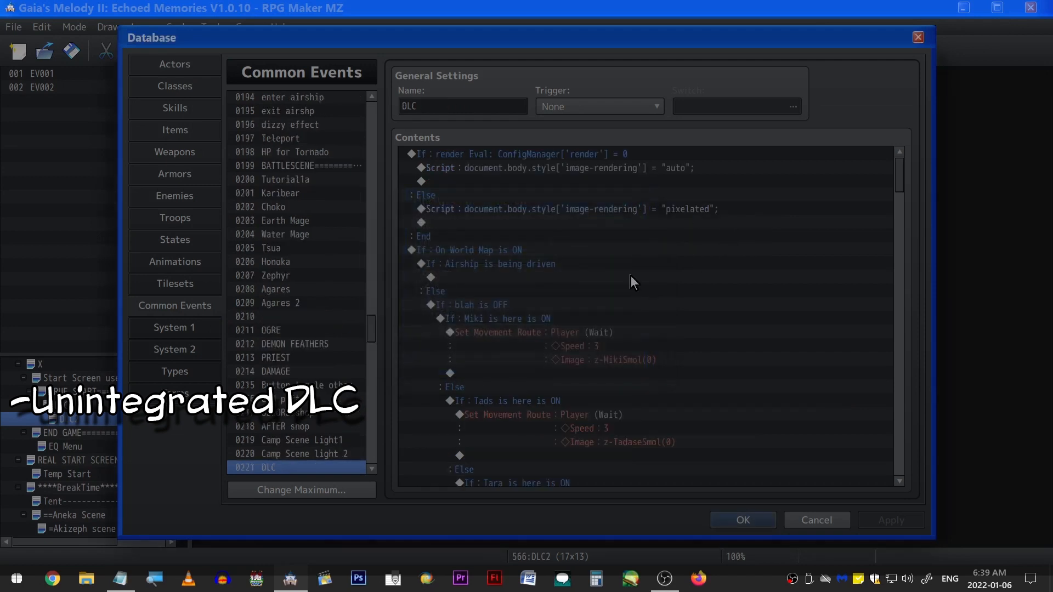
scroll(down, 3)
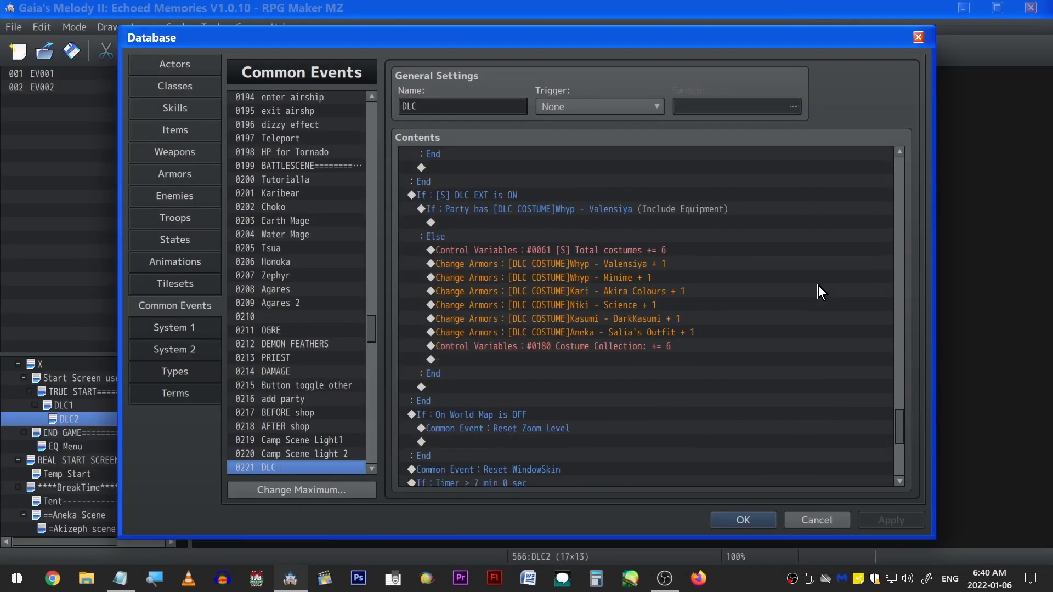
scroll(down, 3)
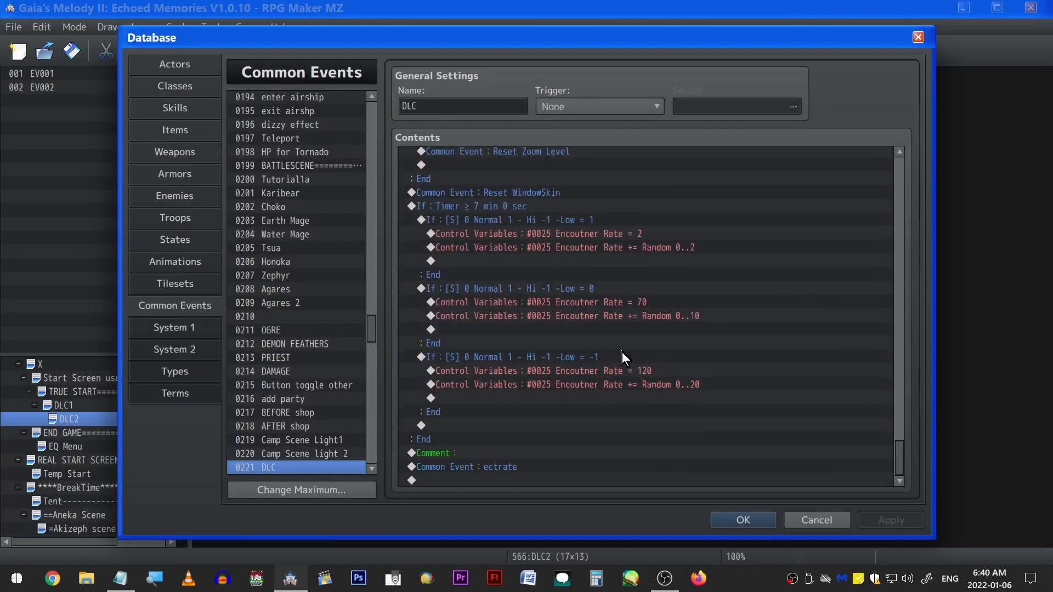
mouse_move(817, 520)
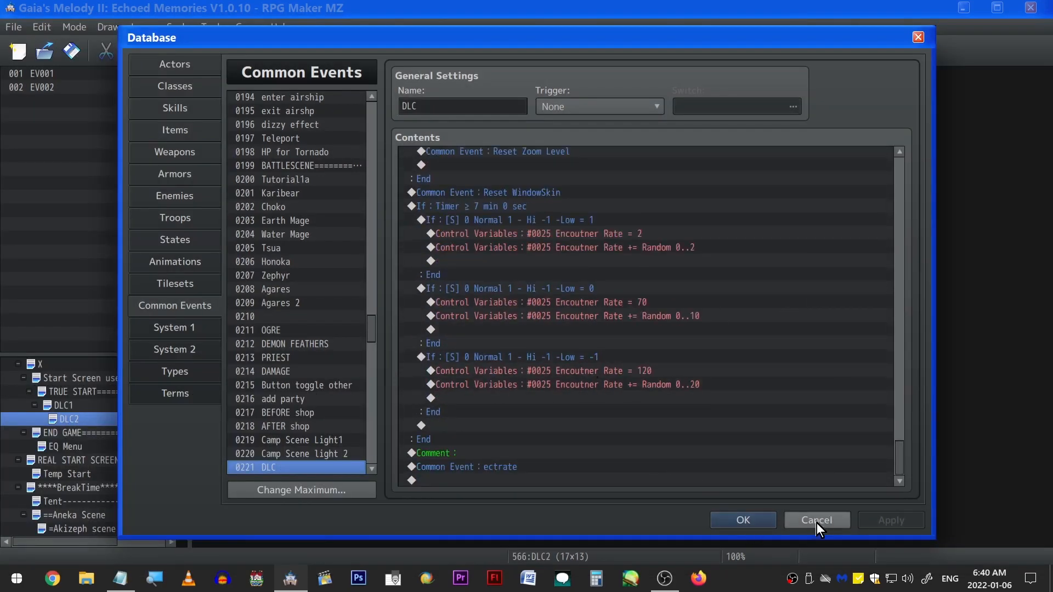
mouse_move(816, 520)
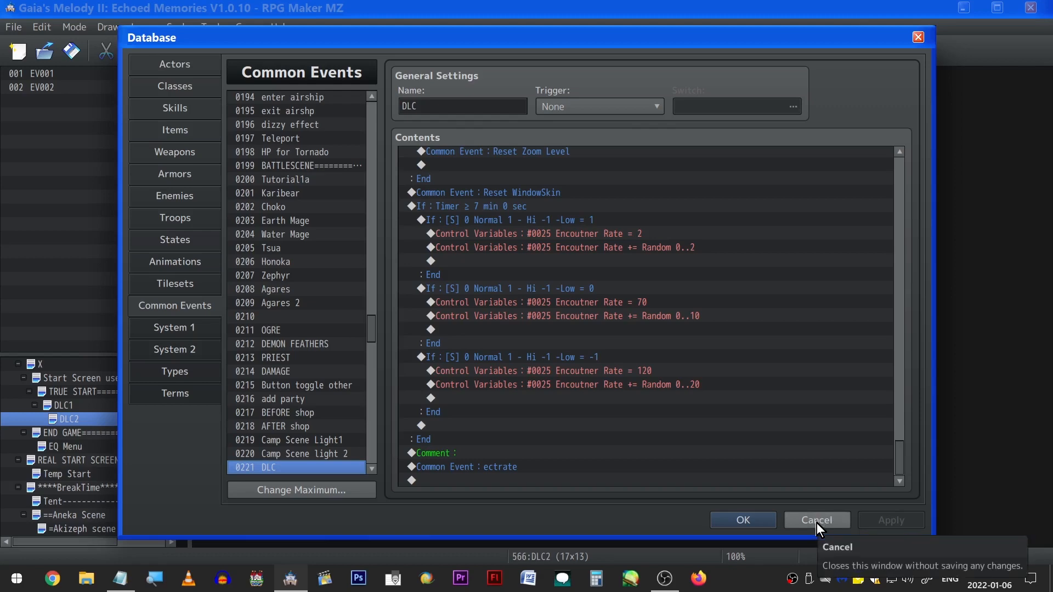
click(817, 520)
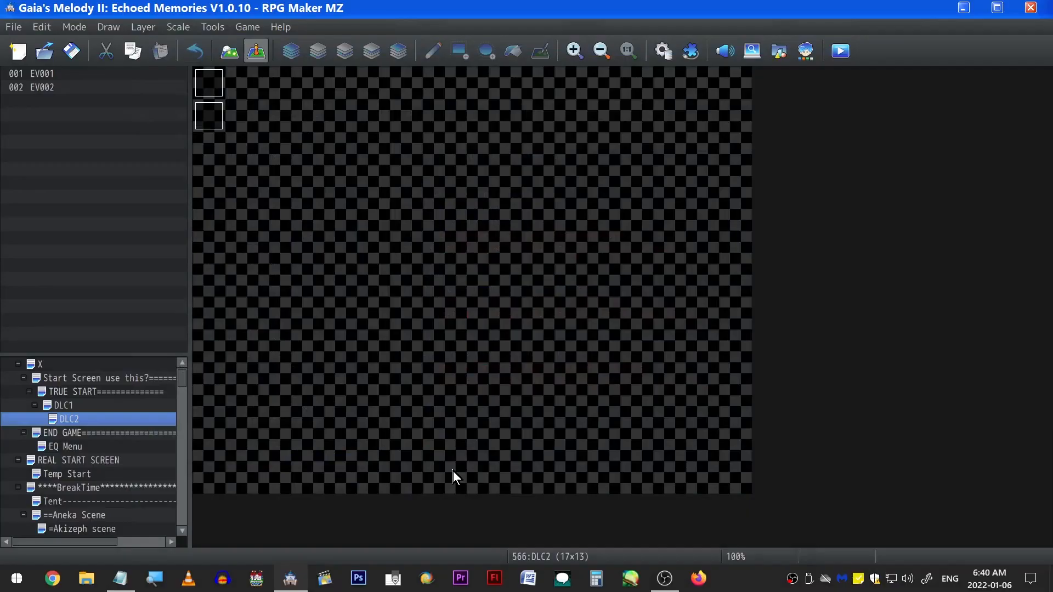
mouse_move(354, 410)
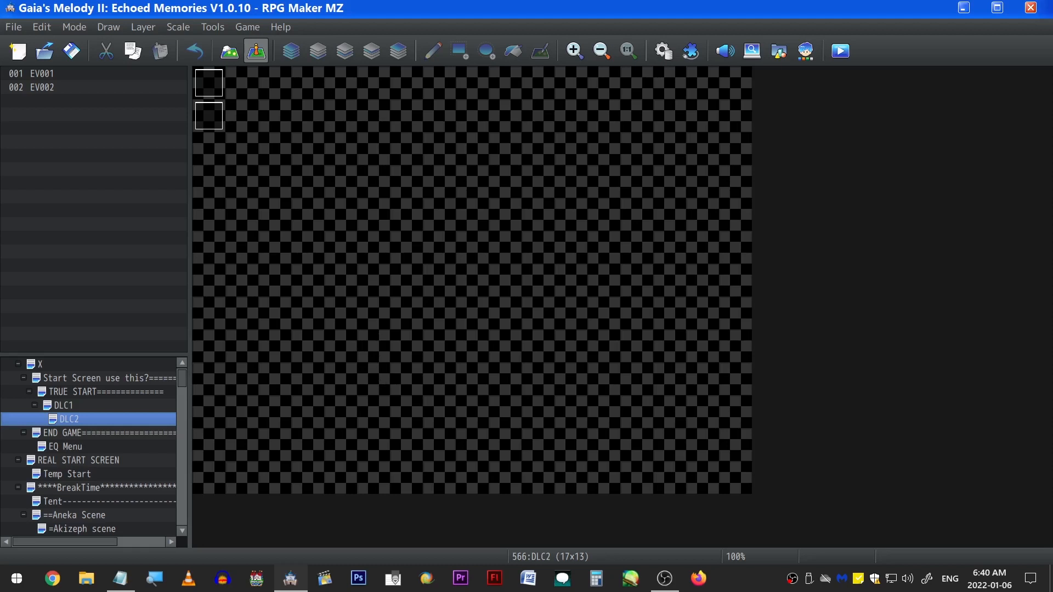
mouse_move(128, 414)
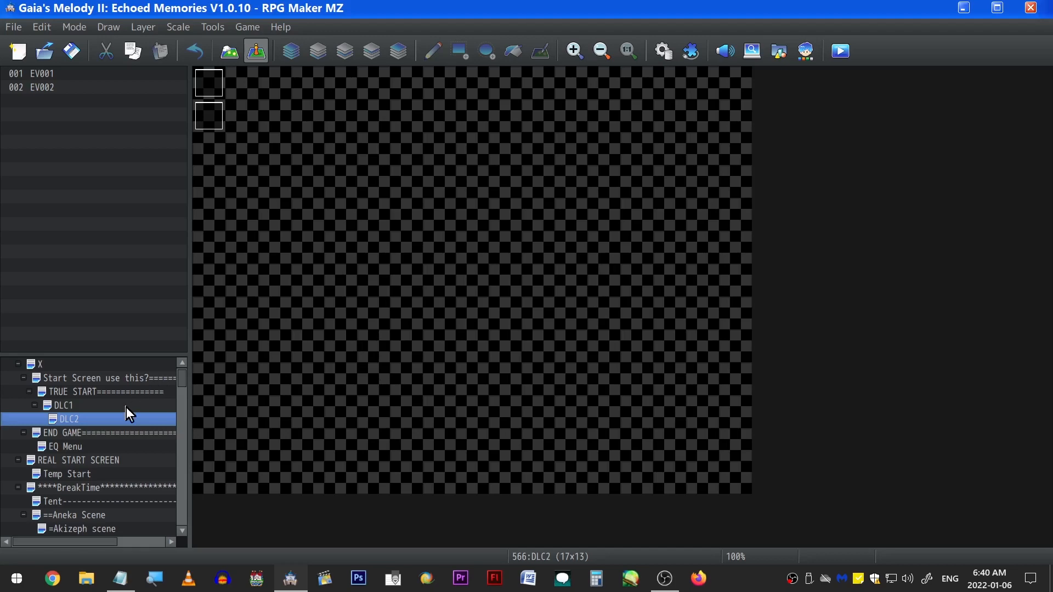
Select the DLC1 placeholder map under TRUE START in the map tree
click(63, 404)
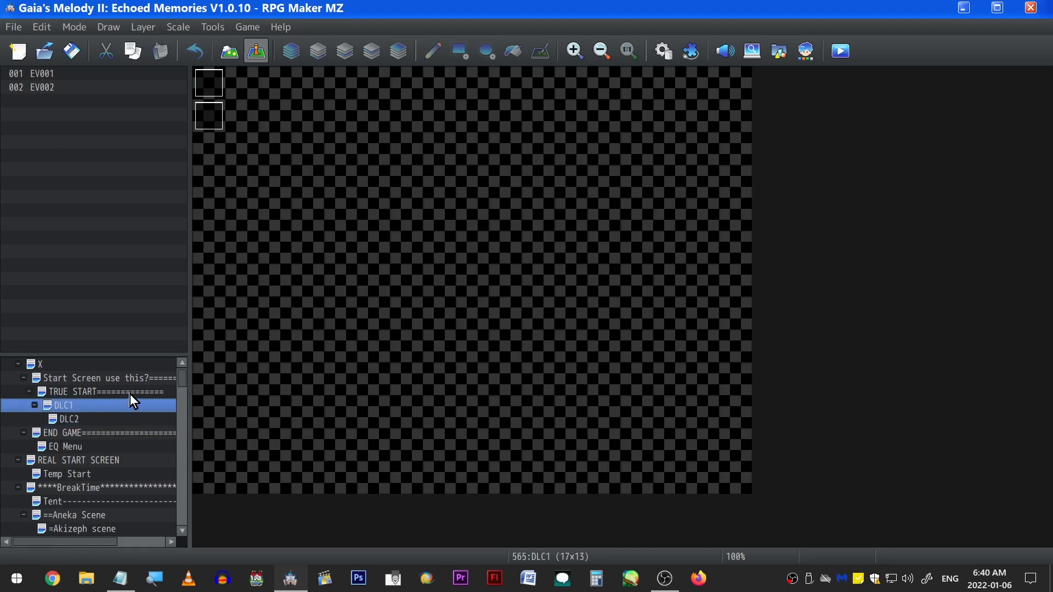
click(839, 51)
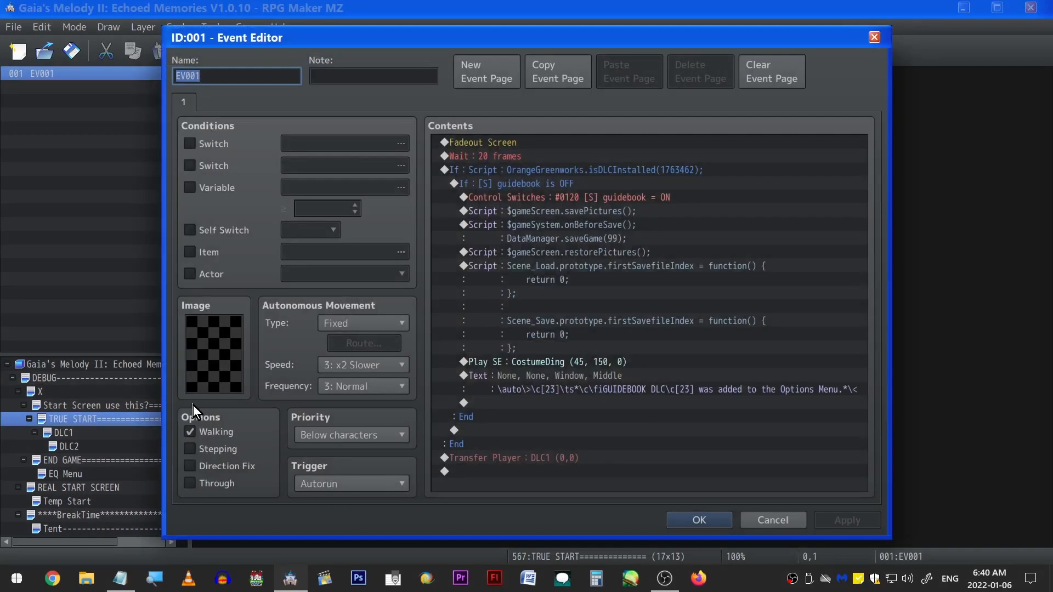
Inspect the Transfer Player commands in EV001 on TRUE START, DLC1 and DLC2
click(698, 520)
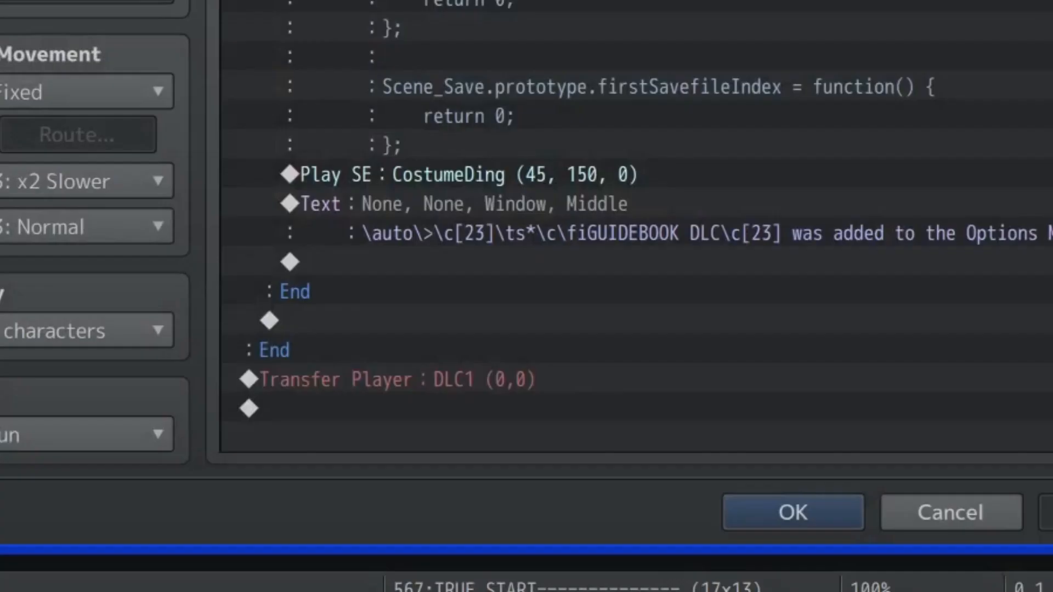
click(791, 511)
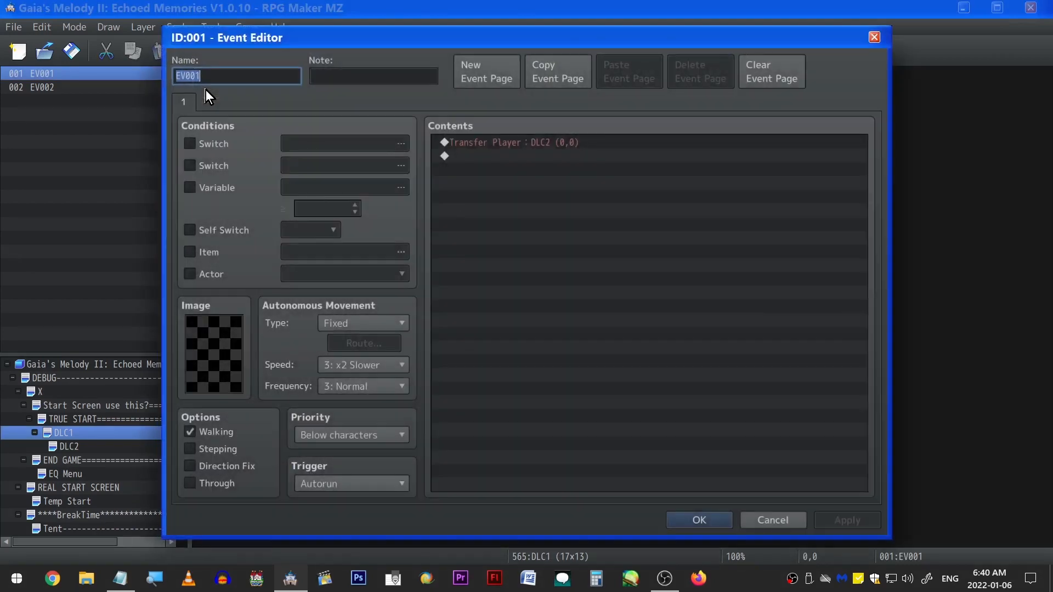
mouse_move(482, 312)
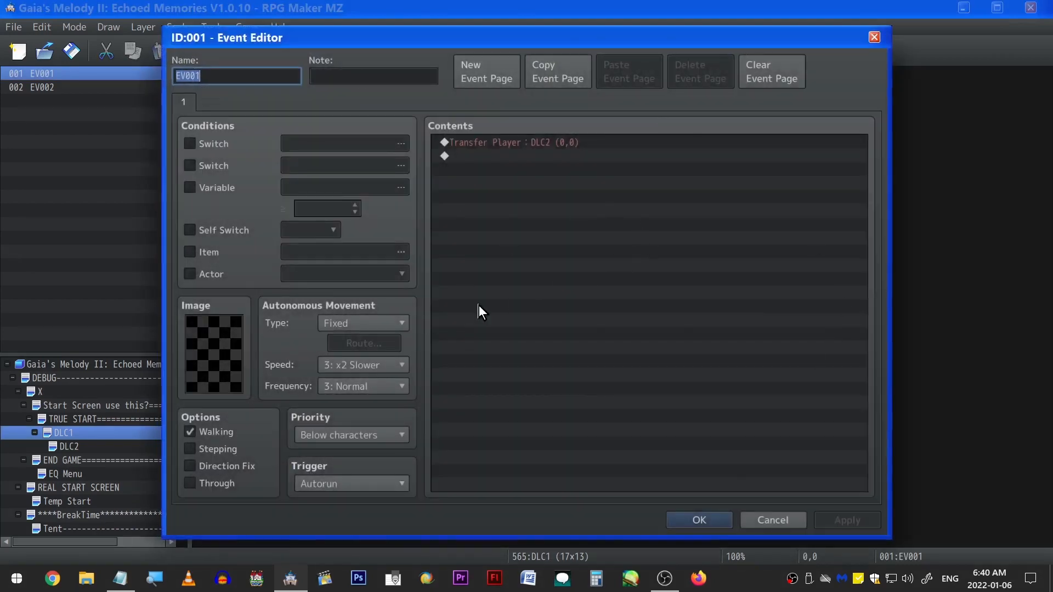
click(698, 520)
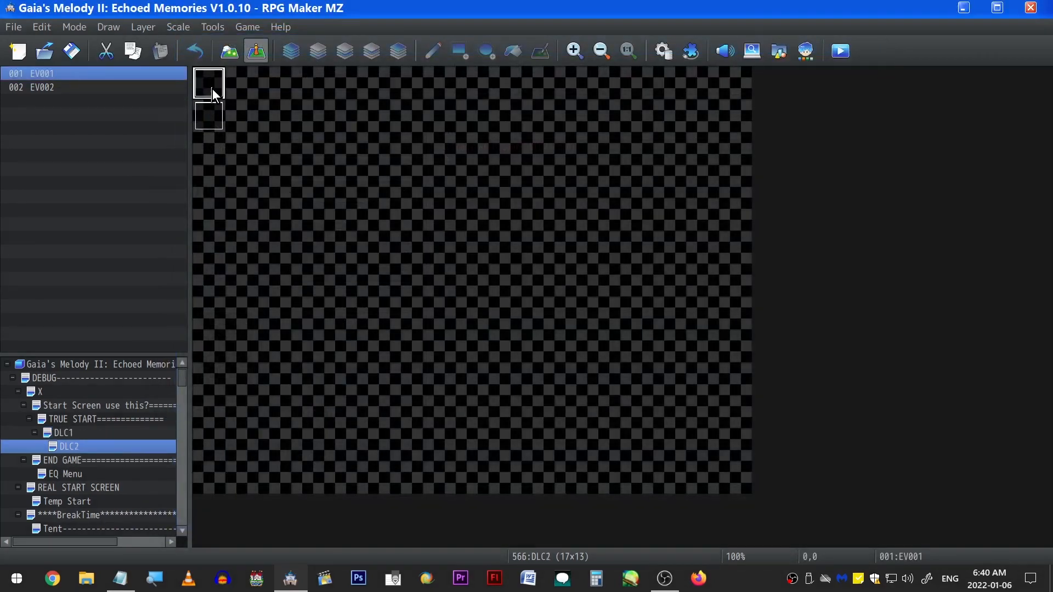
double_click(208, 81)
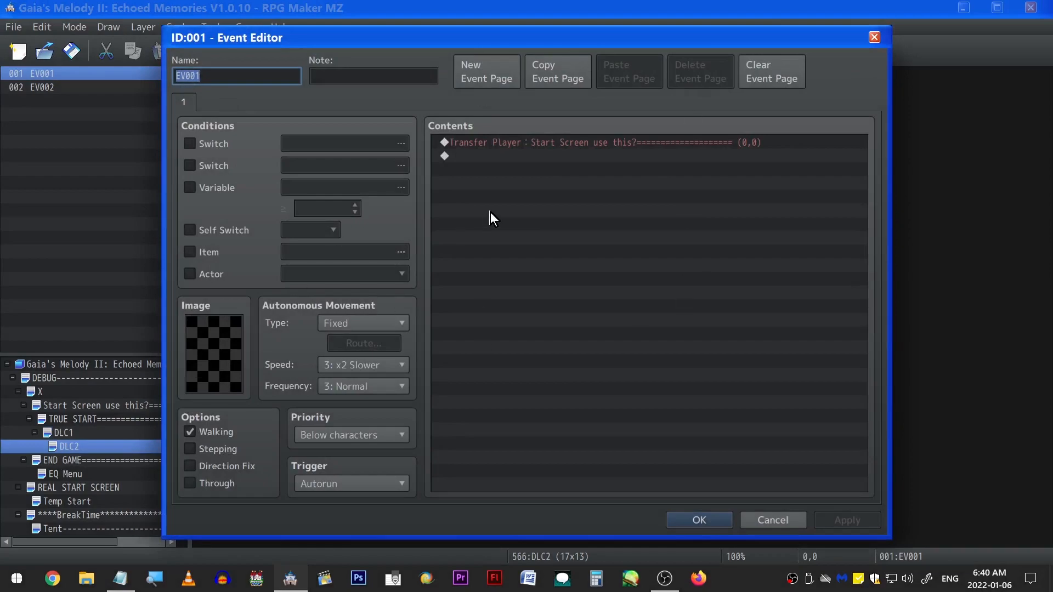
click(697, 520)
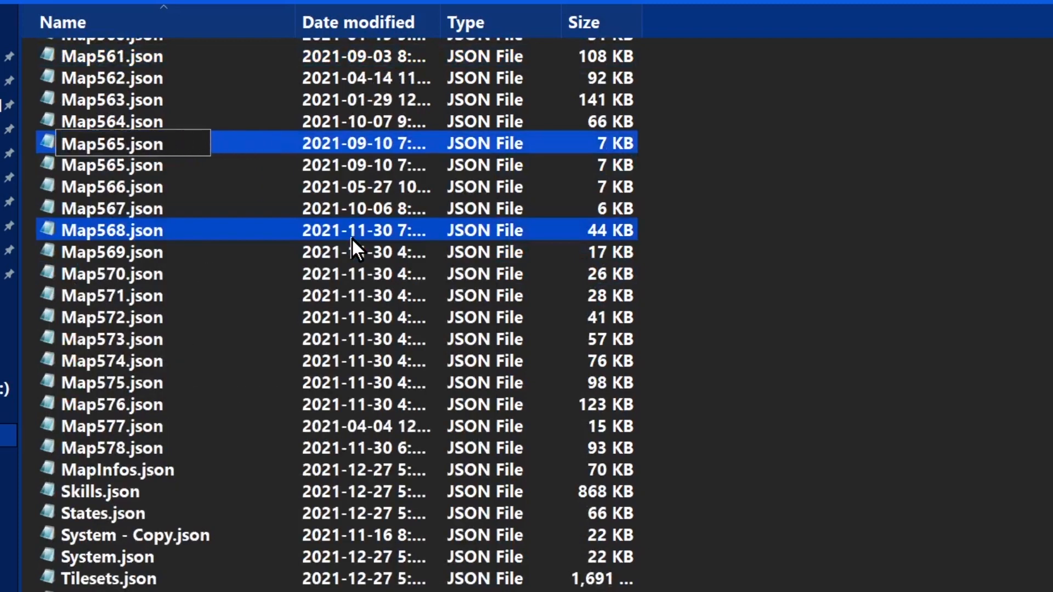
Append the '-D' suffix to the copied Map565.json file's name
text(-D)
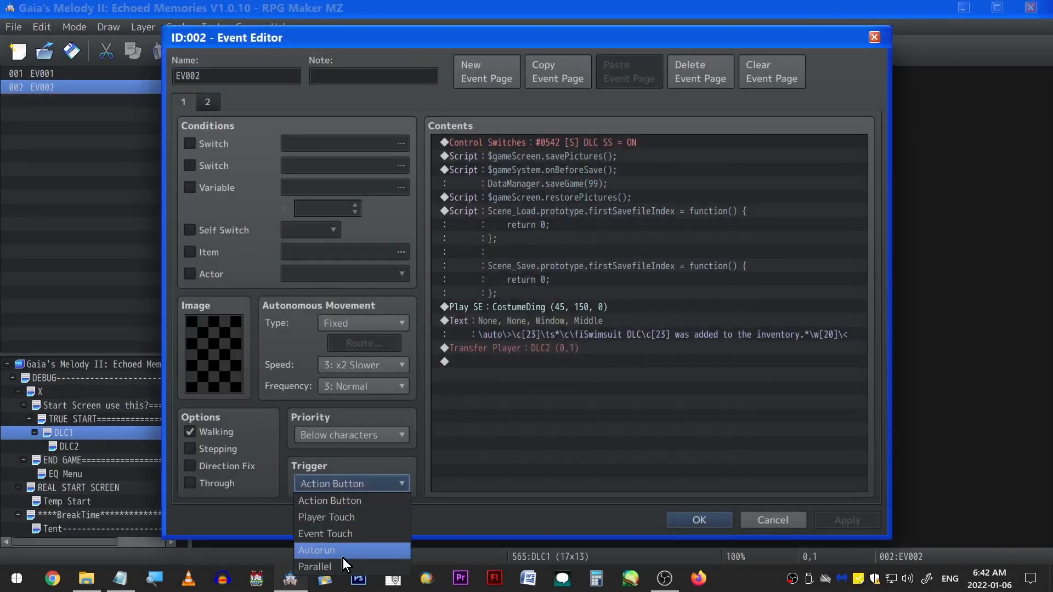
Set DLC1's EV002 trigger to Autorun
click(316, 550)
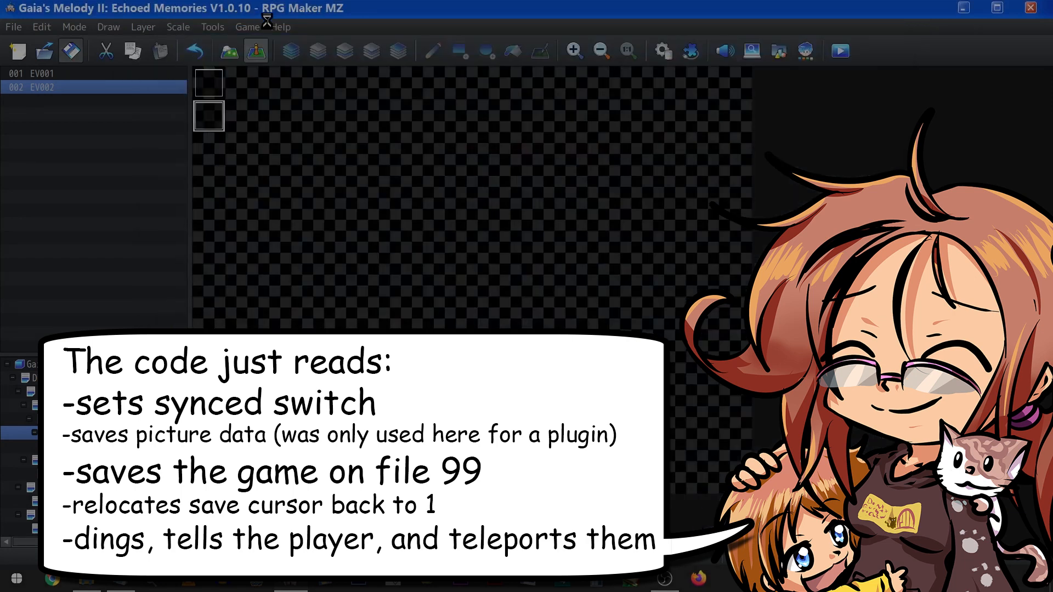
Open the project folder and rename the Map565.json copy with a 'SwimsuitDLC' suffix
click(247, 27)
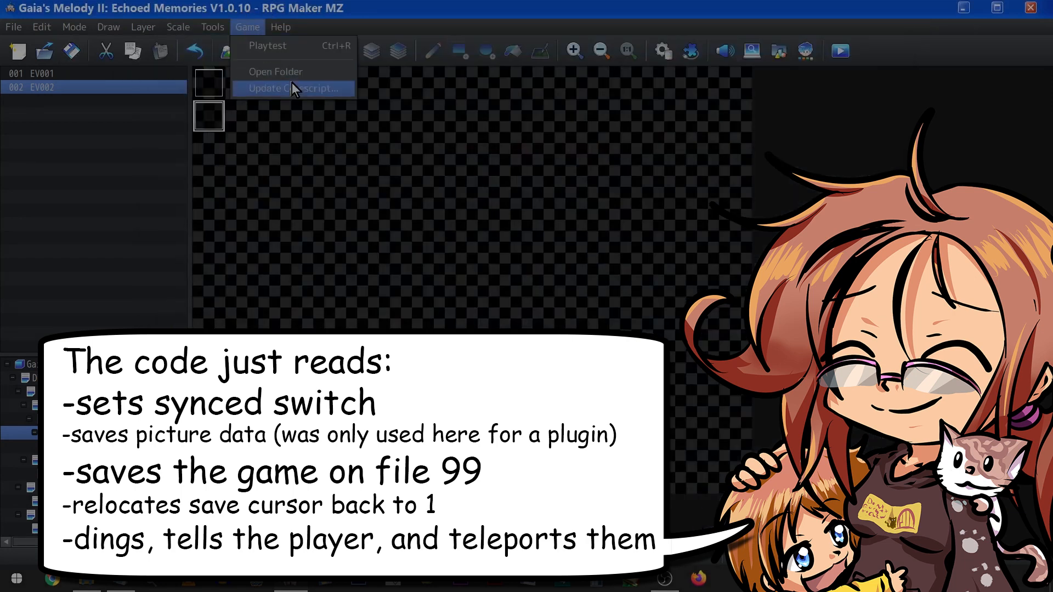
click(275, 71)
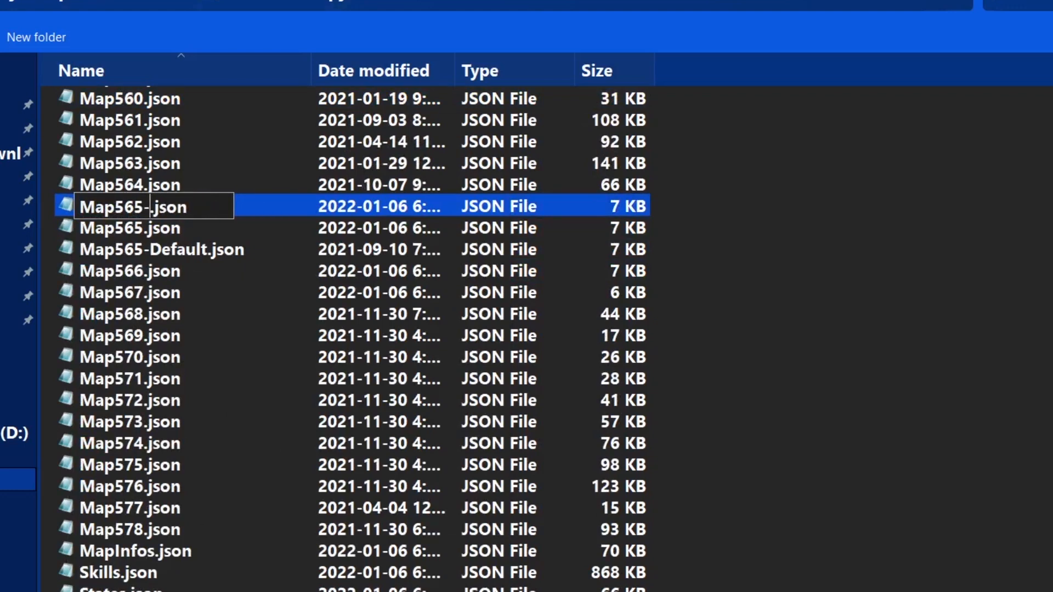
text(SwimsuitDLC)
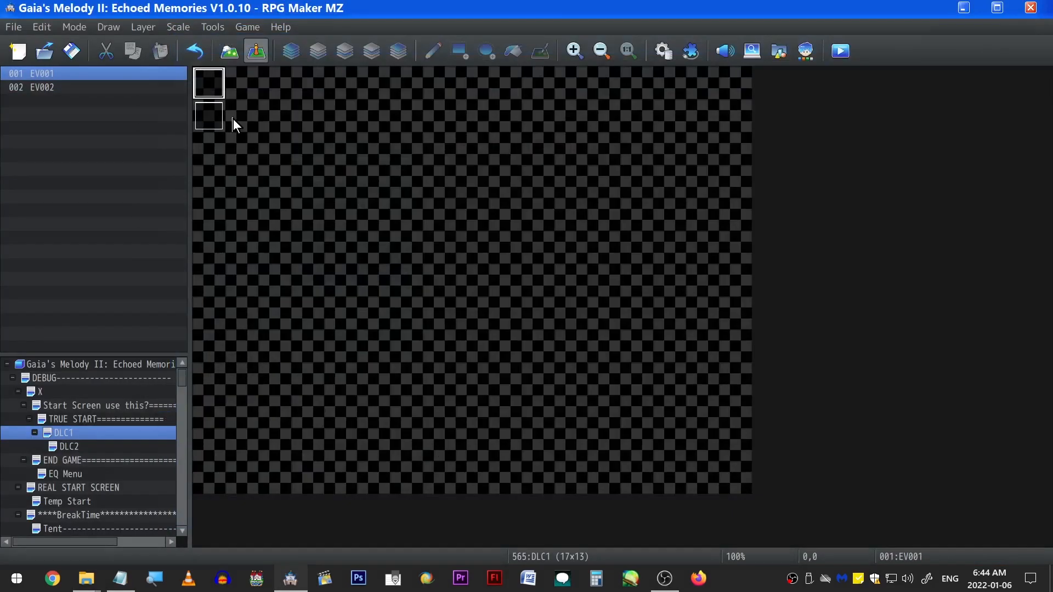
Browse into the Swimsuit Costume DLC data folder, then return to RPG Maker MZ
double_click(209, 116)
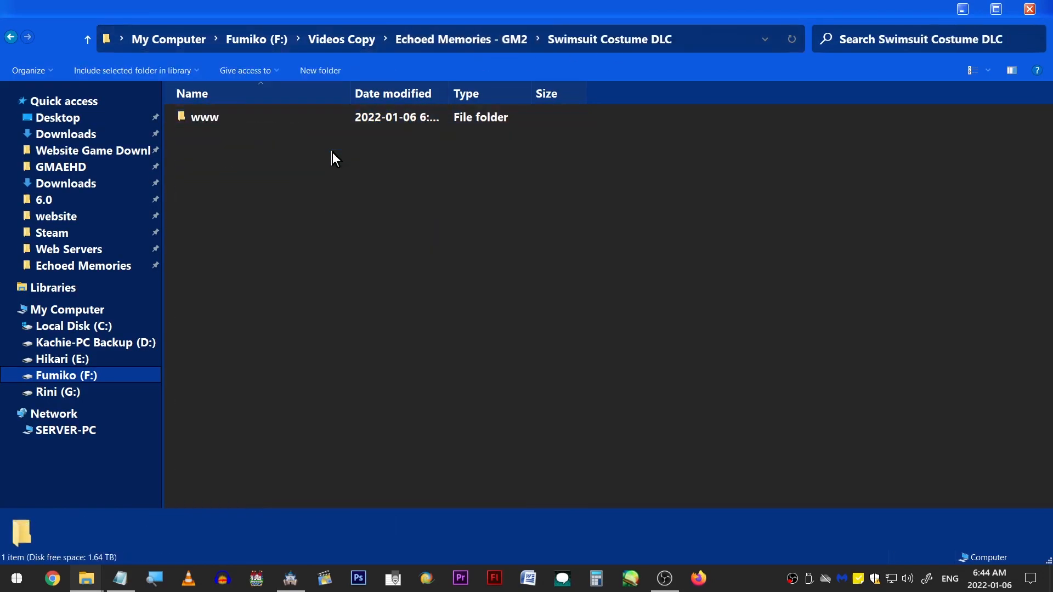
right_click(302, 146)
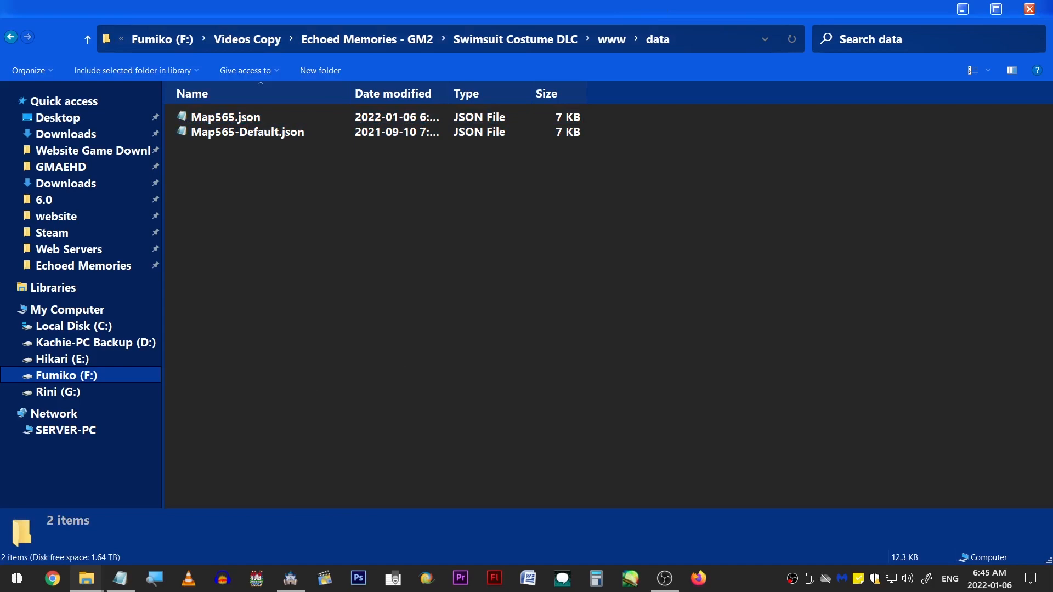
click(290, 577)
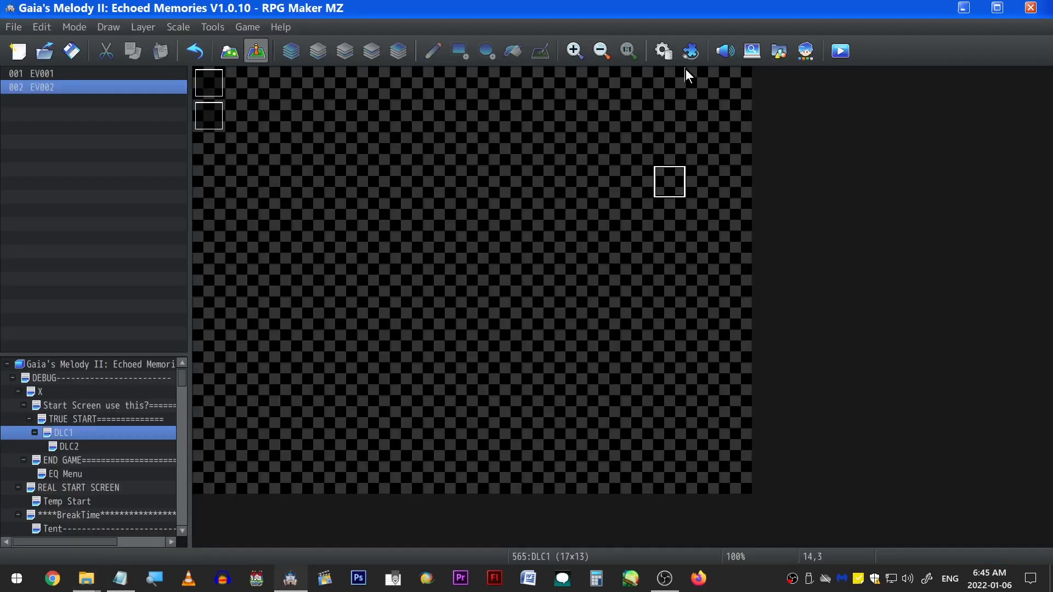
Review the [DLC COSTUME] armors such as 0319, and retype armor 0363's name
click(690, 51)
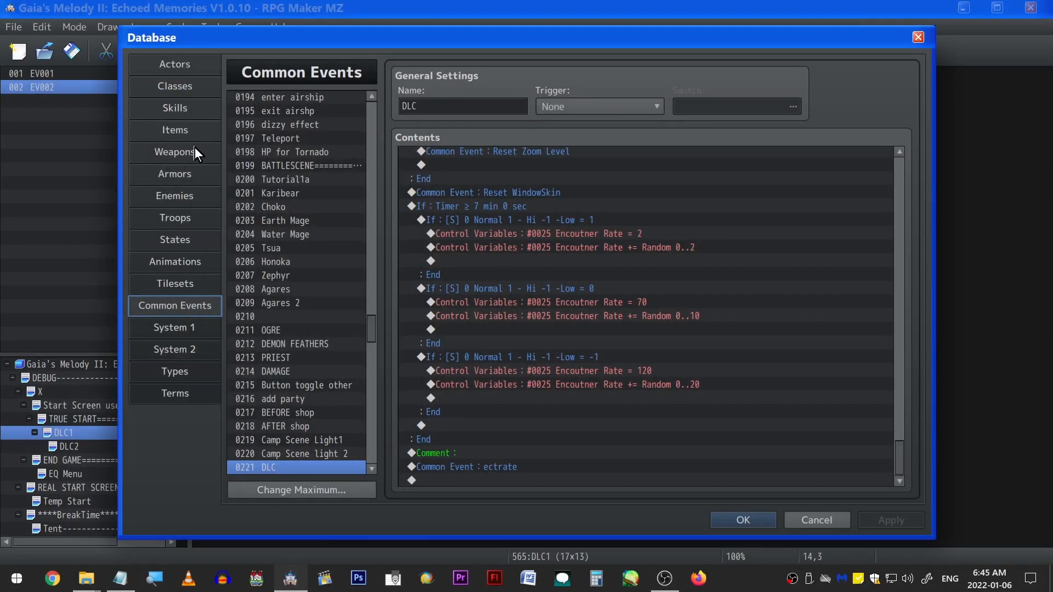
click(175, 174)
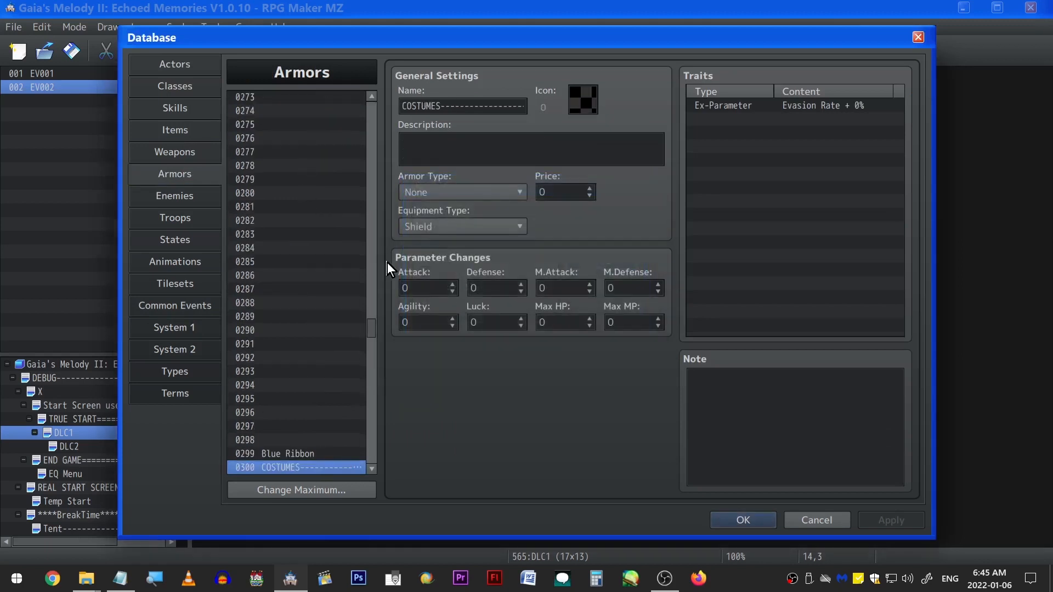
click(295, 220)
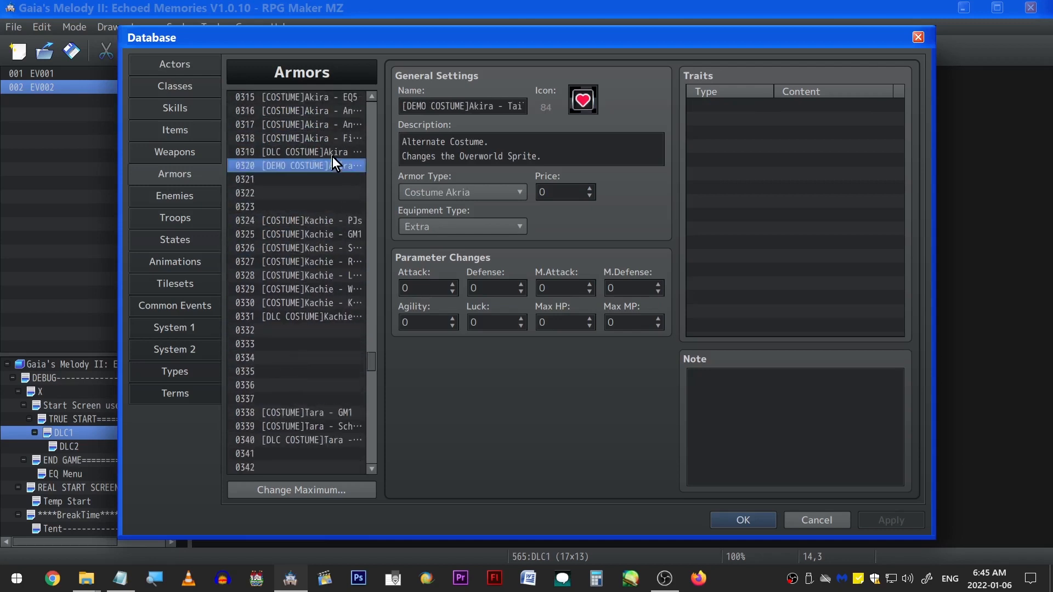
click(296, 152)
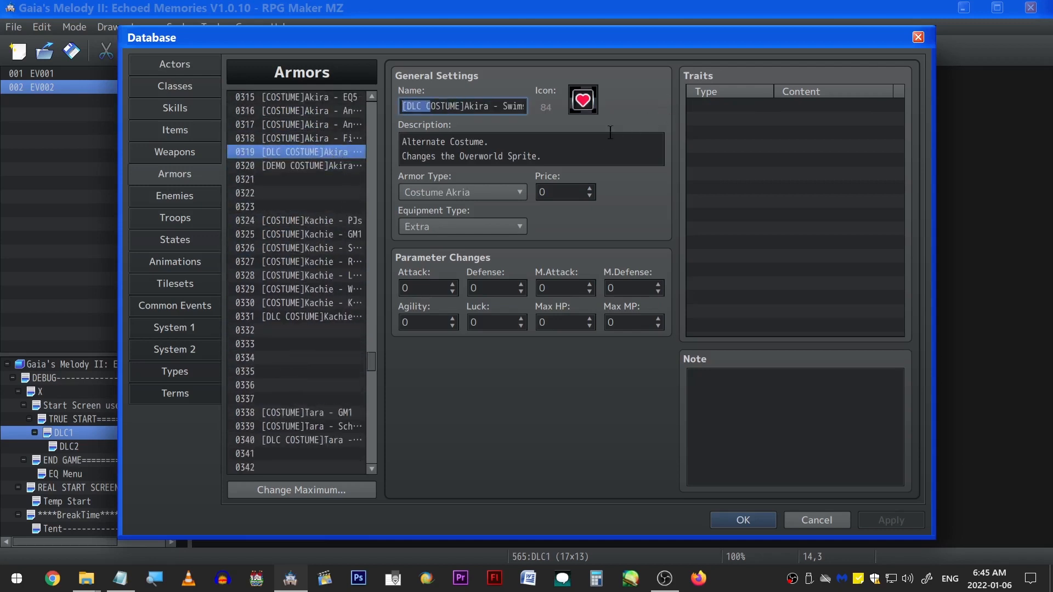
scroll(down, 3)
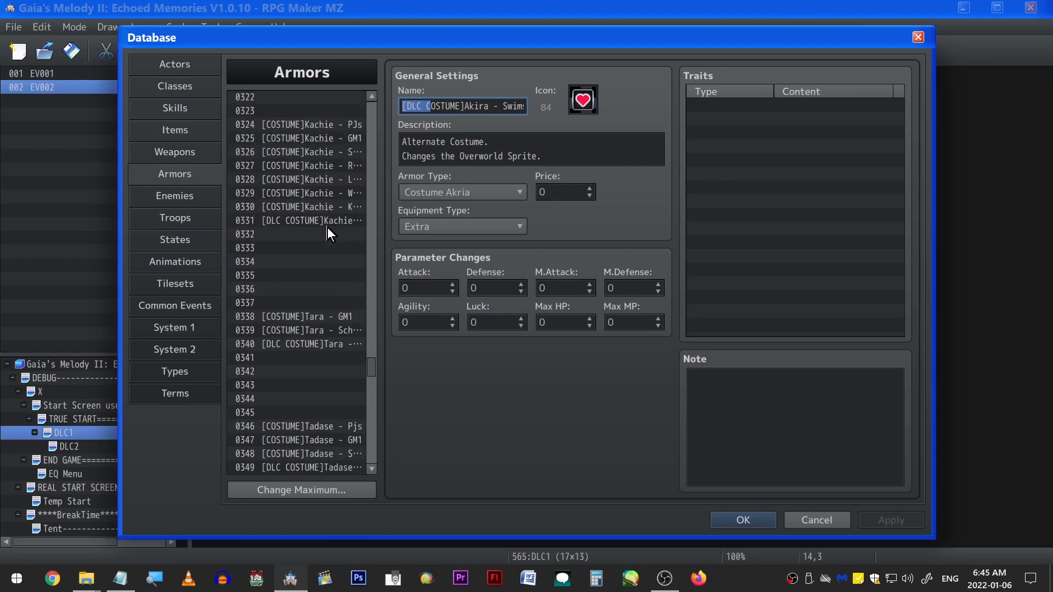
click(299, 221)
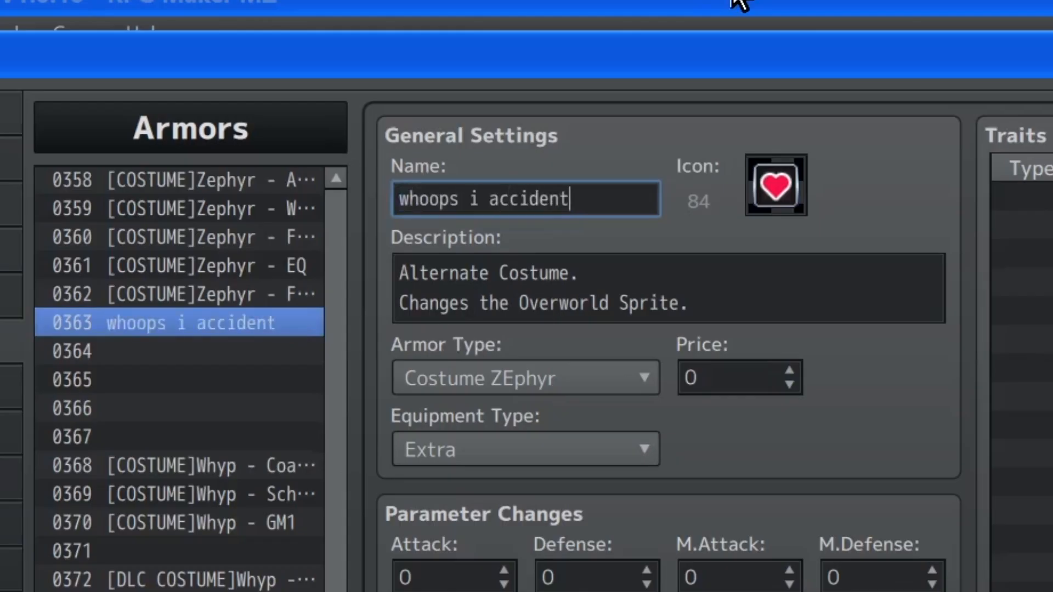
text(d this for something else)
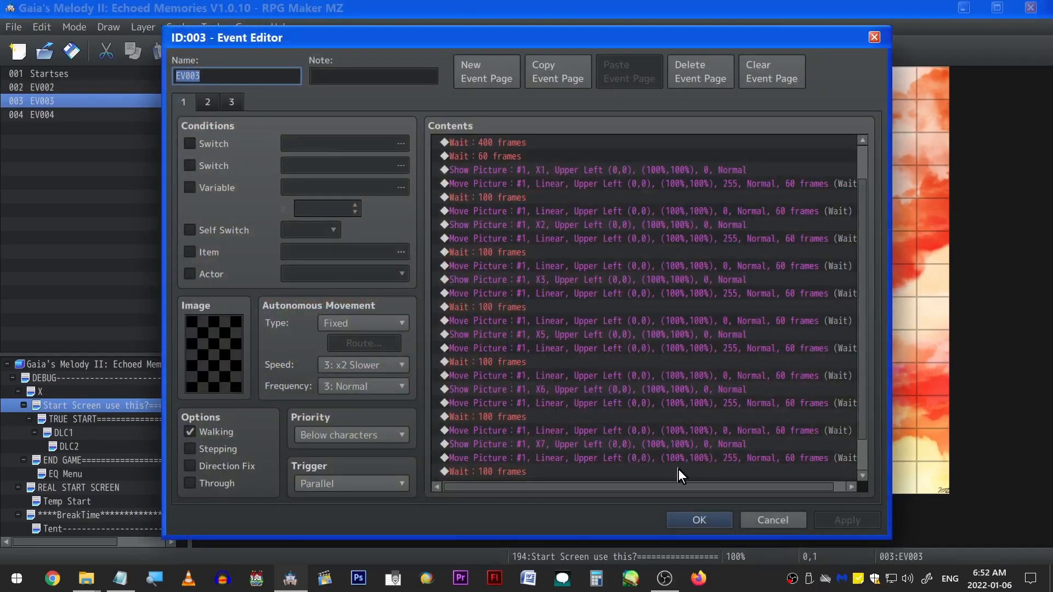
Verify start-screen EV002 calls DLC and YEP_UtilityCommonEvents uses Load Game Event 221
click(48, 87)
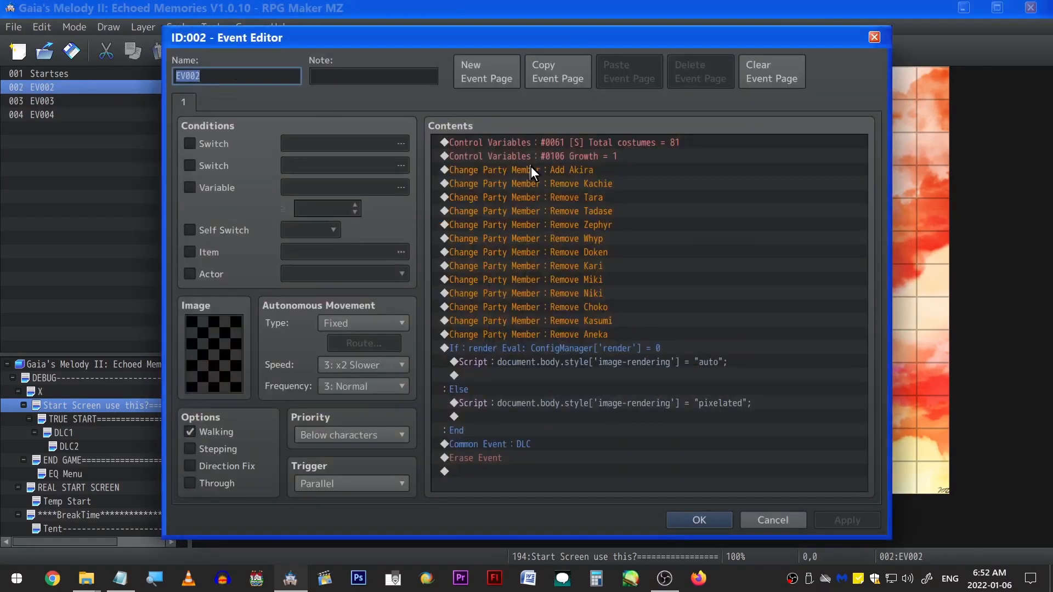
click(513, 443)
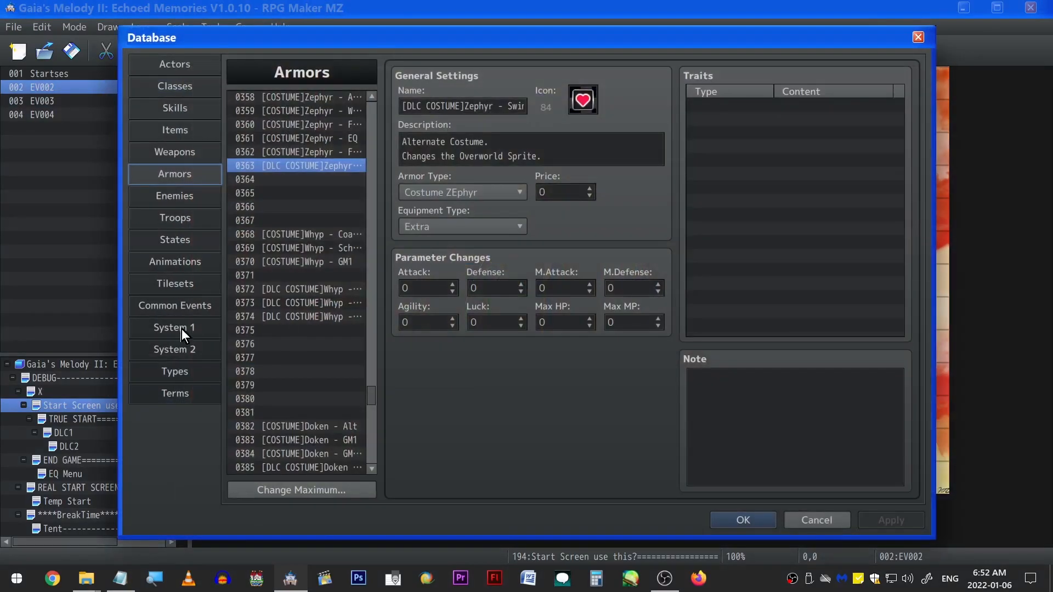
click(174, 305)
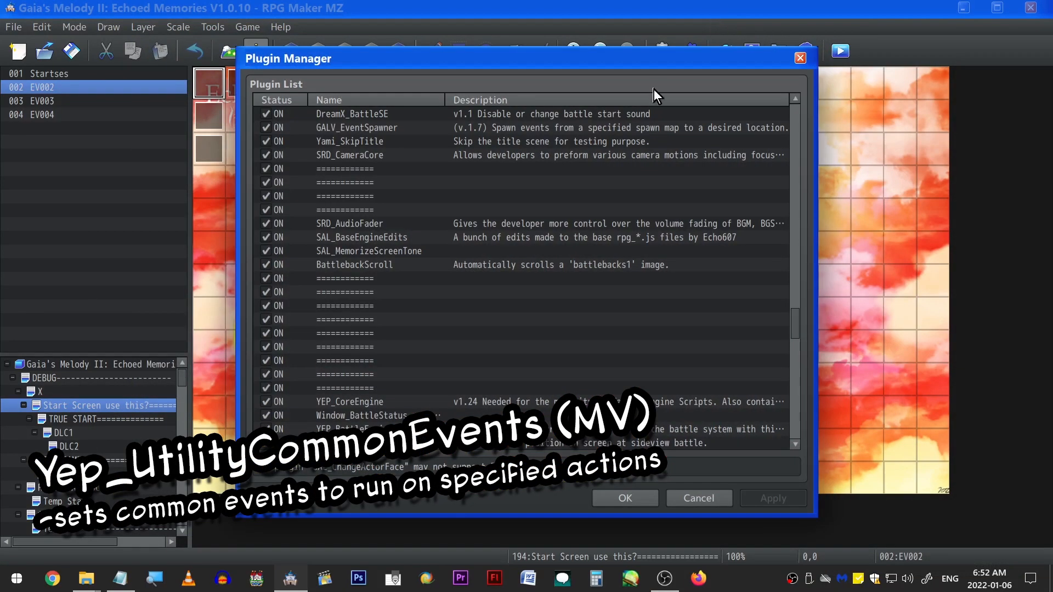
double_click(351, 415)
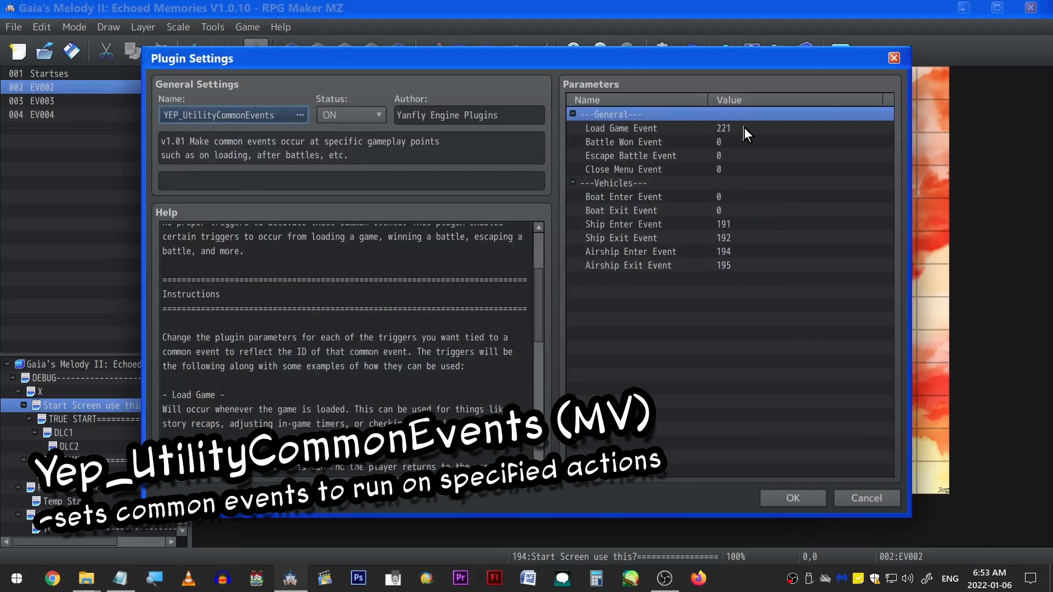
click(248, 26)
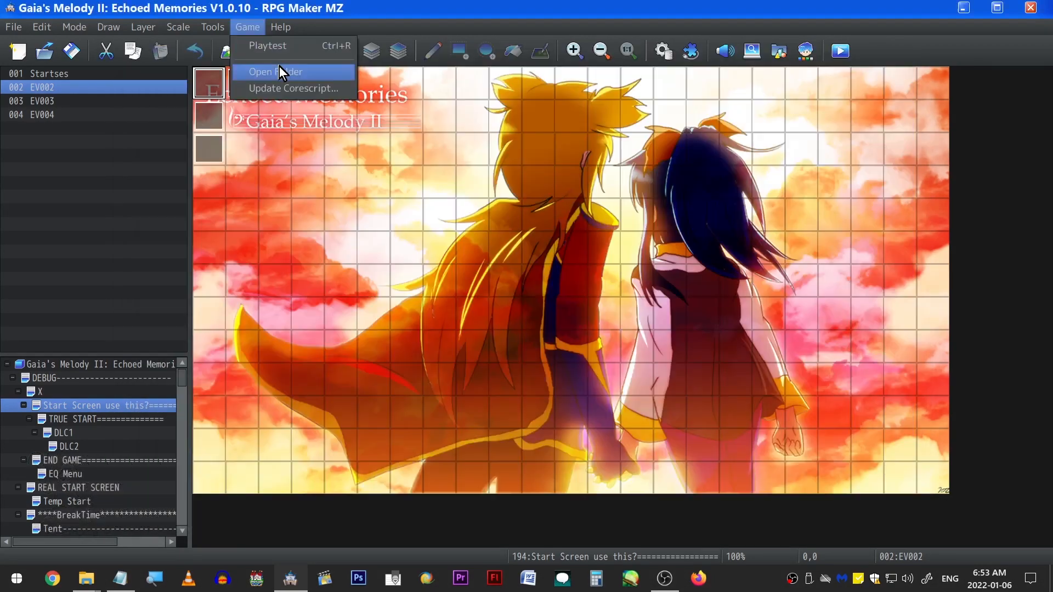
Browse www/img/pictures to the black z_Akira...-21.png placeholder costume images, then return to RPG Maker
click(274, 71)
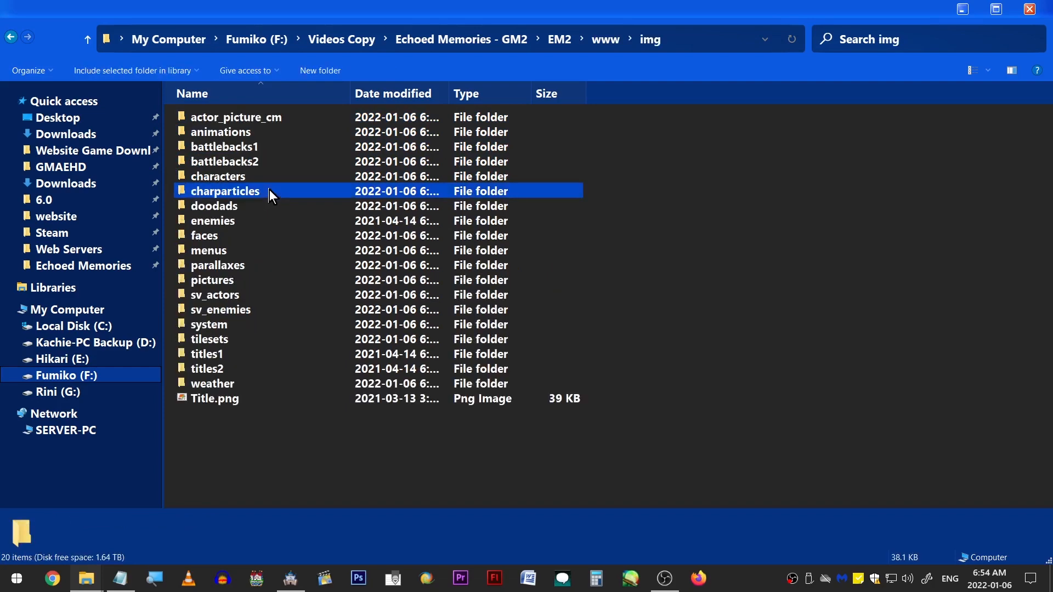
double_click(212, 280)
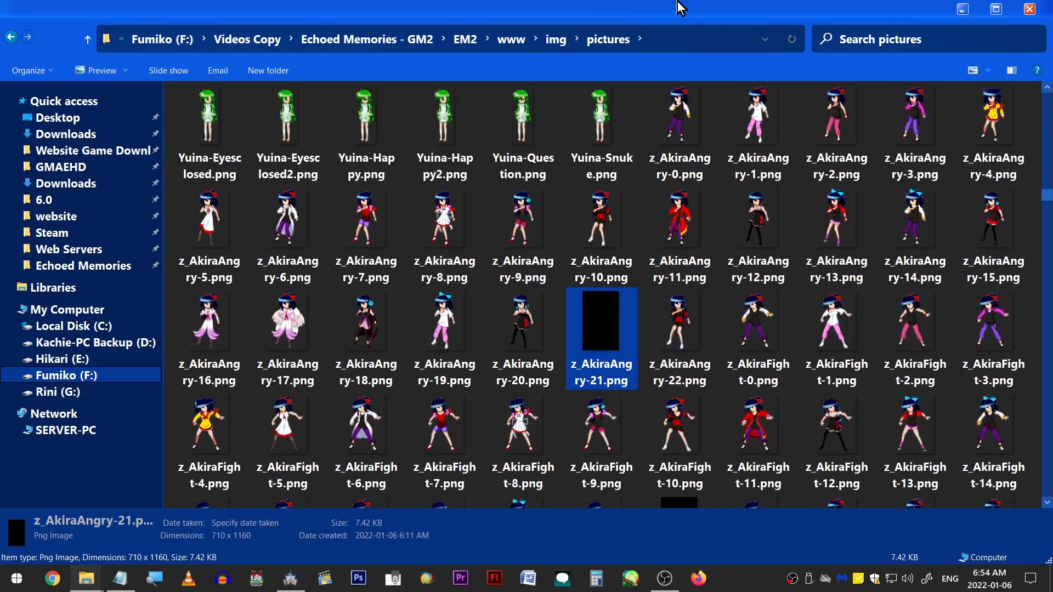
scroll(down, 3)
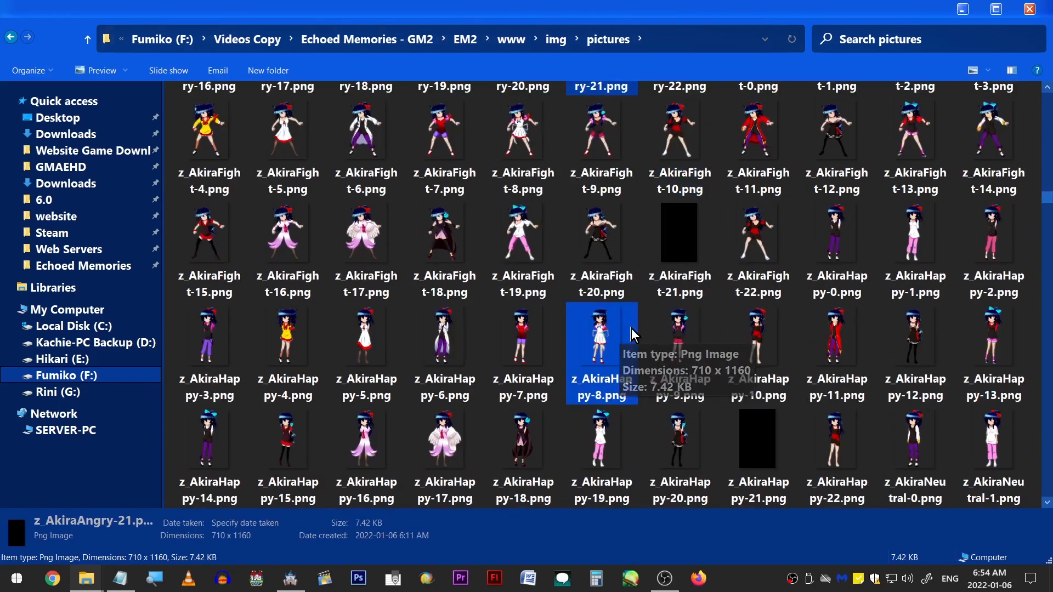
click(757, 440)
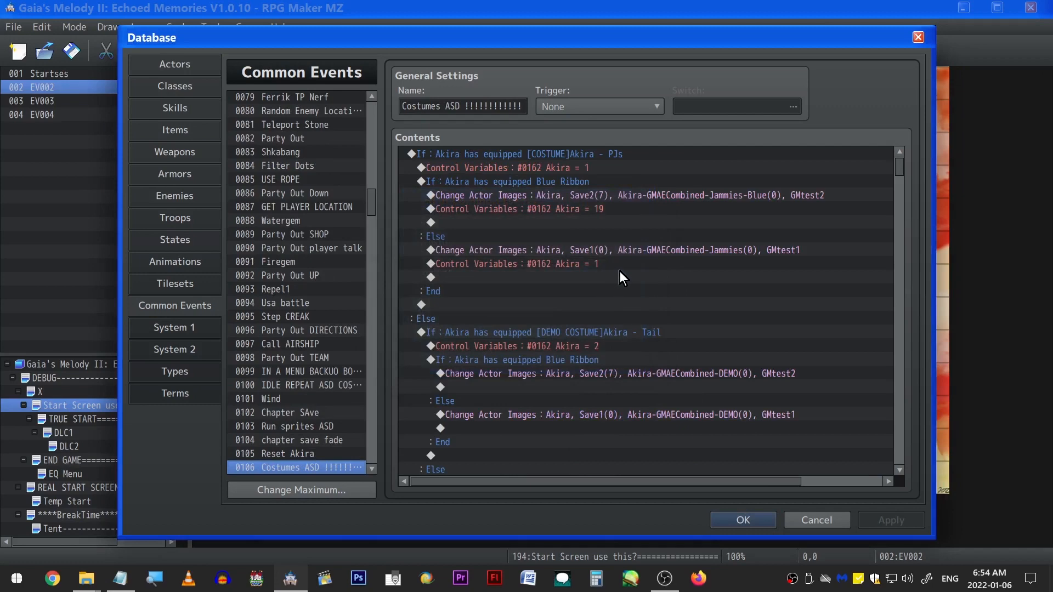
Scroll through common event 0106 Costumes ASD's costume-based Conditional Branch image swaps
scroll(down, 3)
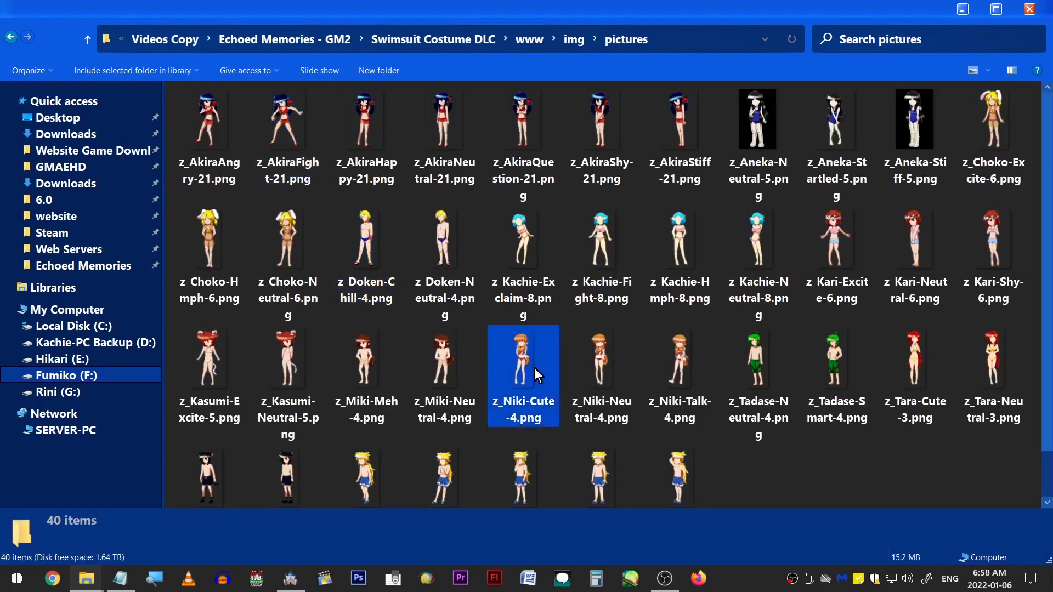
Create an 'Overwrite the game files' text readme in the Swimsuit Costume DLC folder
click(834, 494)
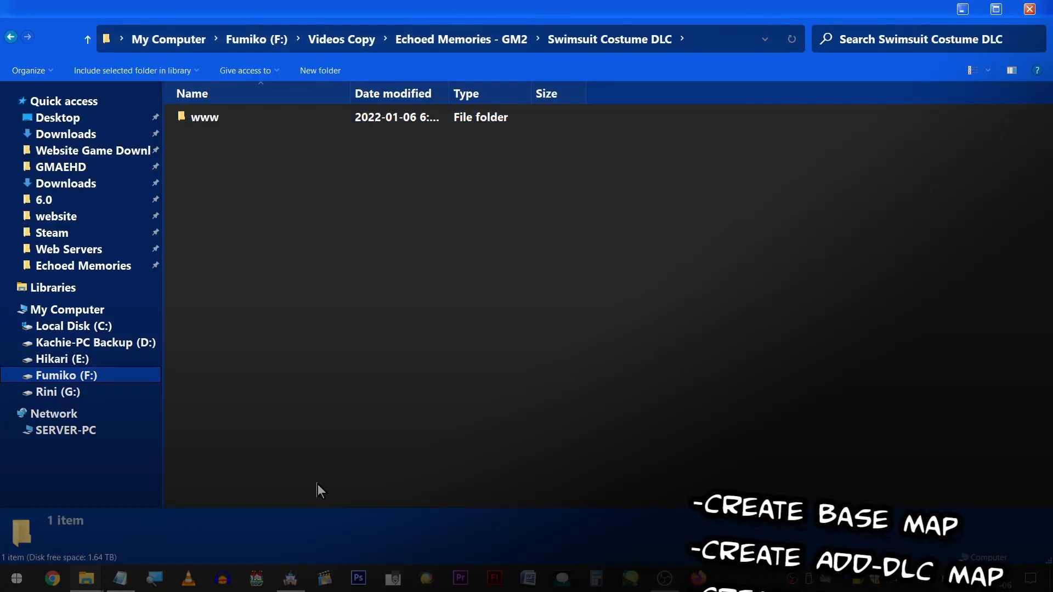
right_click(319, 490)
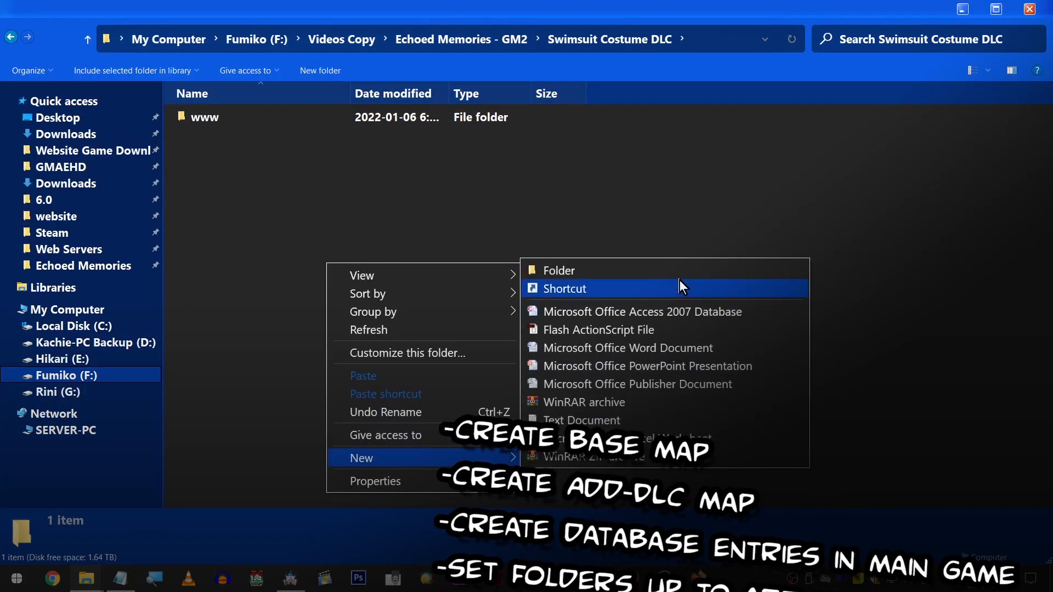
click(581, 420)
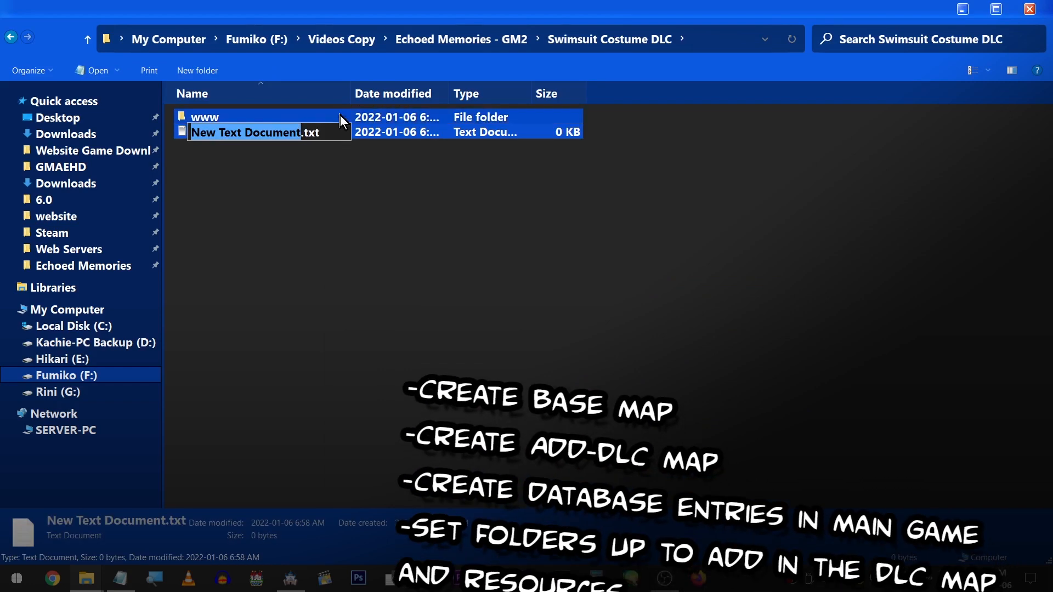
text(Overwrite the game files)
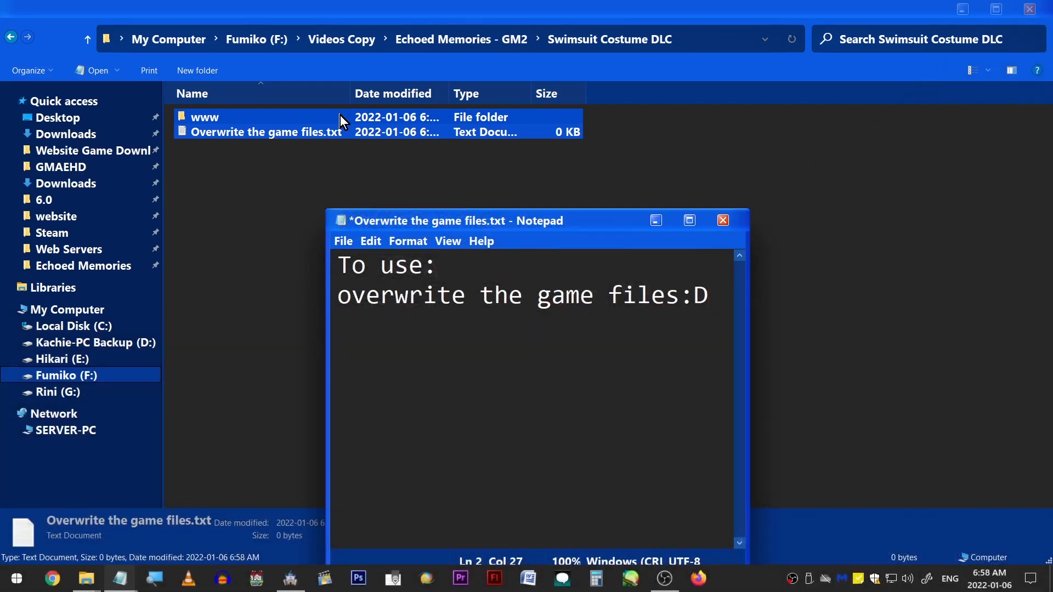
Pack the DLC www folder and readme into Swimsuit Costume DLC.rar
double_click(204, 116)
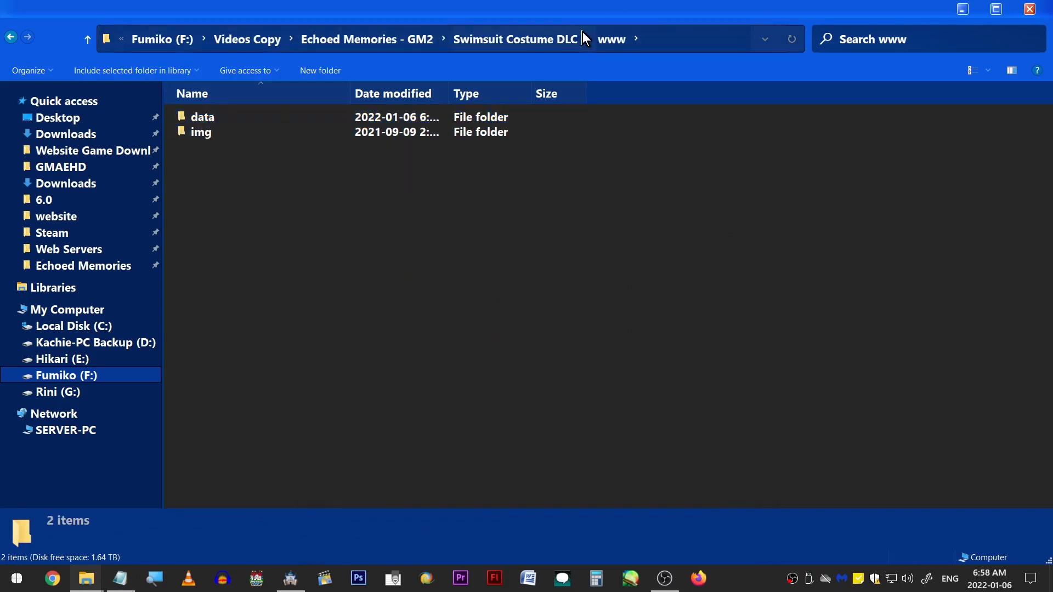
right_click(215, 125)
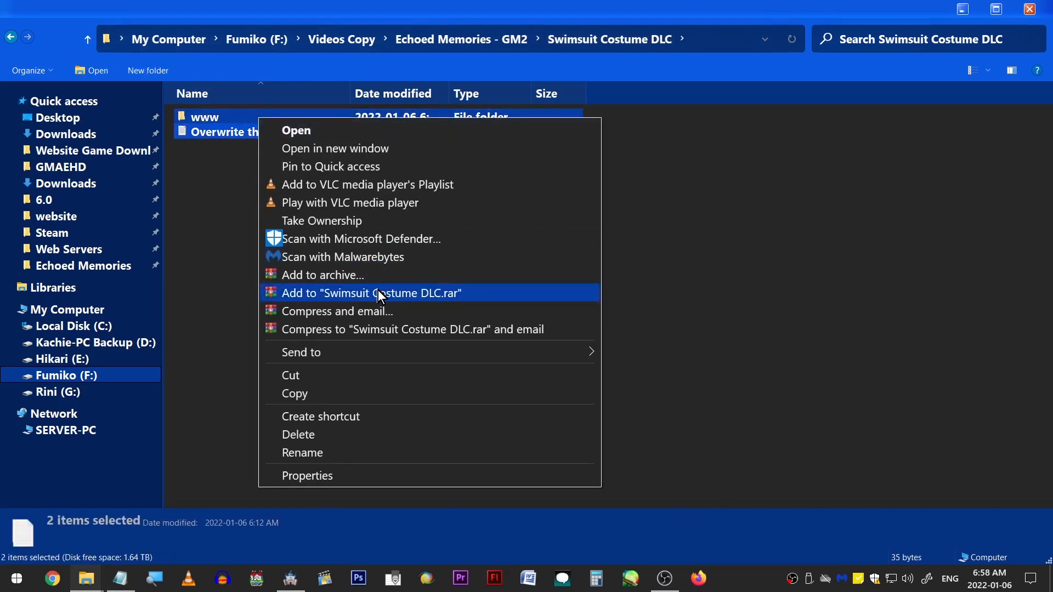
click(370, 293)
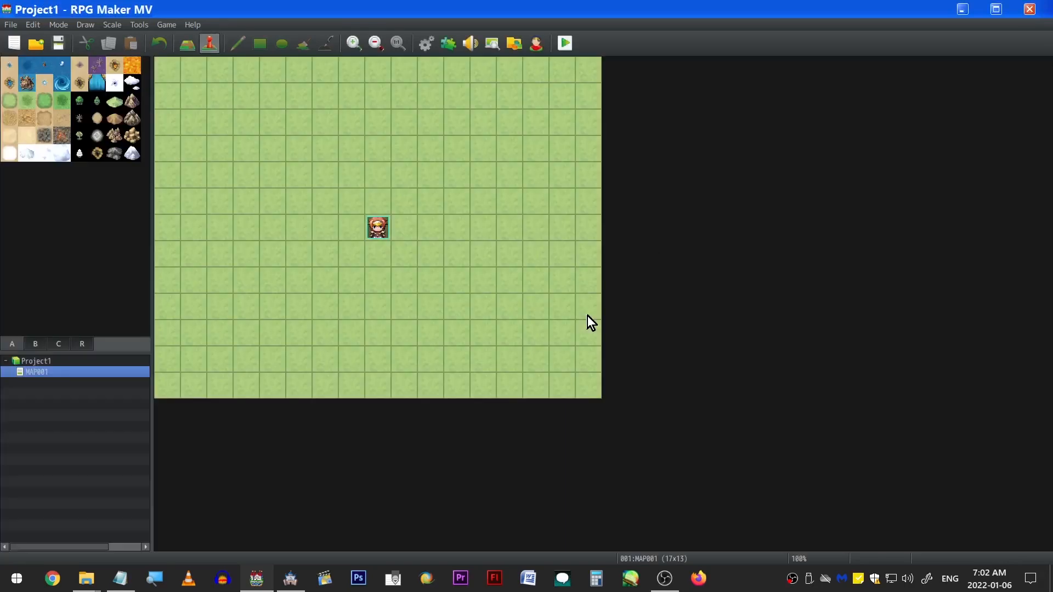
Create a map event with three DLC purchase choices and open the Switch Selector
double_click(376, 227)
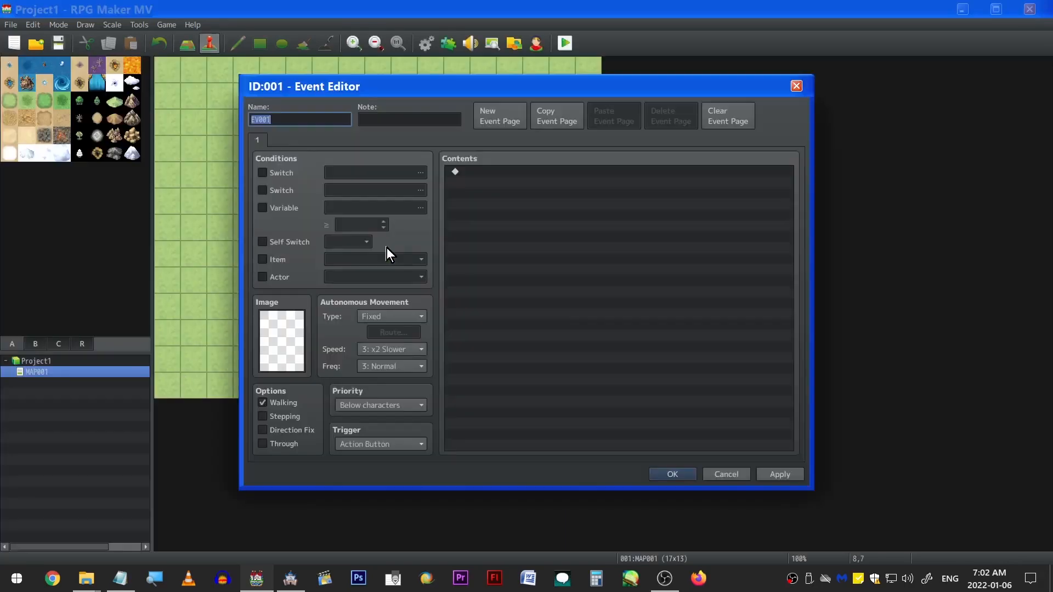
click(671, 473)
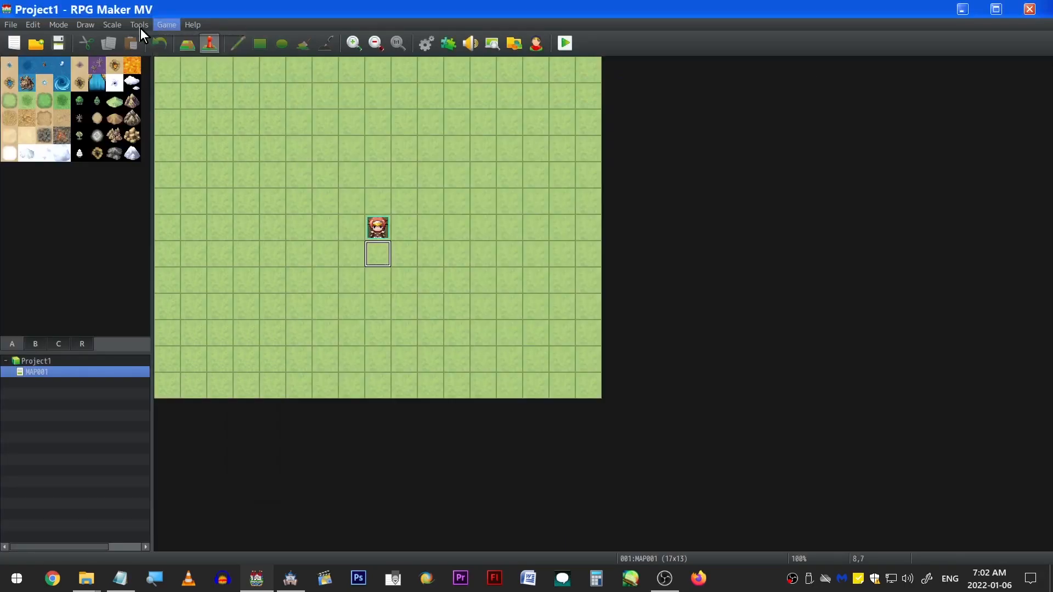
click(138, 25)
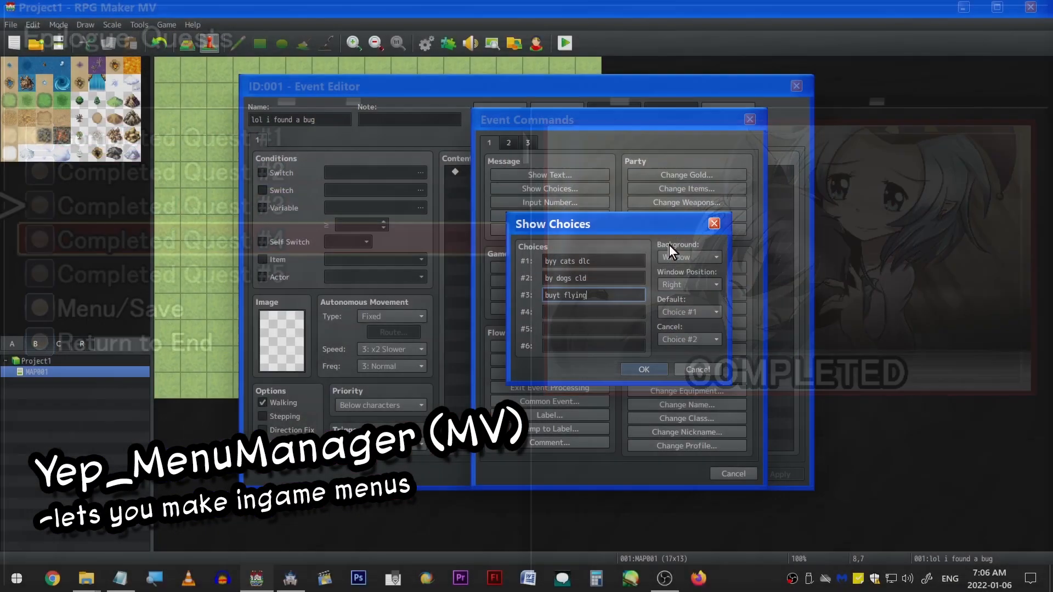
click(641, 369)
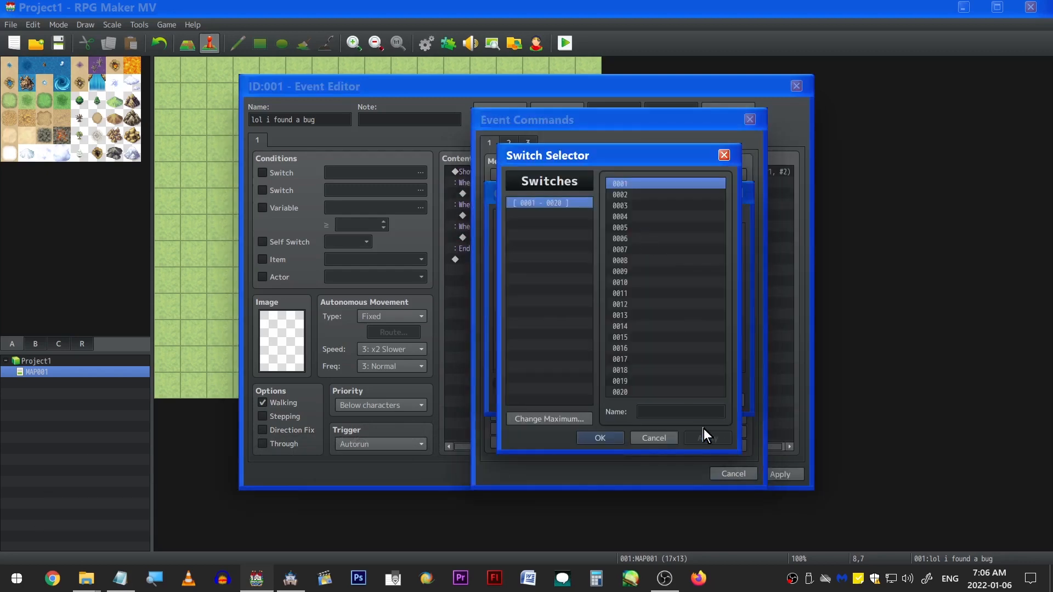
click(563, 43)
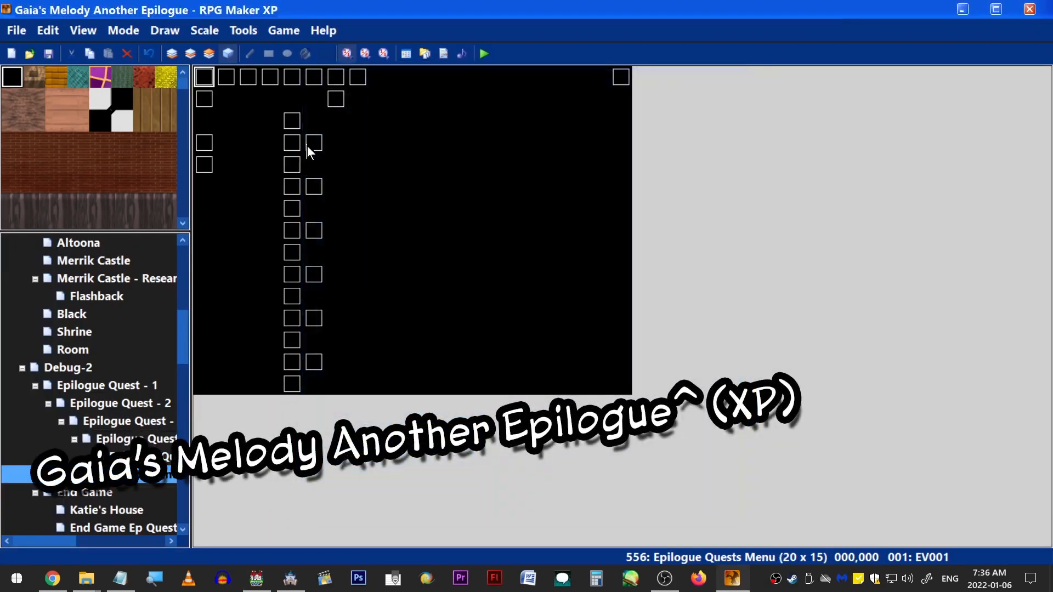
Review the quest menu event's pages 1–3, save the project, and playtest the Epilogue Quests menu
double_click(312, 143)
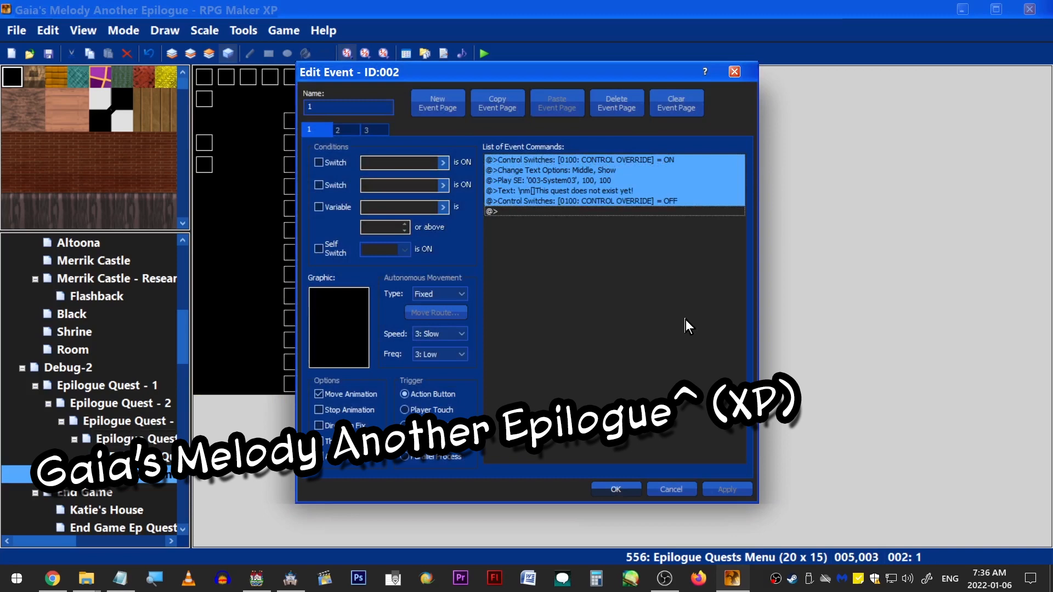
click(337, 129)
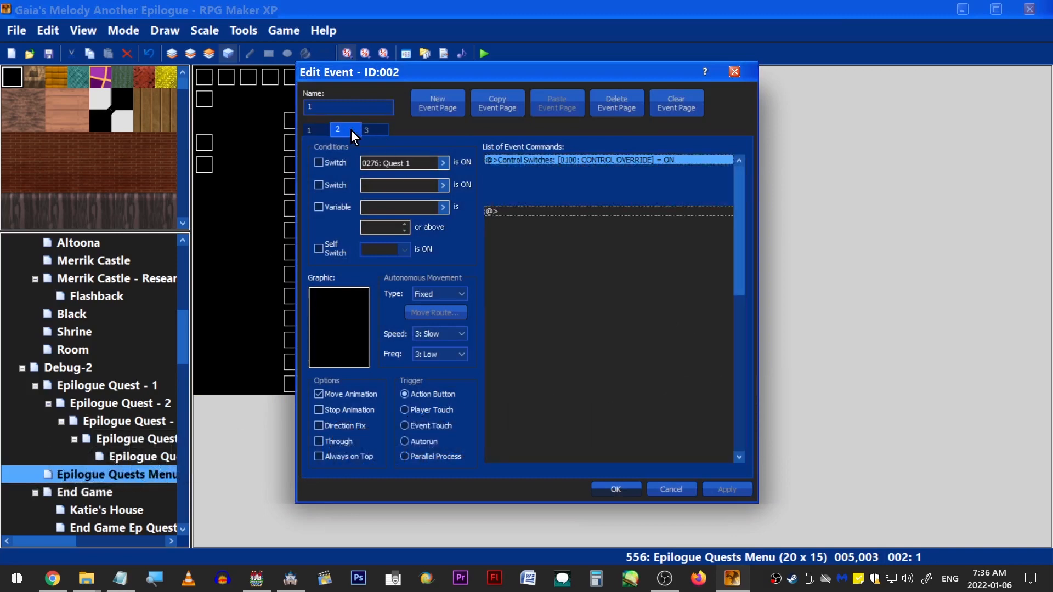
click(365, 130)
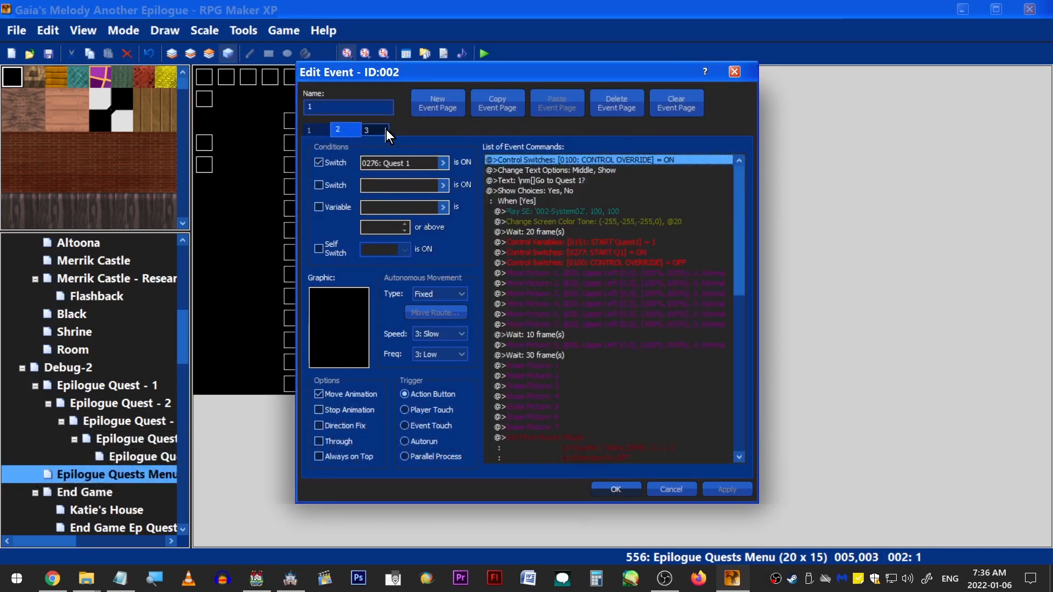
click(367, 129)
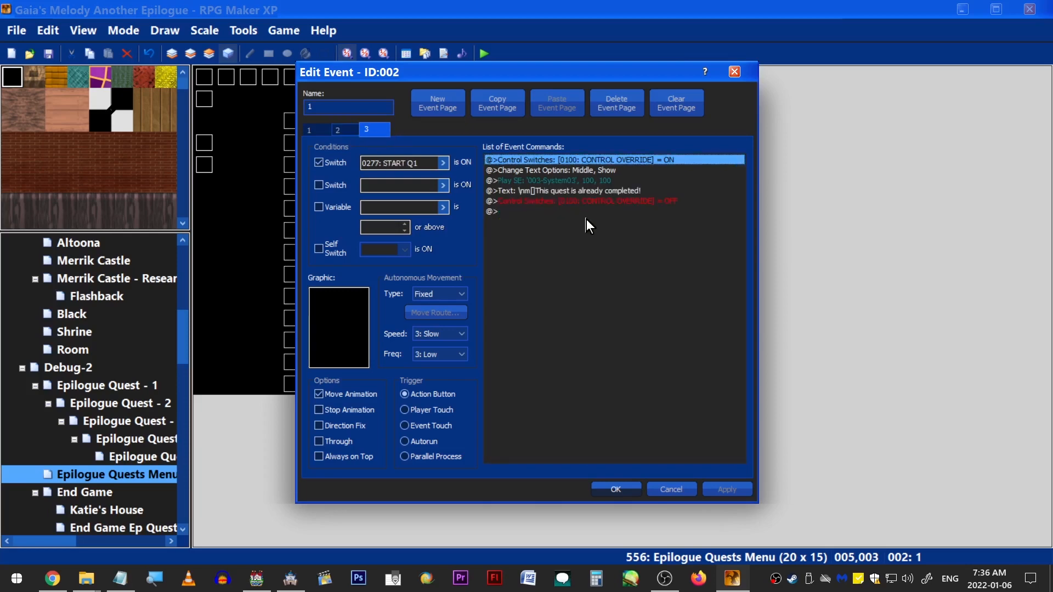
click(308, 129)
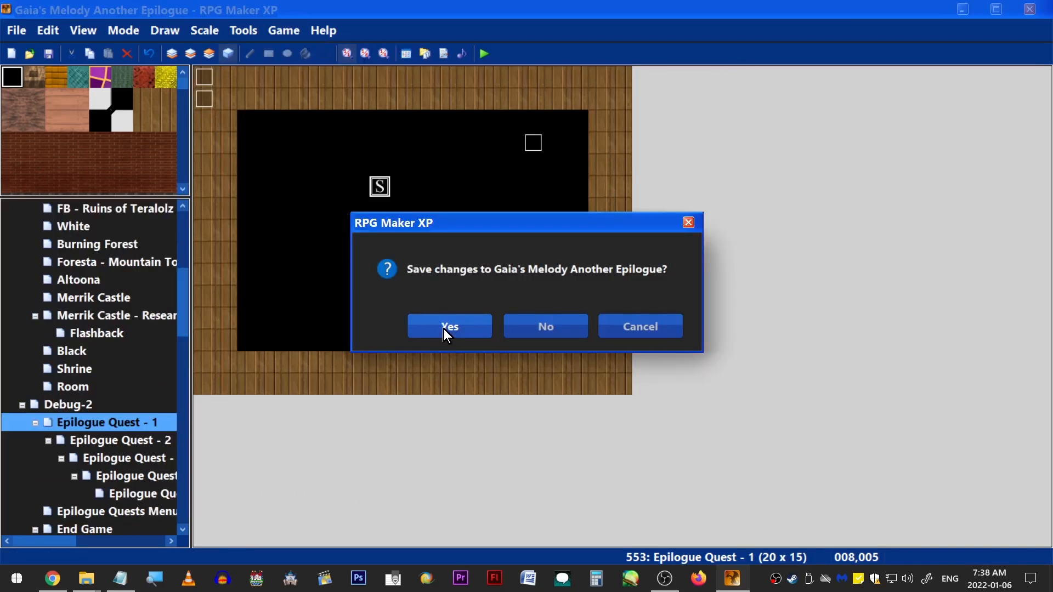
click(449, 326)
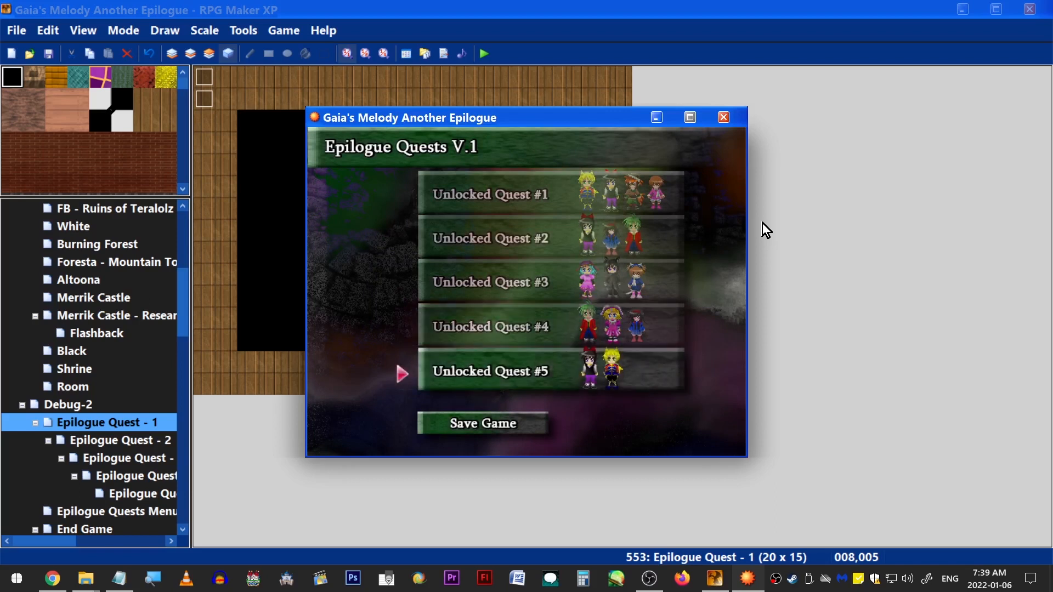
click(490, 282)
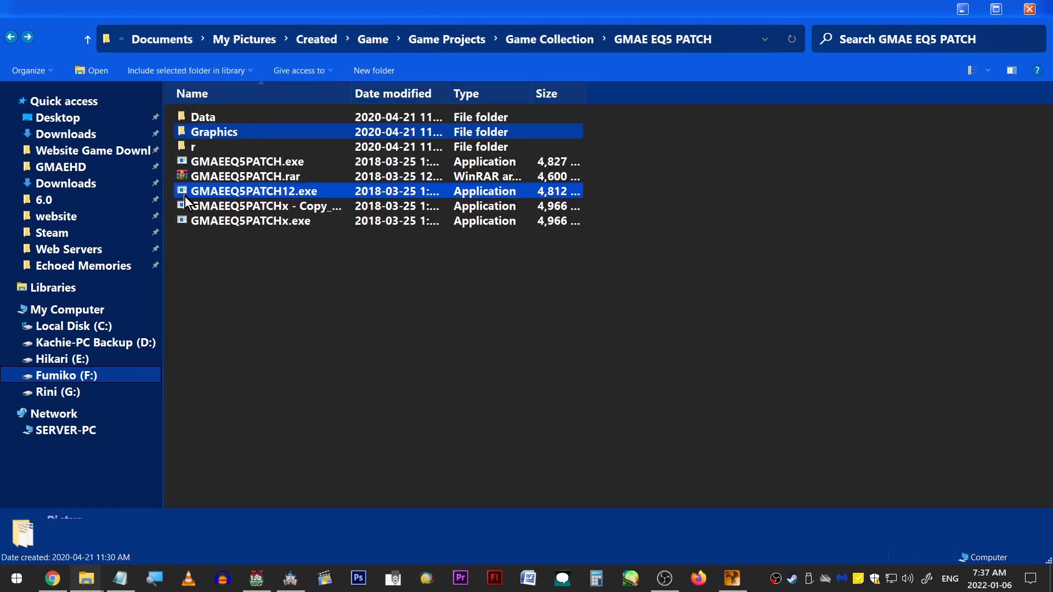
Launch GMAEEQ5PATCH12.exe and extract the patch files into the game's install folder
double_click(202, 117)
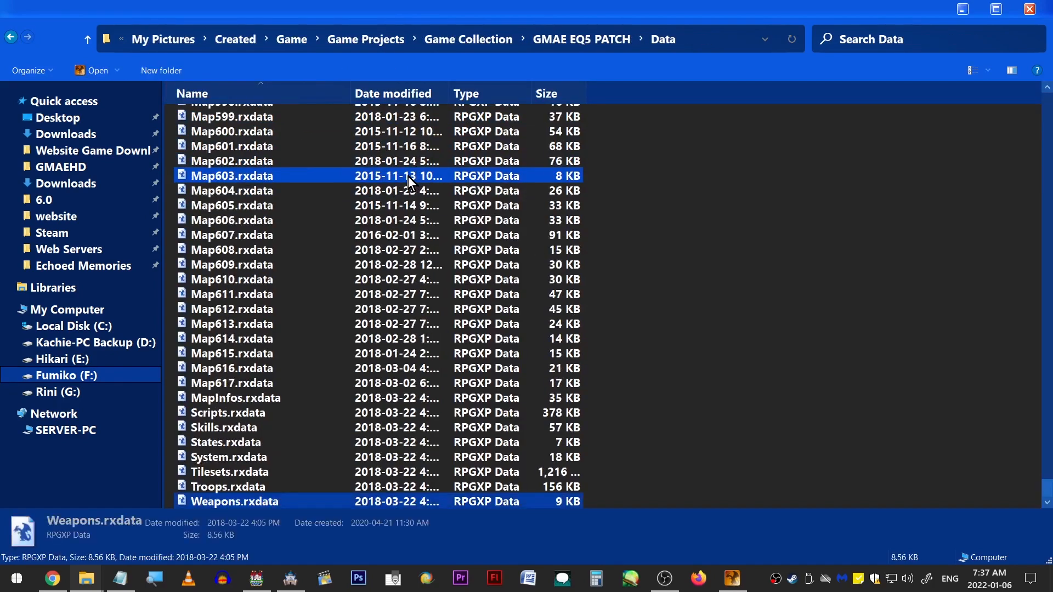
click(87, 39)
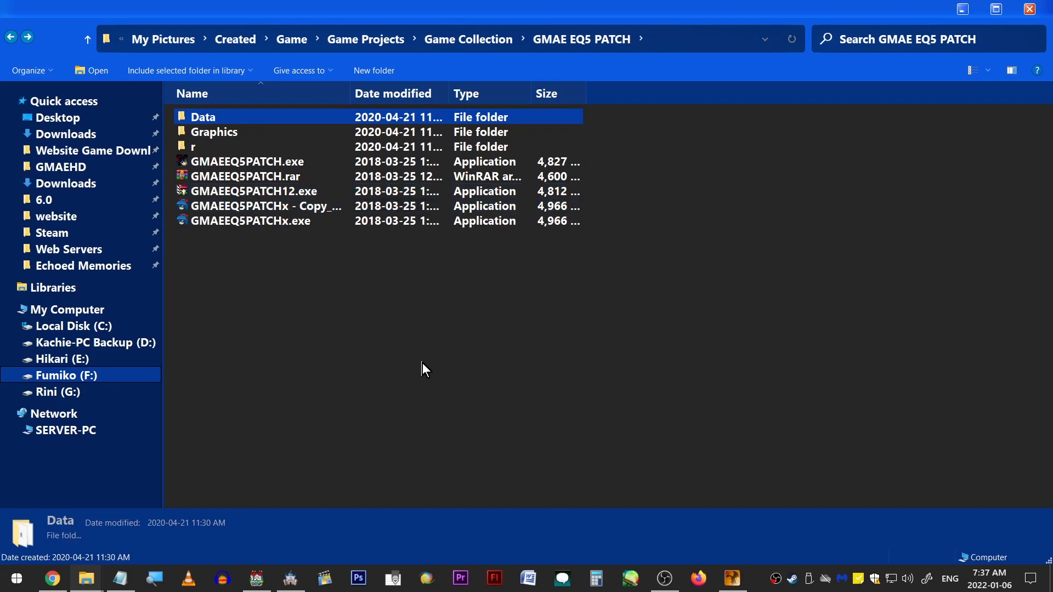
click(254, 191)
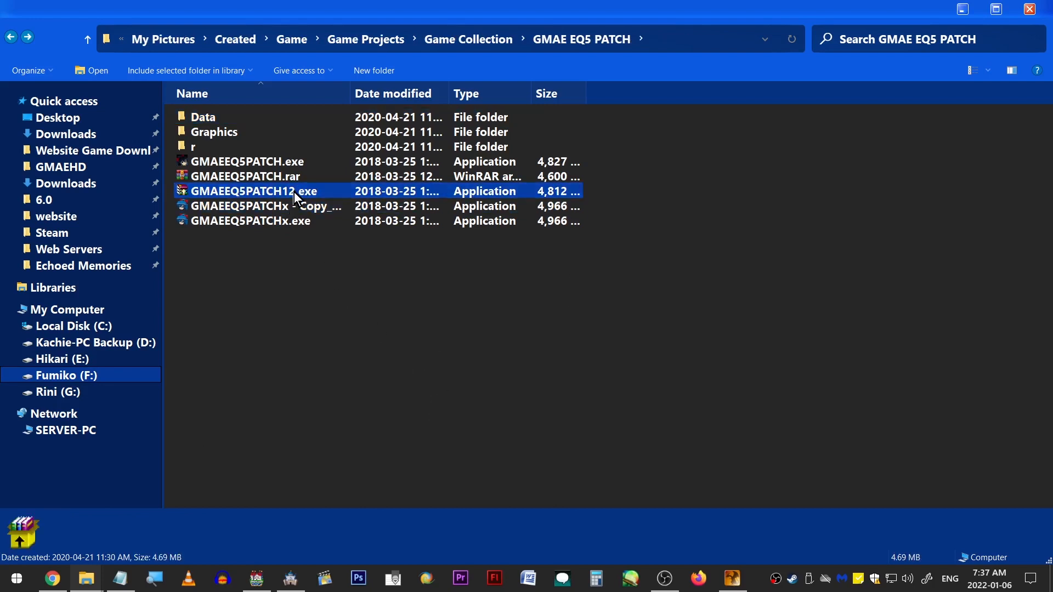
double_click(254, 190)
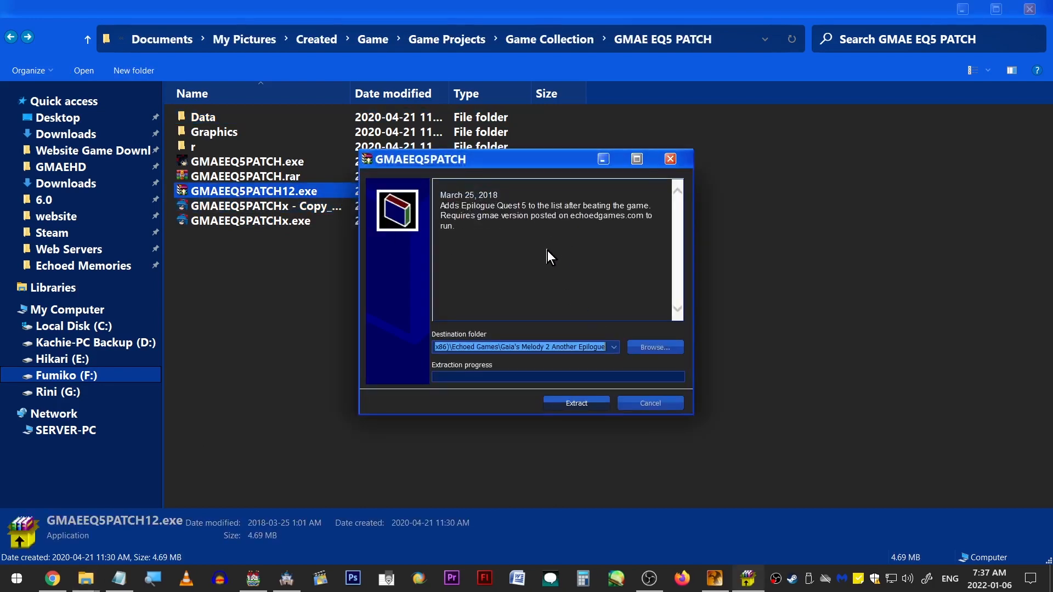
mouse_move(648, 363)
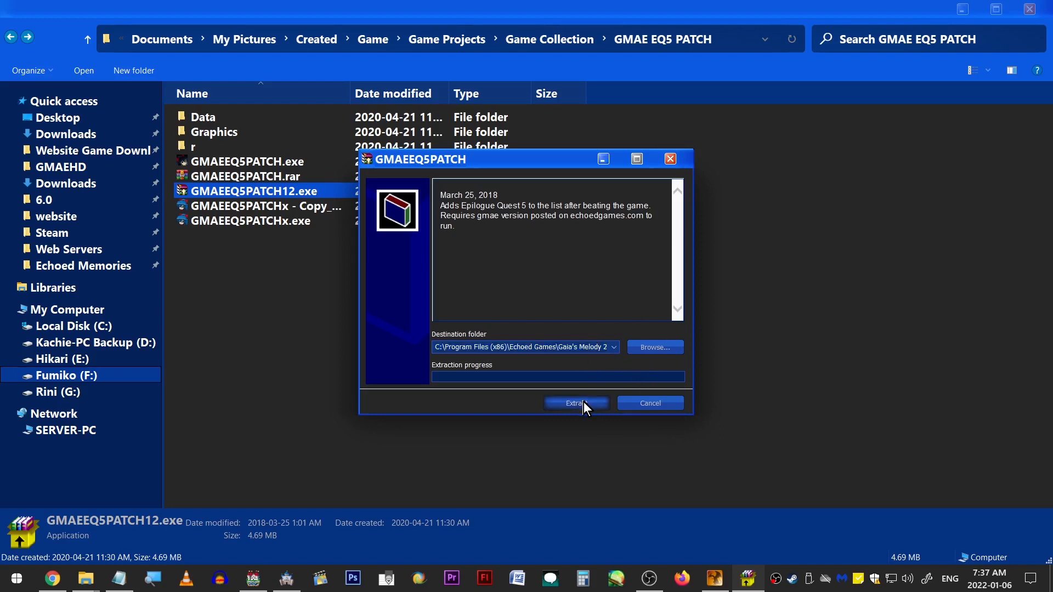
click(575, 404)
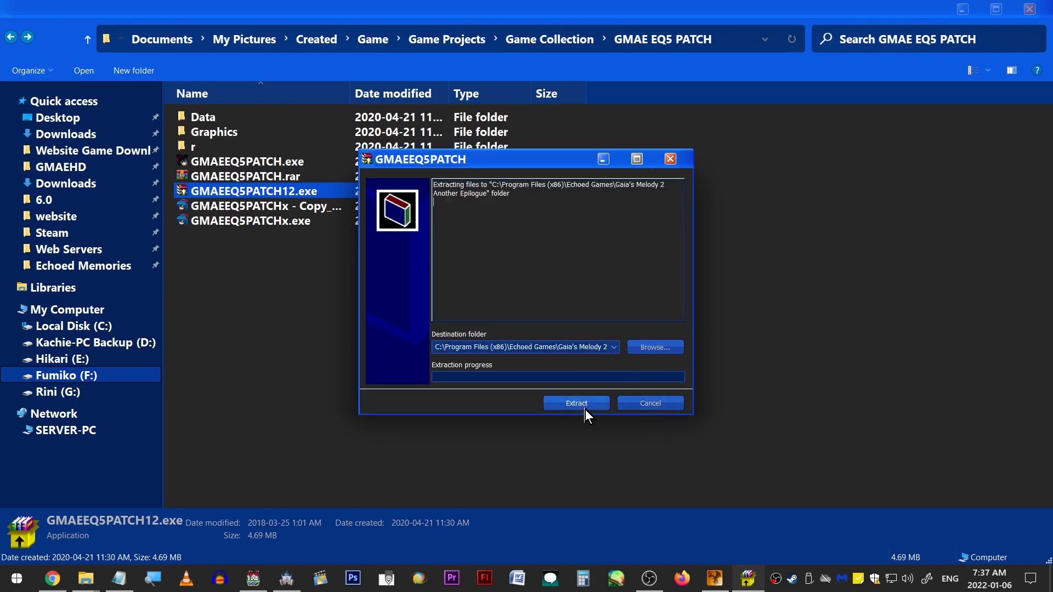
click(575, 403)
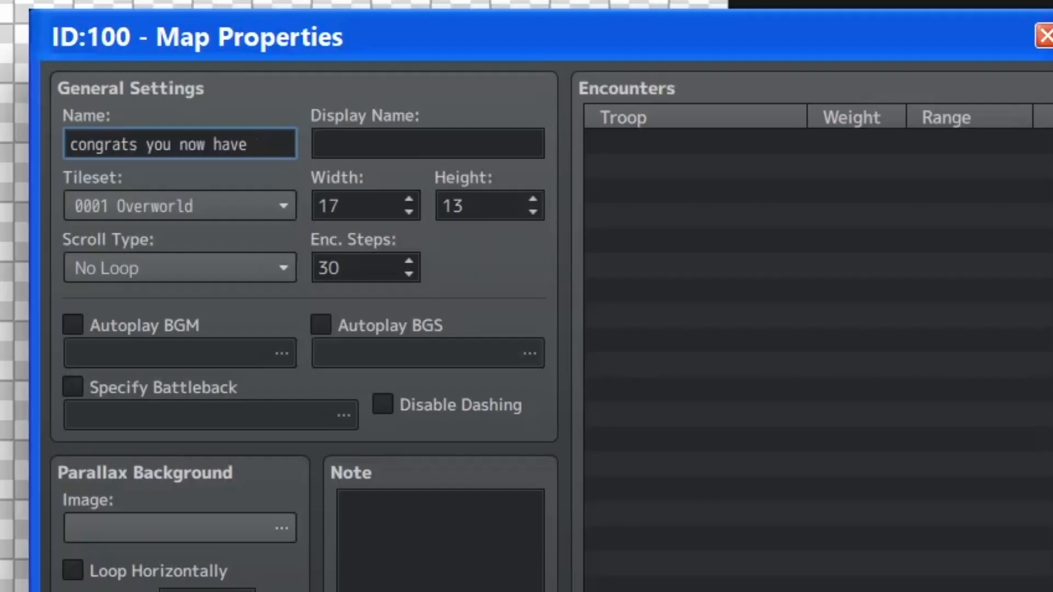
Type map 100's name as a note to leave these placeholder maps here
text(dred placeholder maps)
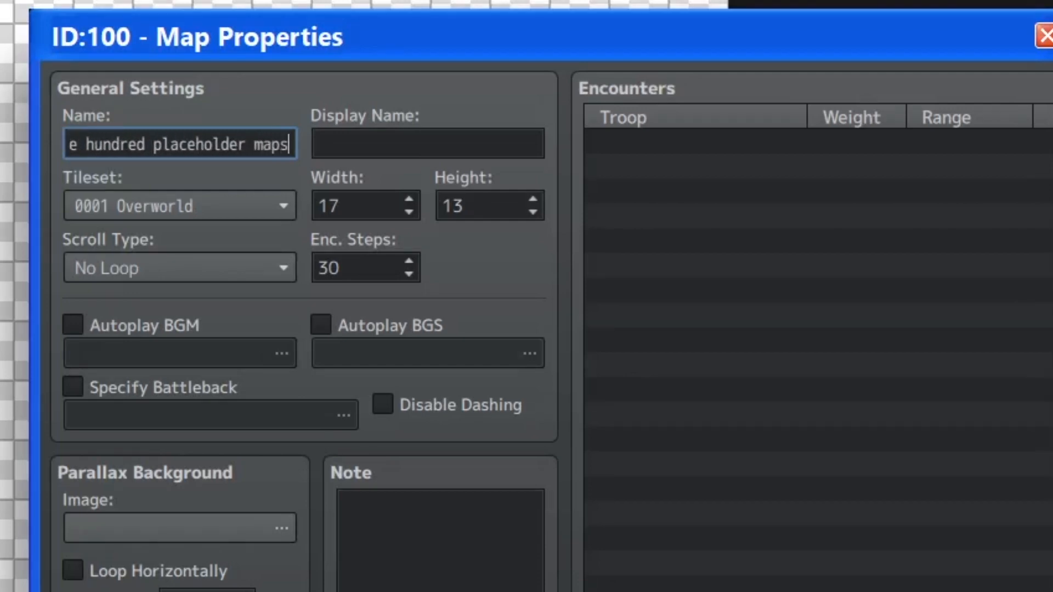
text(just leave these)
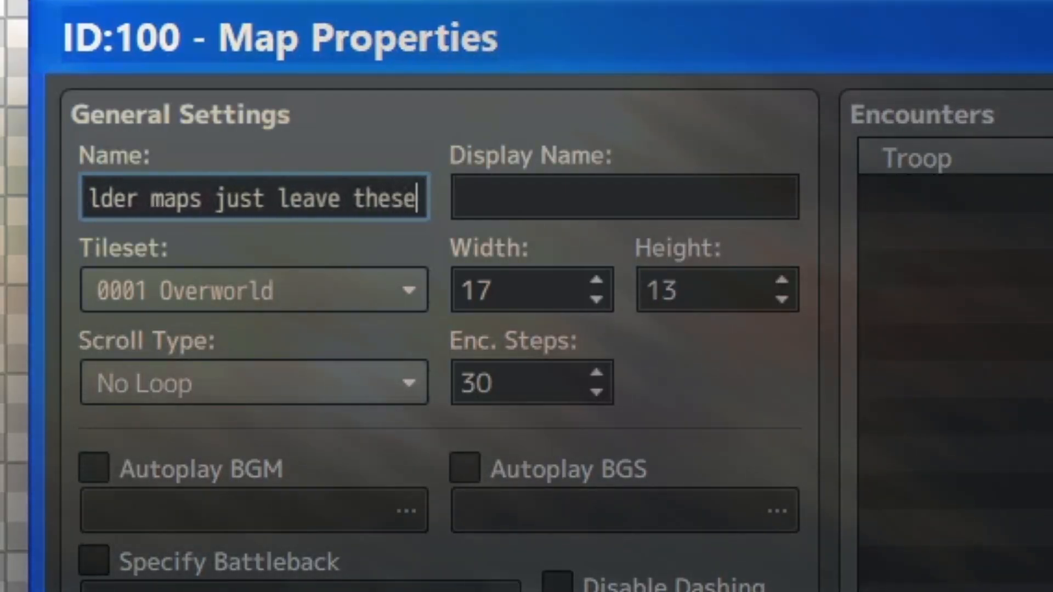
text(here,)
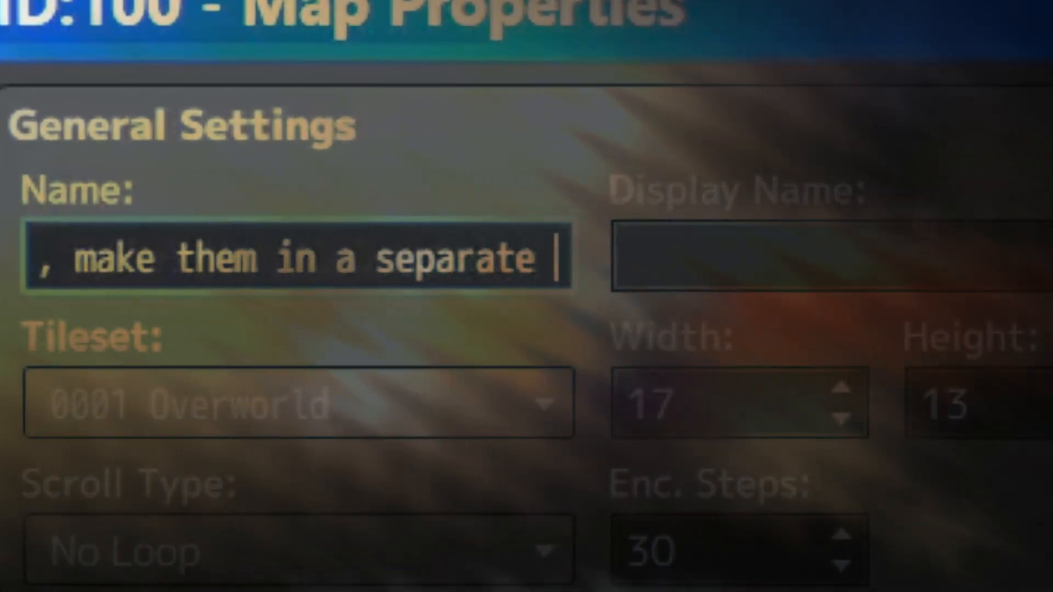
text(maps just leave these here)
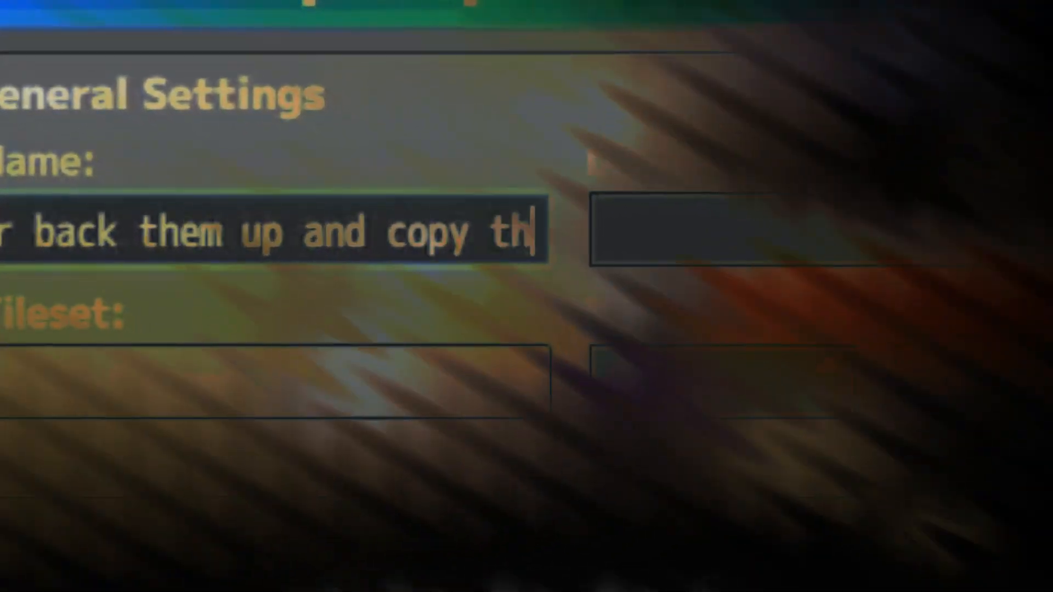
text(in when you're done your)
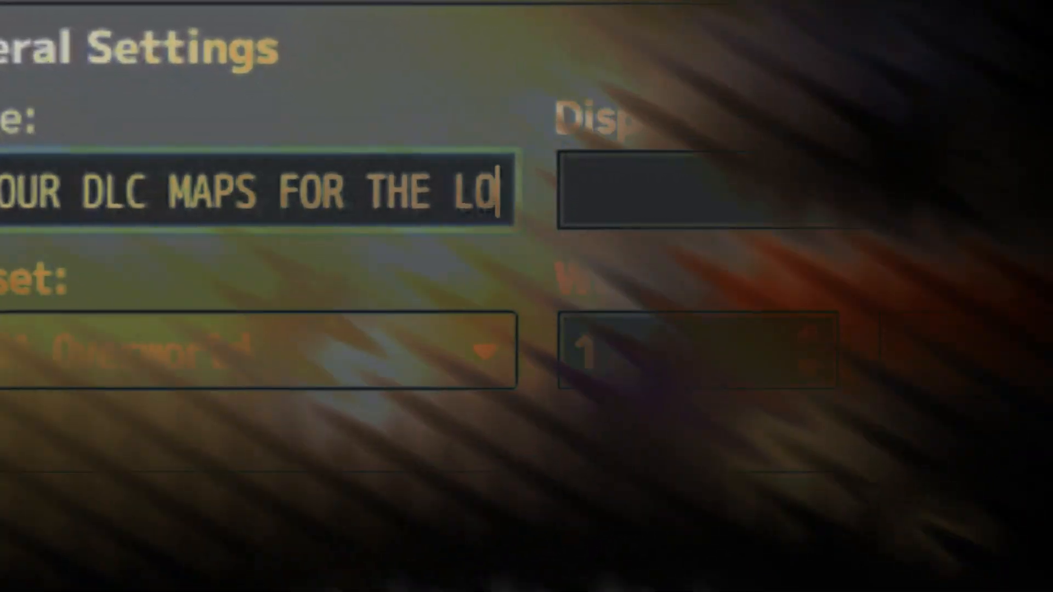
text(VE OF KUPO)
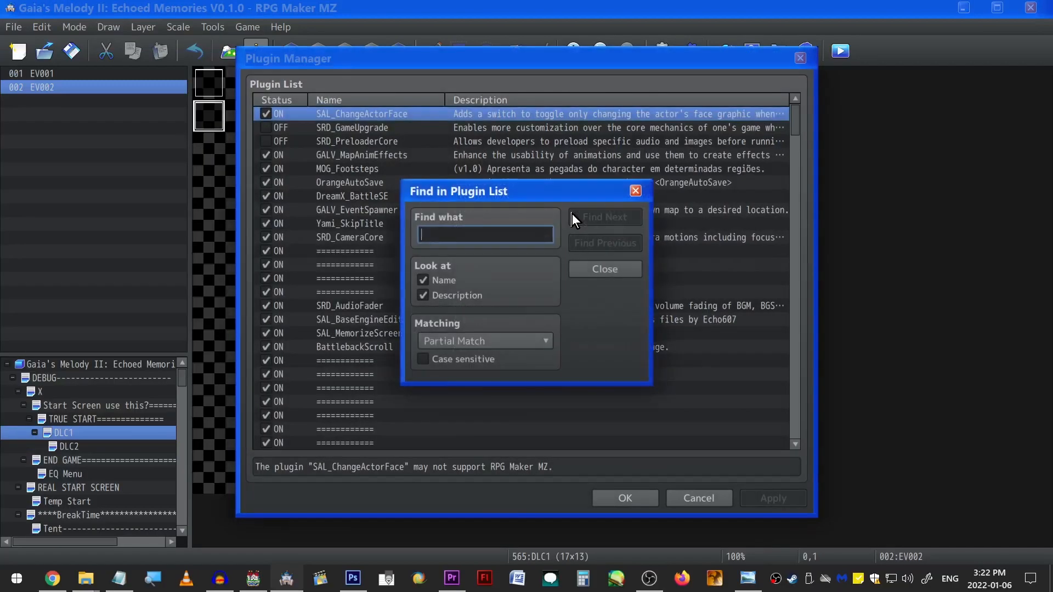
Find OrangeGreenworks in the Plugin Manager and view its Help URL in Plugin Settings
click(603, 217)
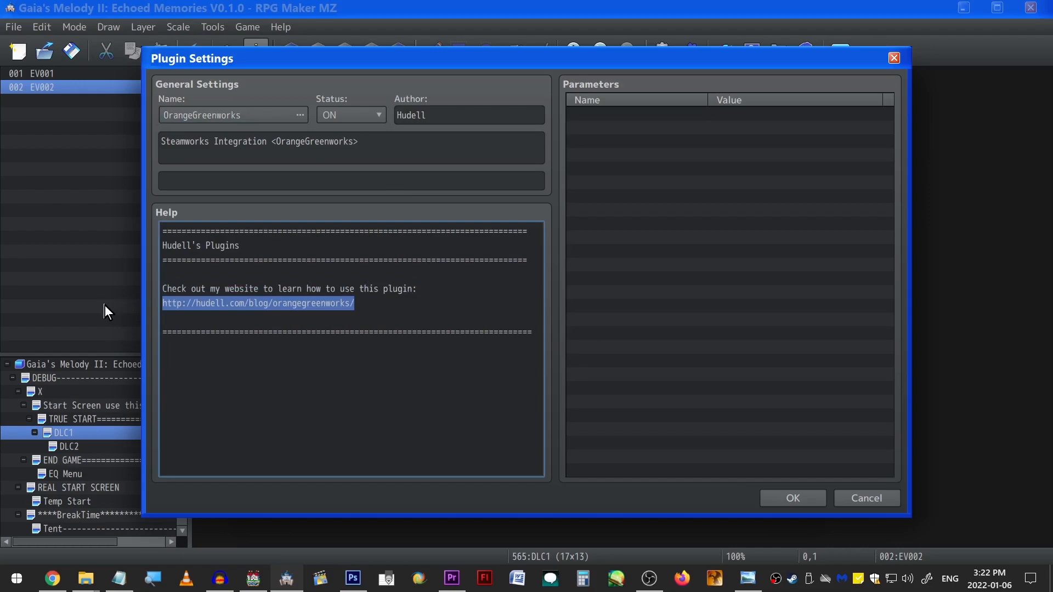
click(791, 498)
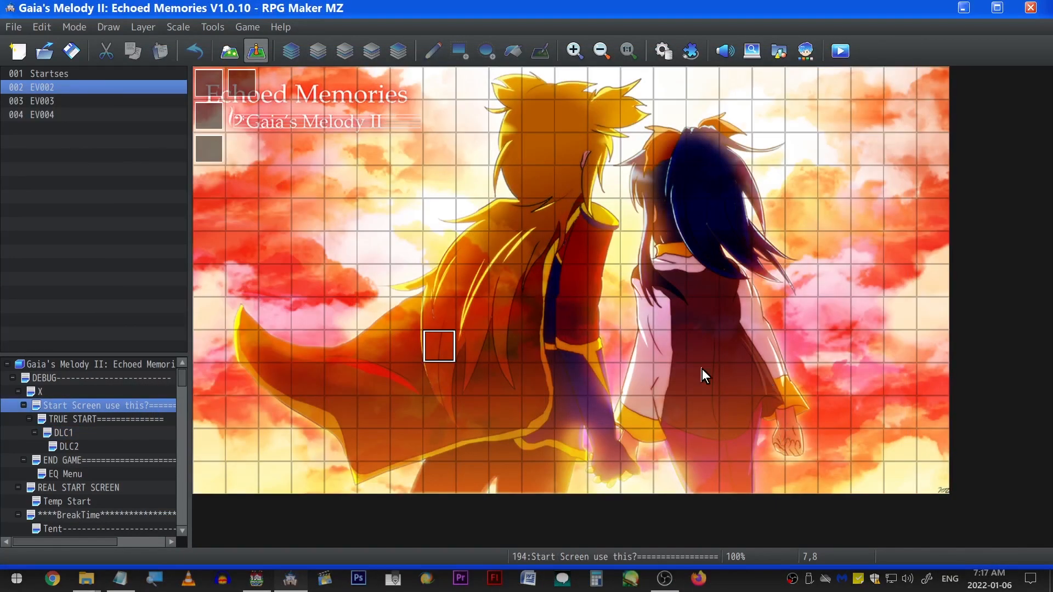
mouse_move(704, 375)
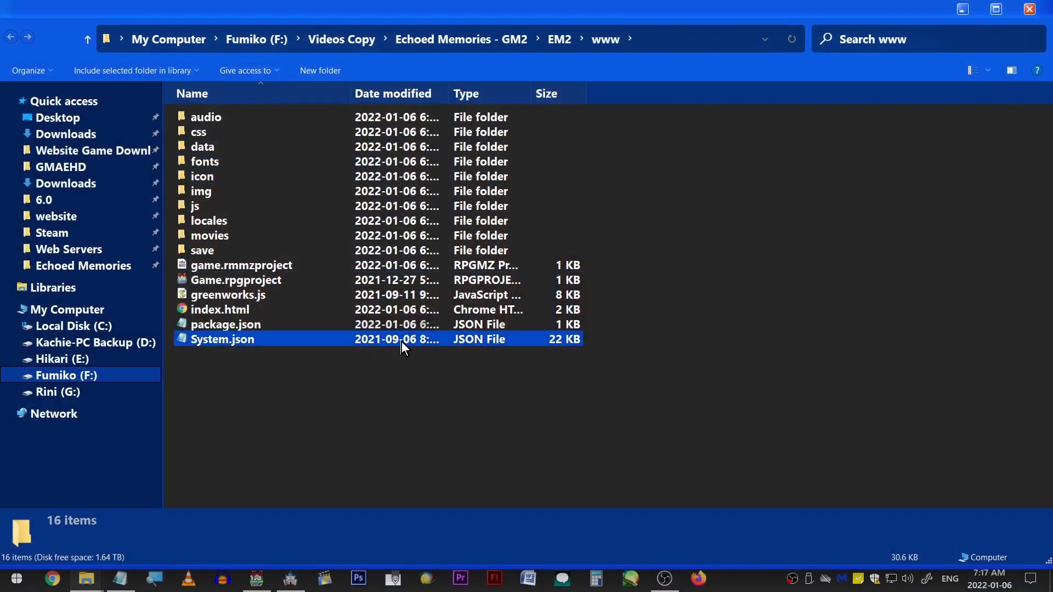
Browse www and its js folder, go back up to EM2, and return to RPG Maker MZ
click(228, 295)
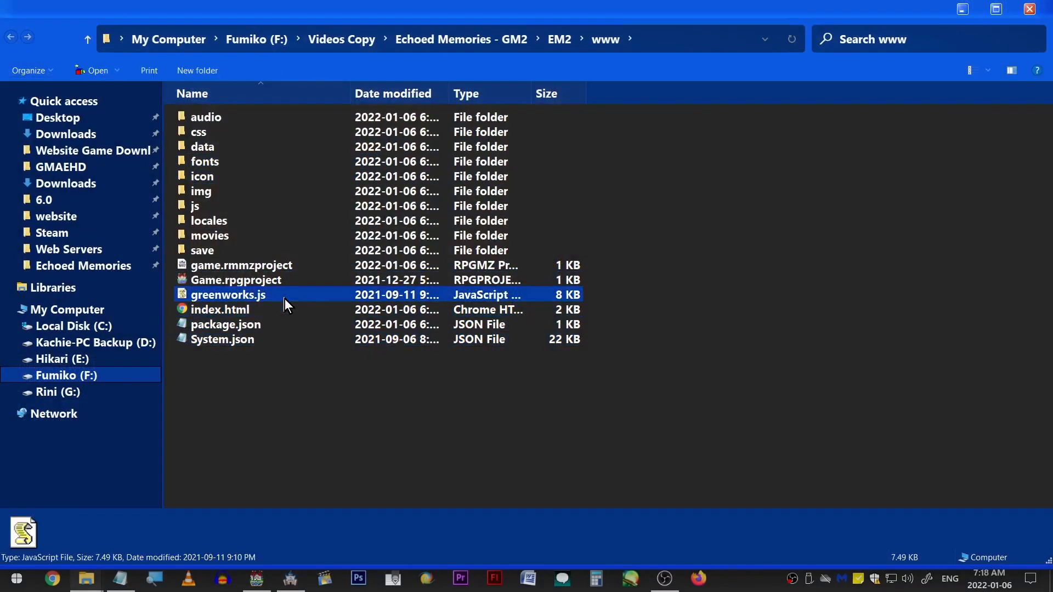
click(194, 206)
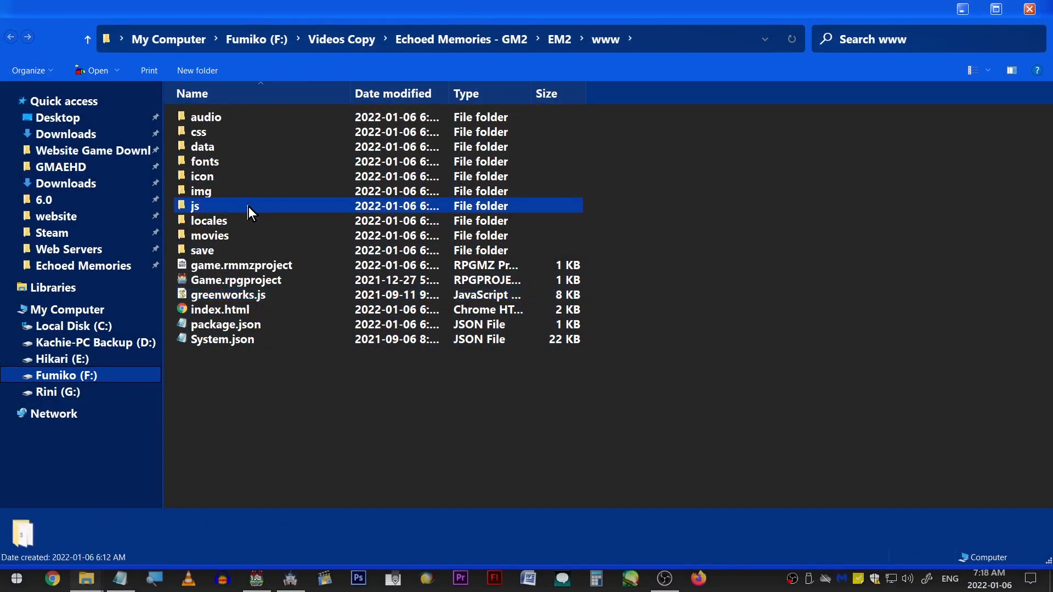
double_click(195, 206)
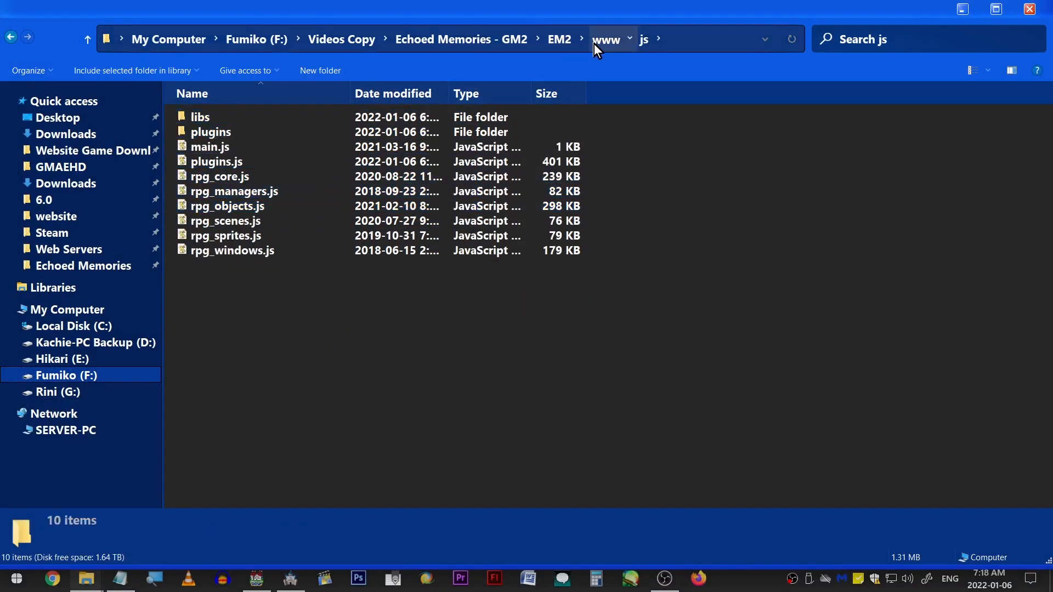
click(558, 38)
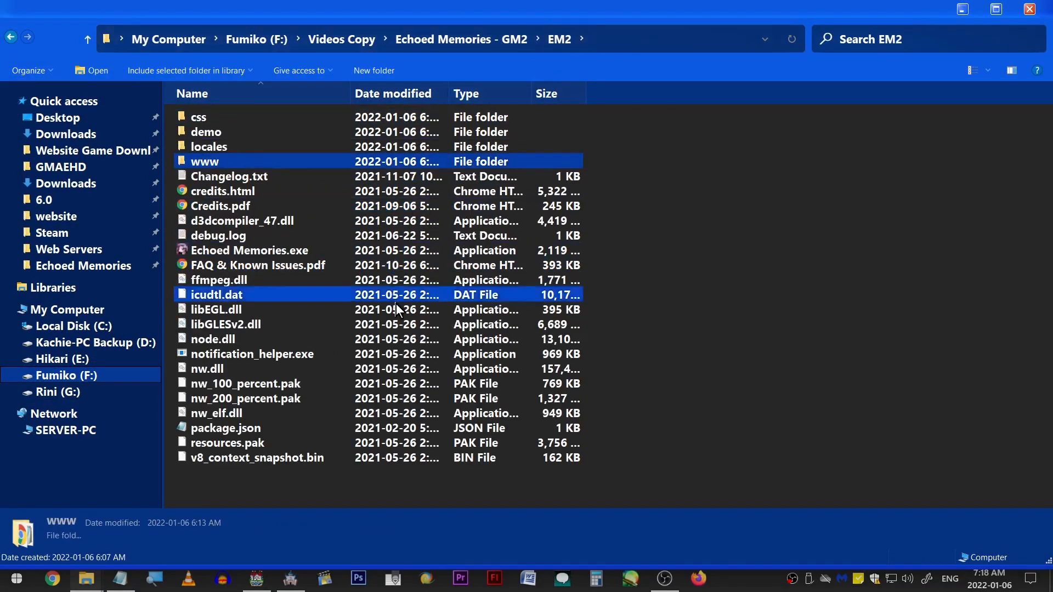
click(346, 503)
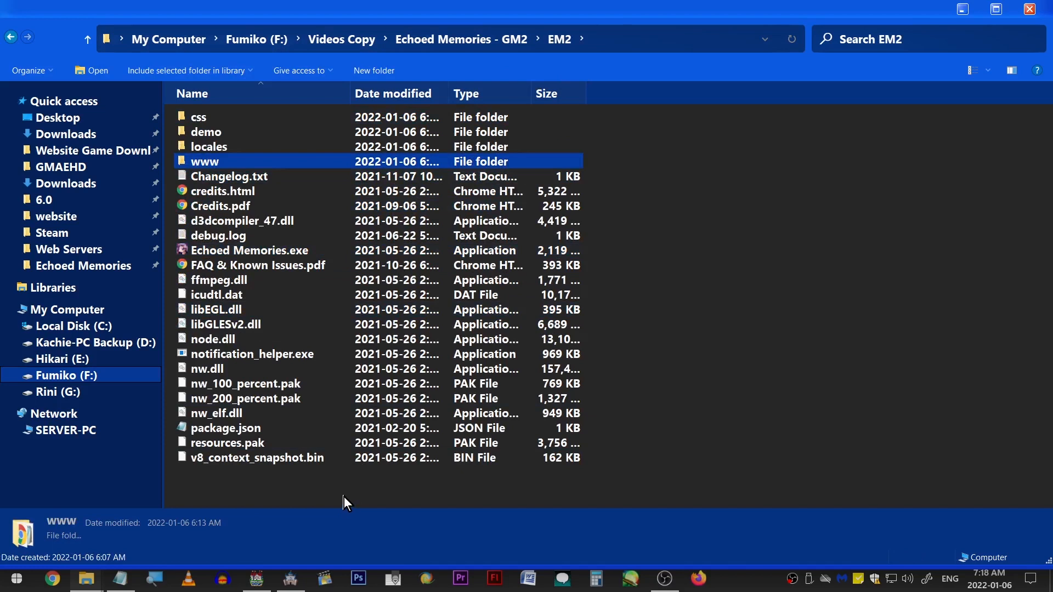
mouse_move(353, 477)
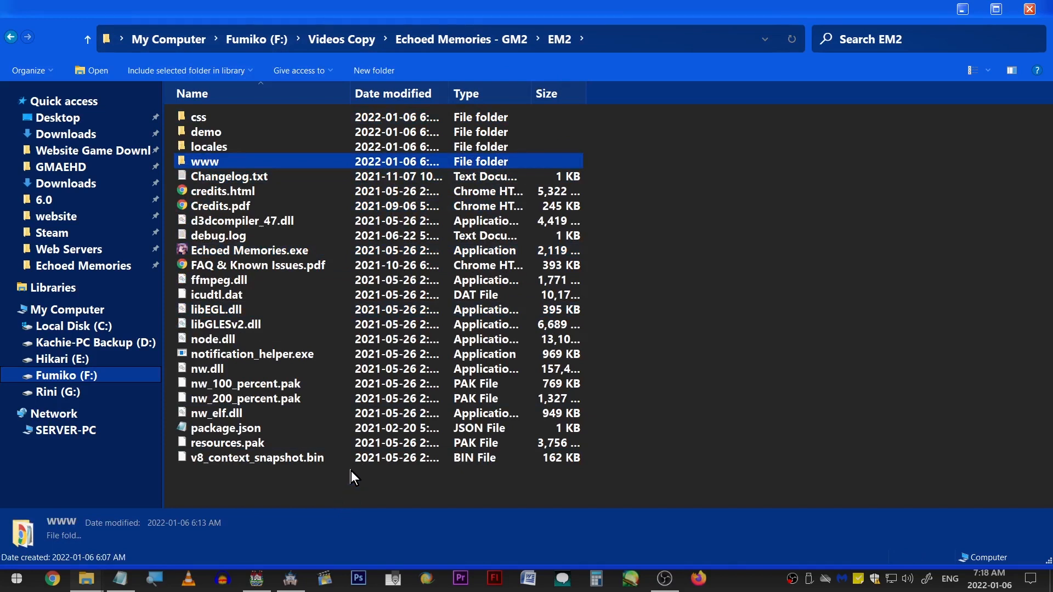
mouse_move(324, 582)
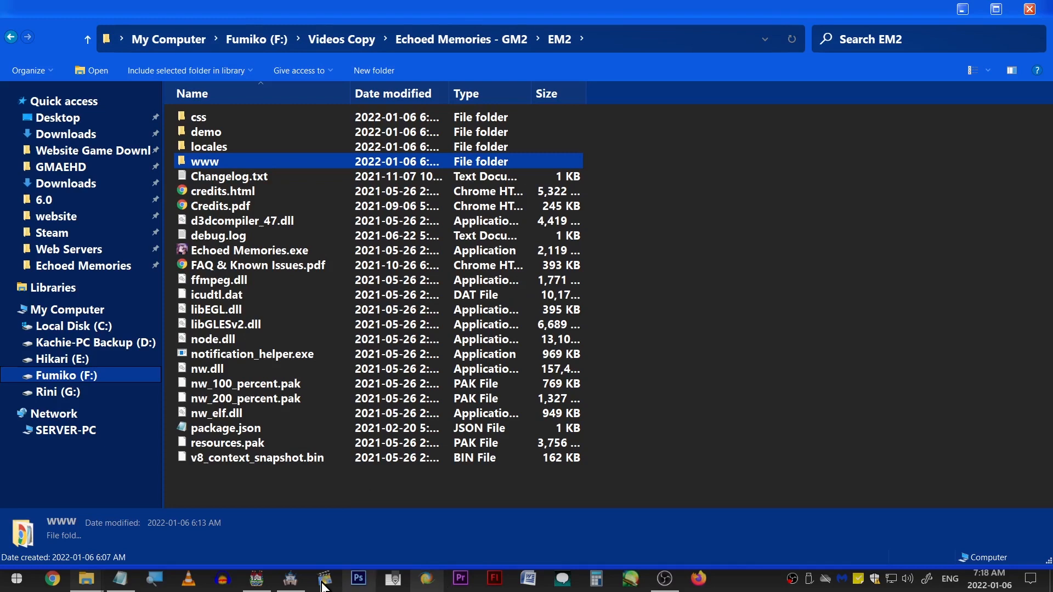
click(323, 578)
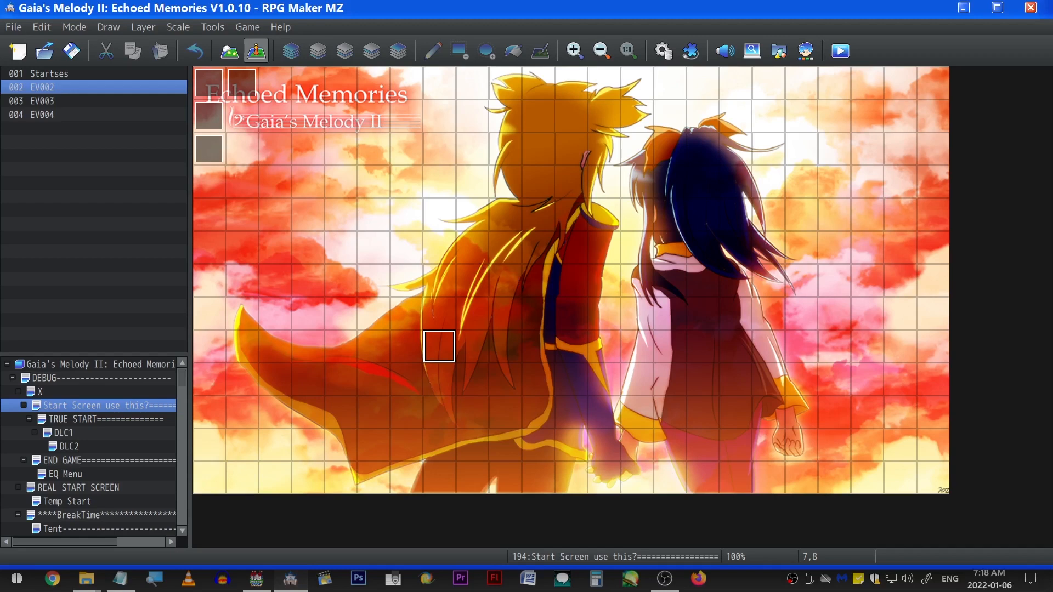
mouse_move(541, 204)
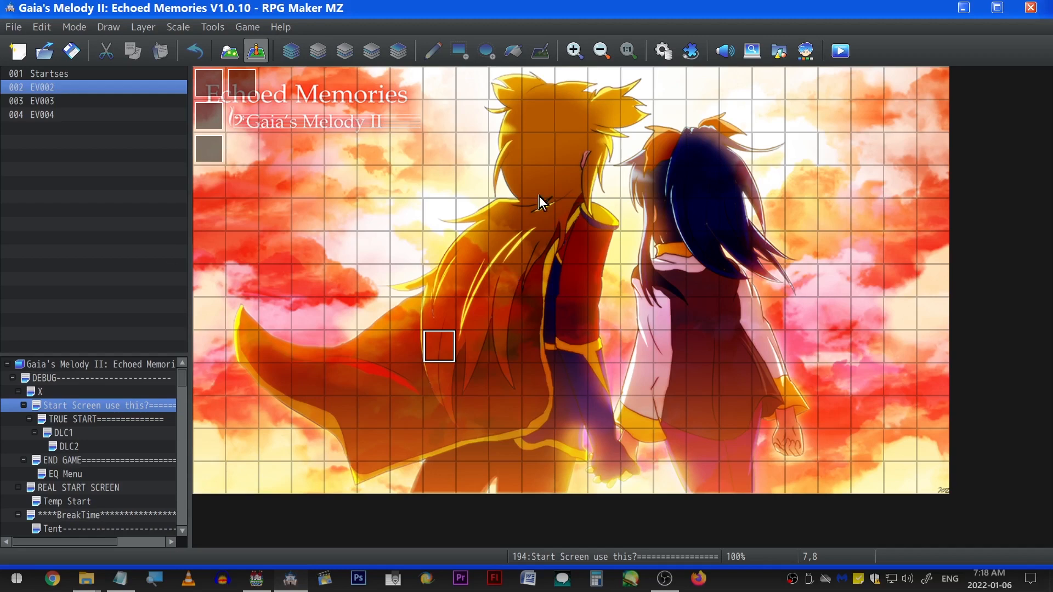
Open TRUE START's event, check its isDLCInstalled(1763462) branch, and open the guidebook message
click(81, 419)
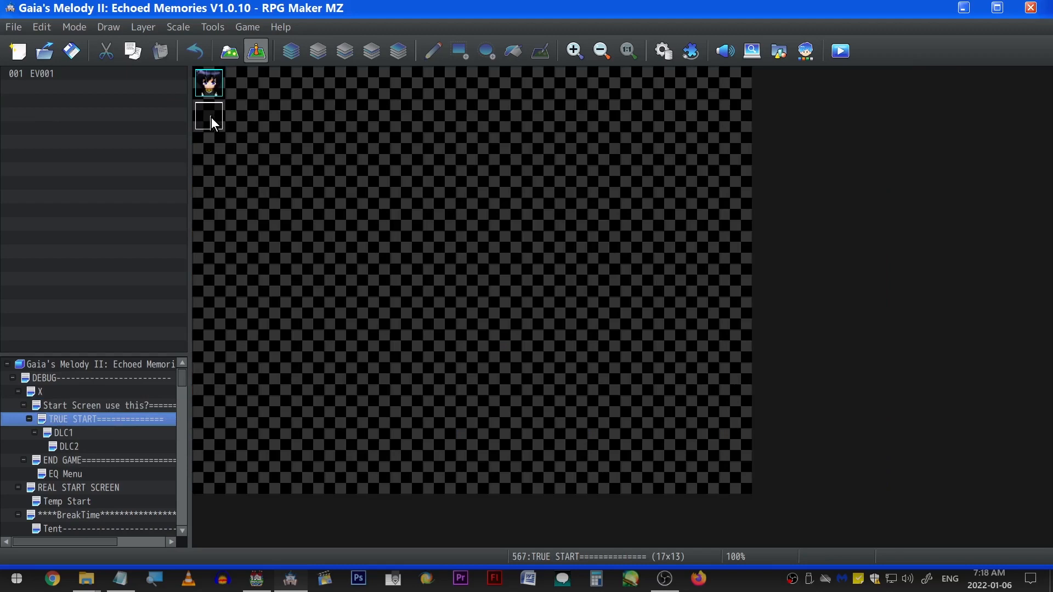
double_click(209, 113)
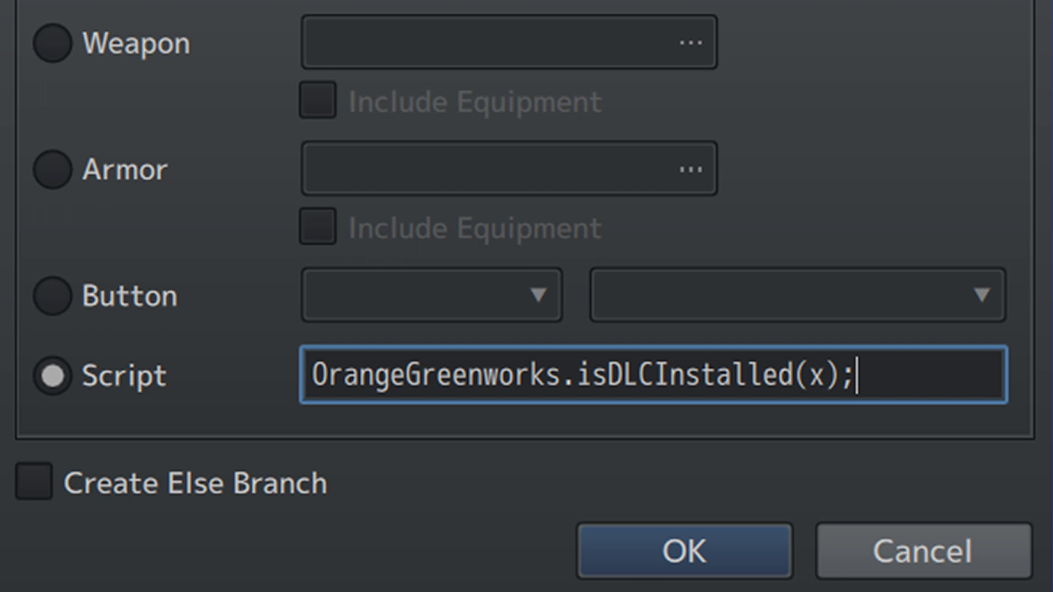
click(683, 550)
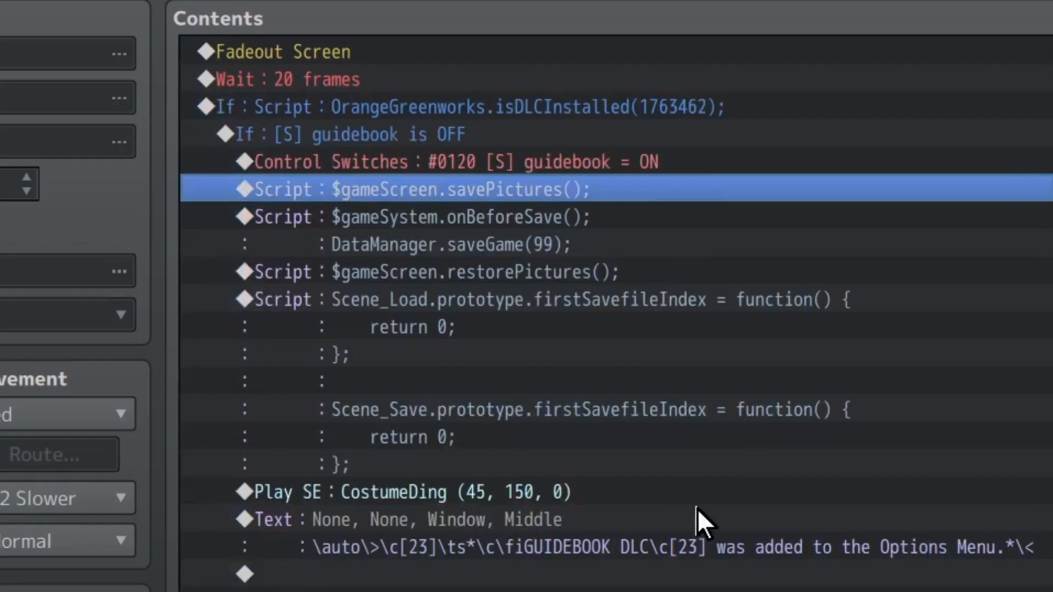
double_click(403, 520)
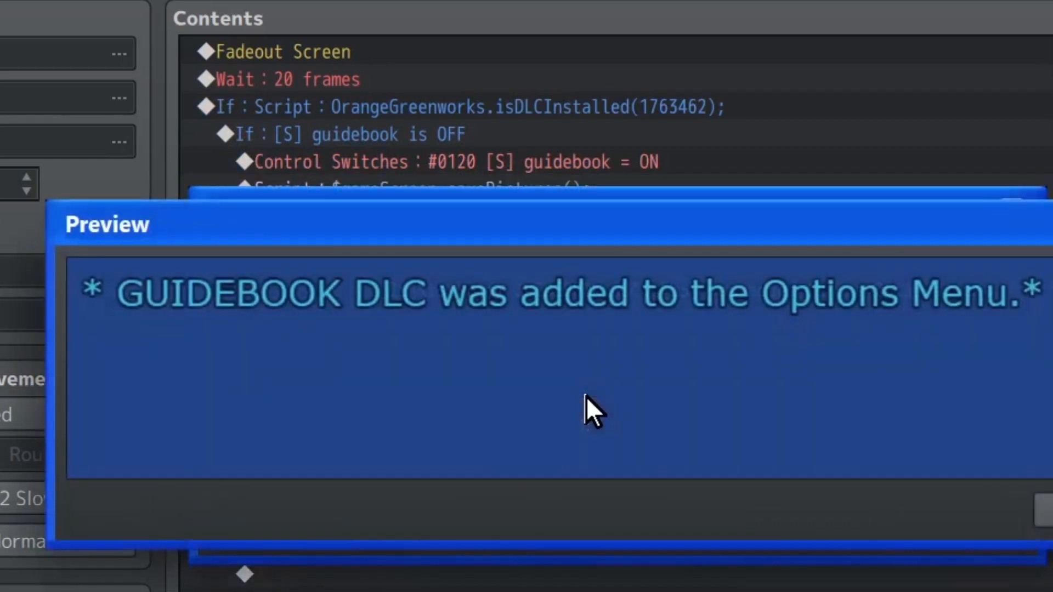
mouse_move(611, 450)
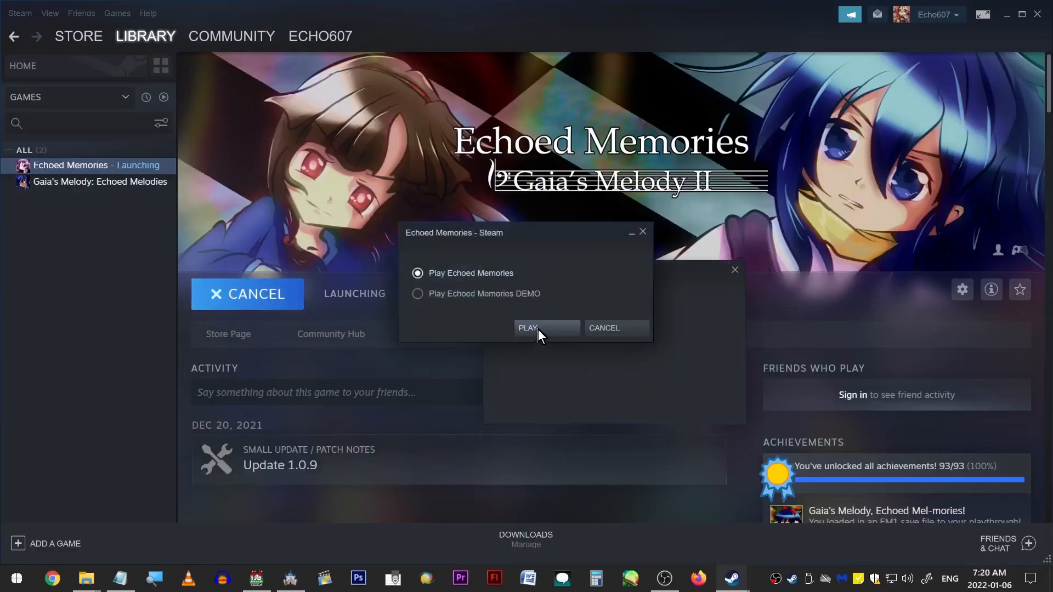
Launch the full Echoed Memories game from Steam and open its Options menu
click(526, 328)
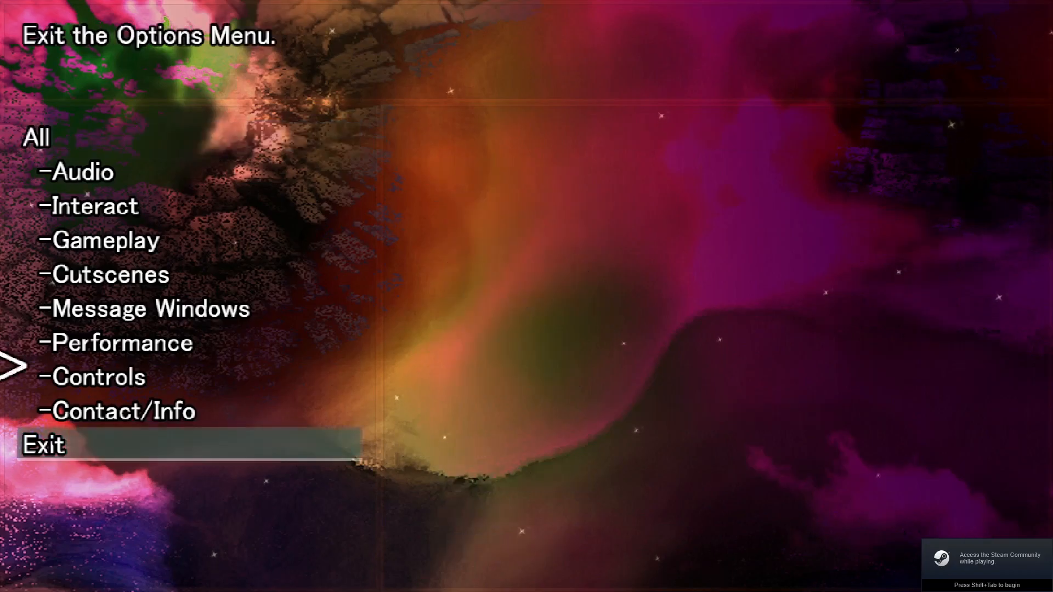
click(120, 410)
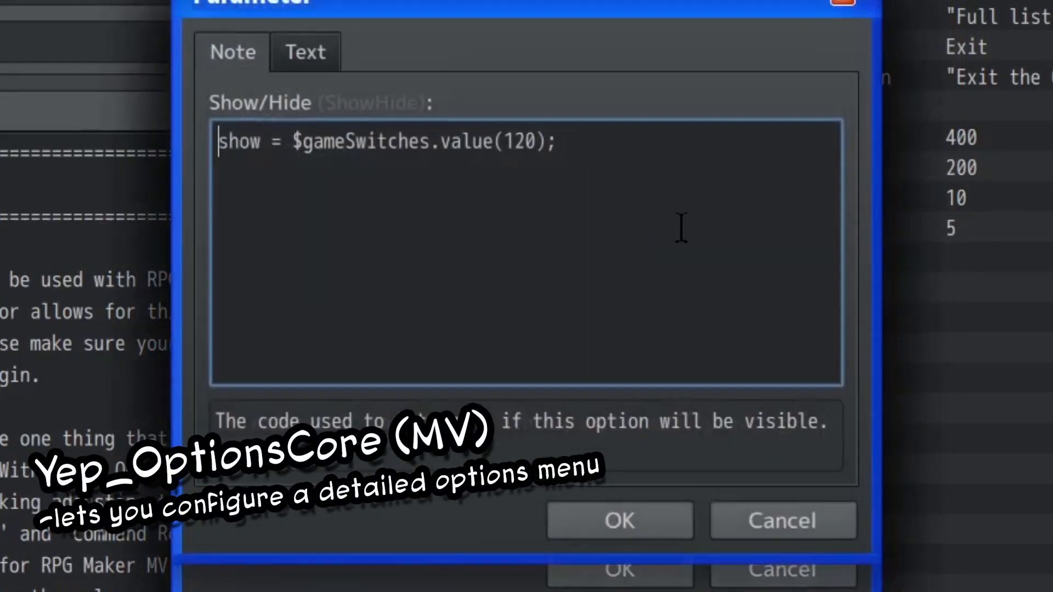
Close the guidebook show-condition and common event search, then scroll through common event 0249 Achievemenets
click(619, 520)
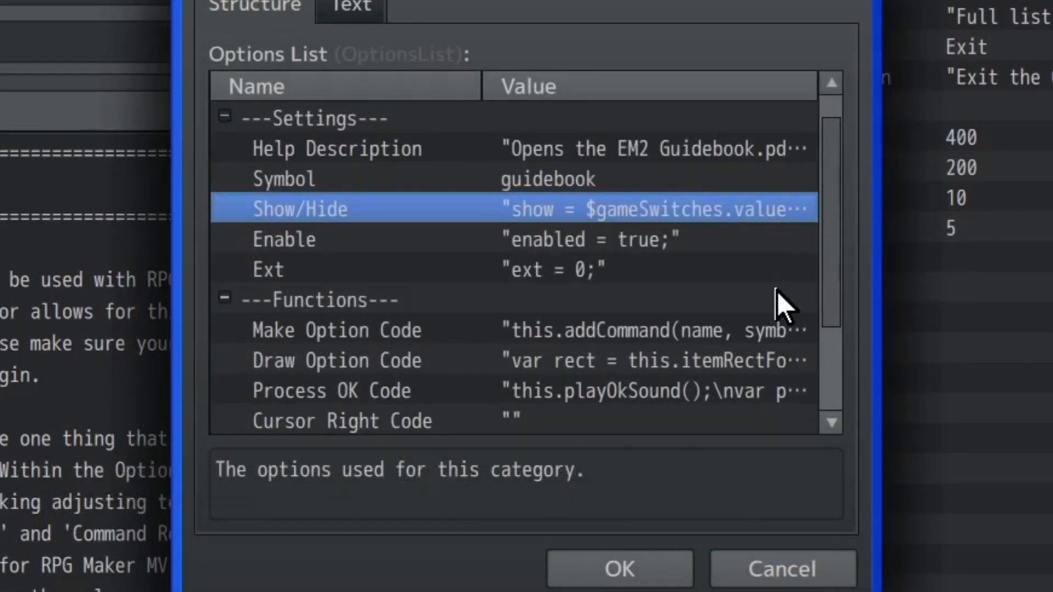
click(336, 269)
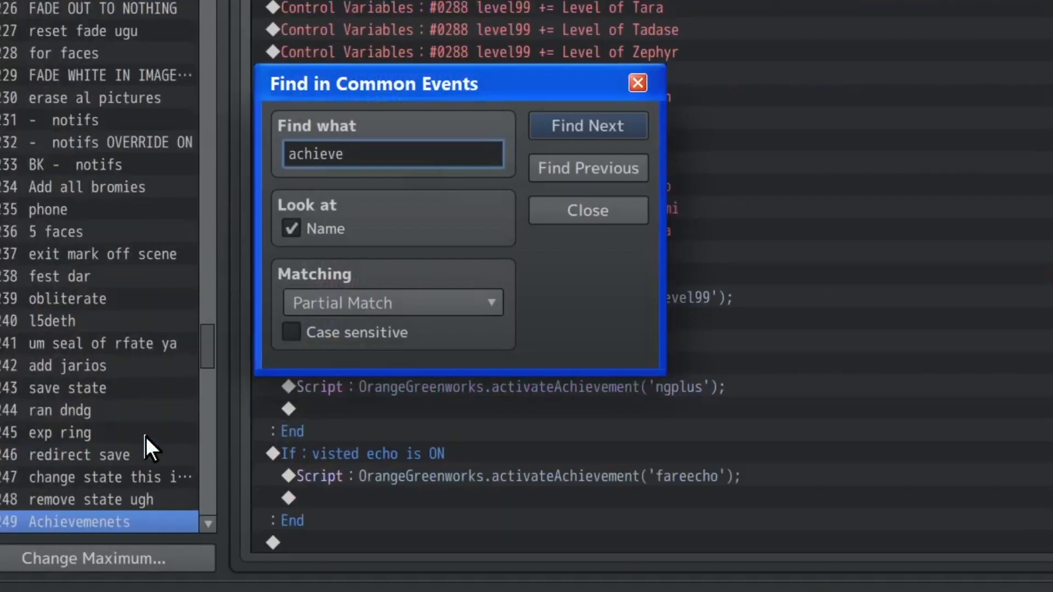
click(586, 210)
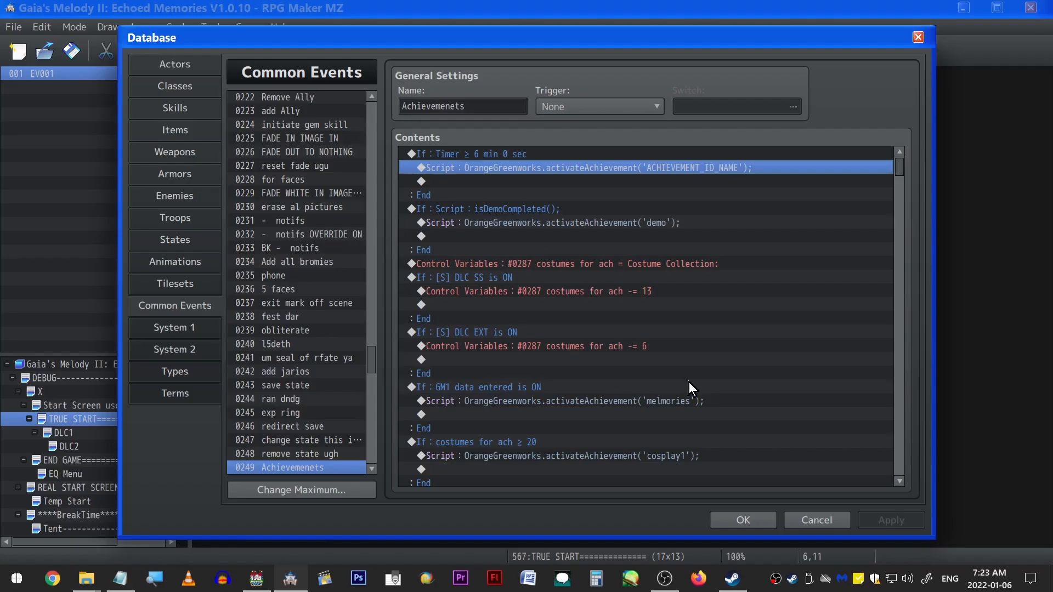
scroll(down, 3)
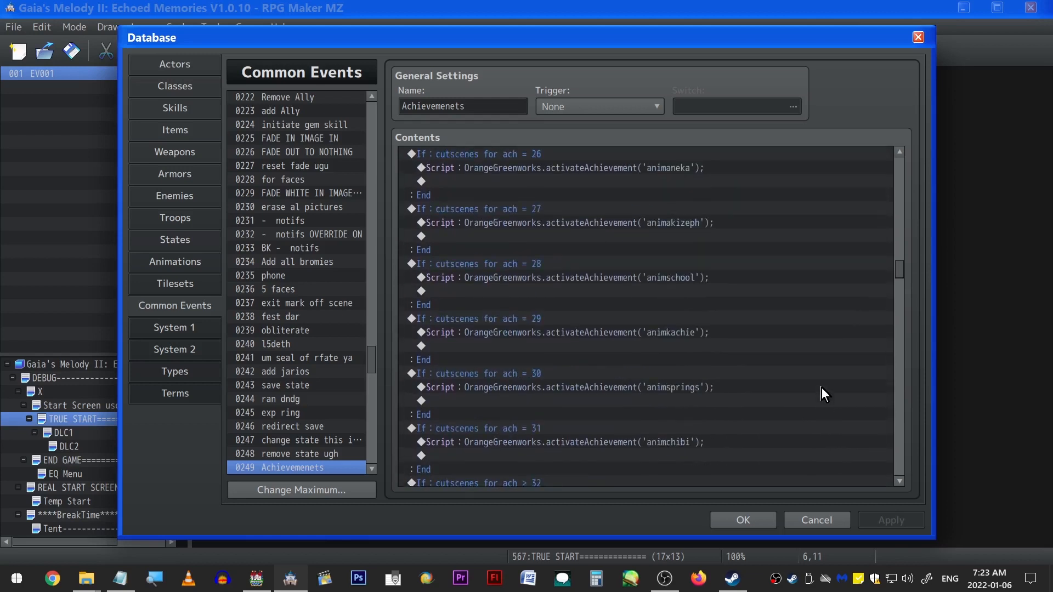
scroll(down, 3)
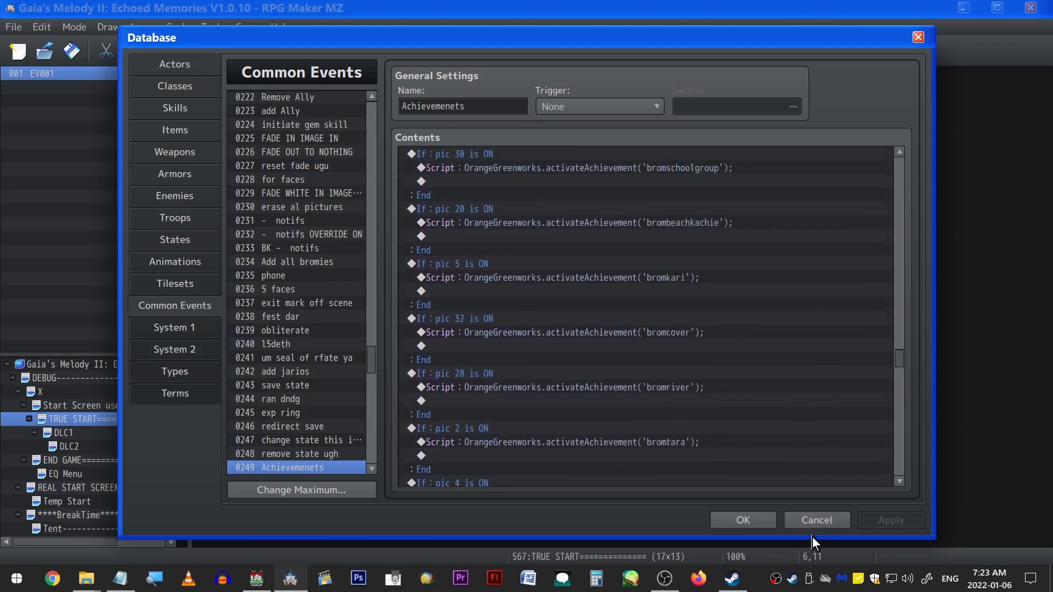
scroll(down, 3)
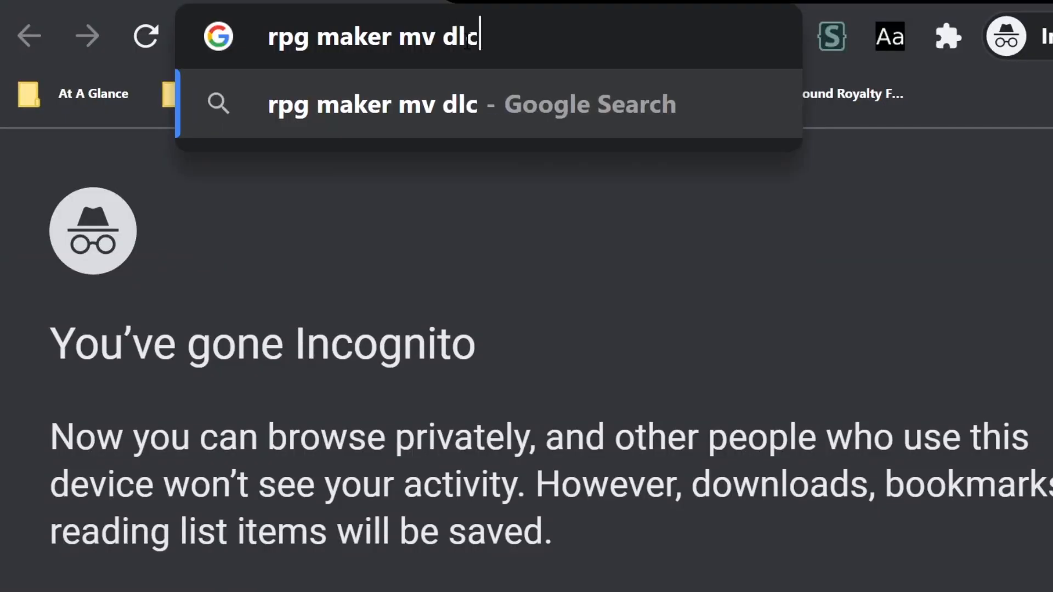
Search Google for 'rpg maker mv dlc plugin' and scroll through the results
key(Return)
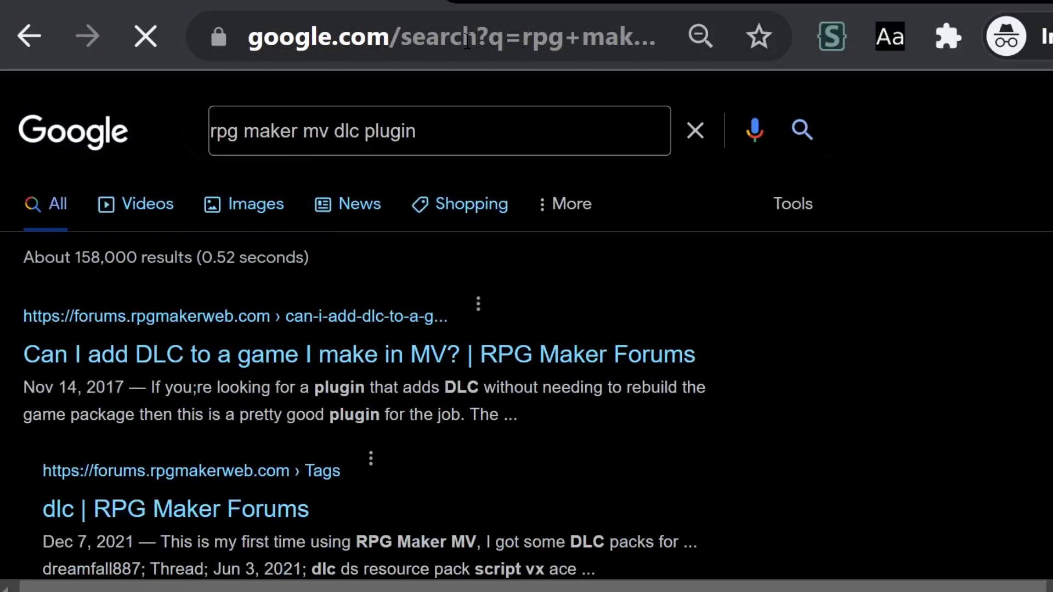
scroll(down, 3)
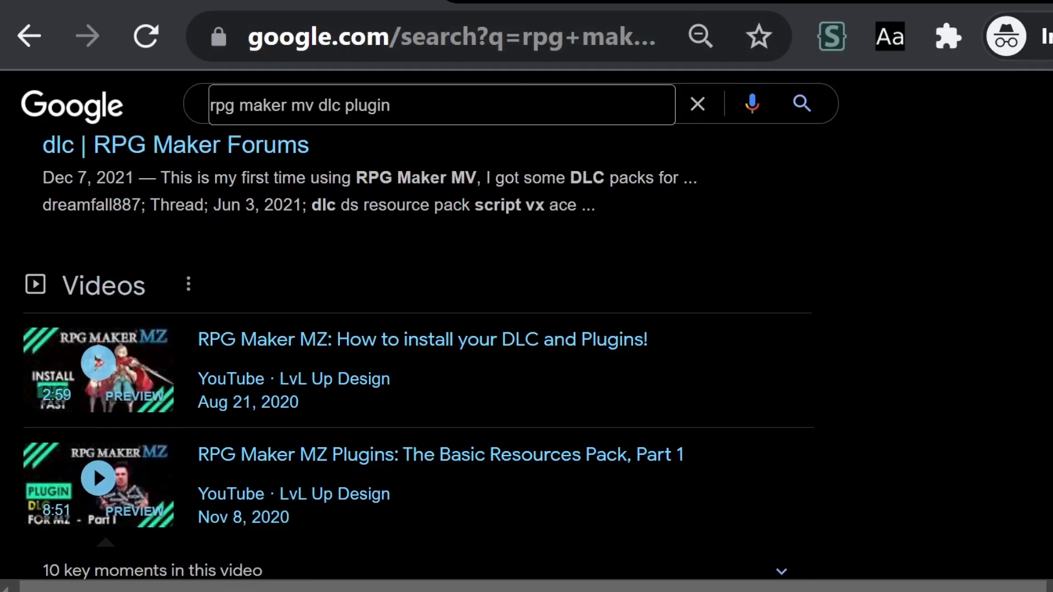
scroll(down, 3)
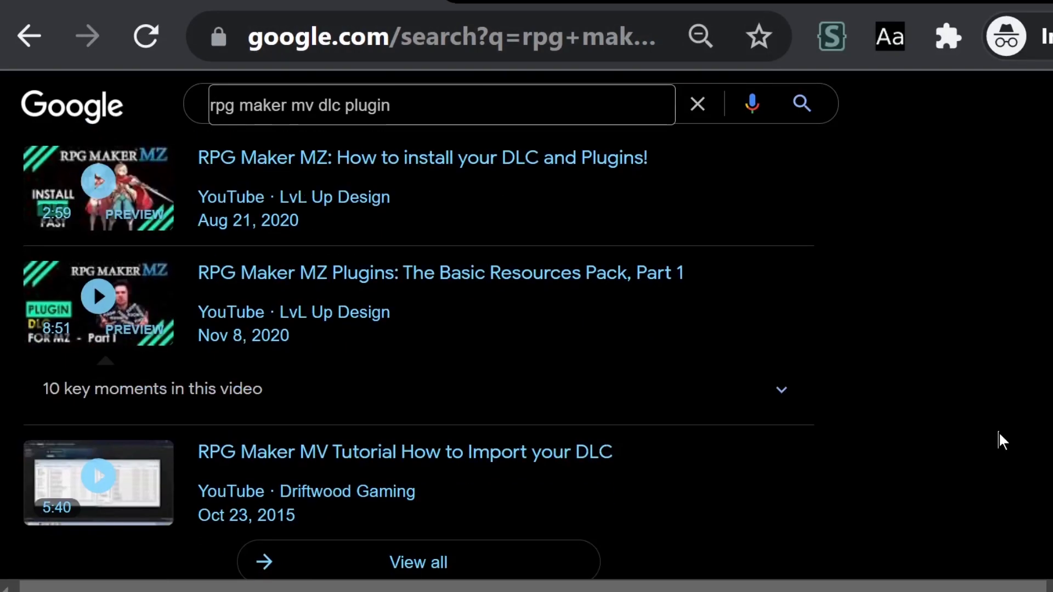
scroll(down, 3)
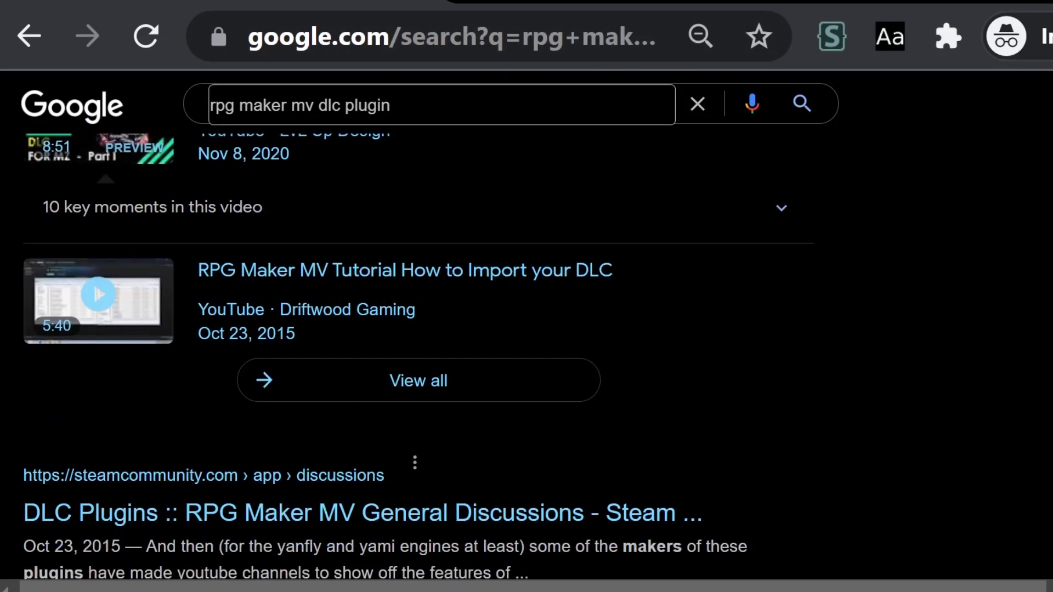
scroll(down, 3)
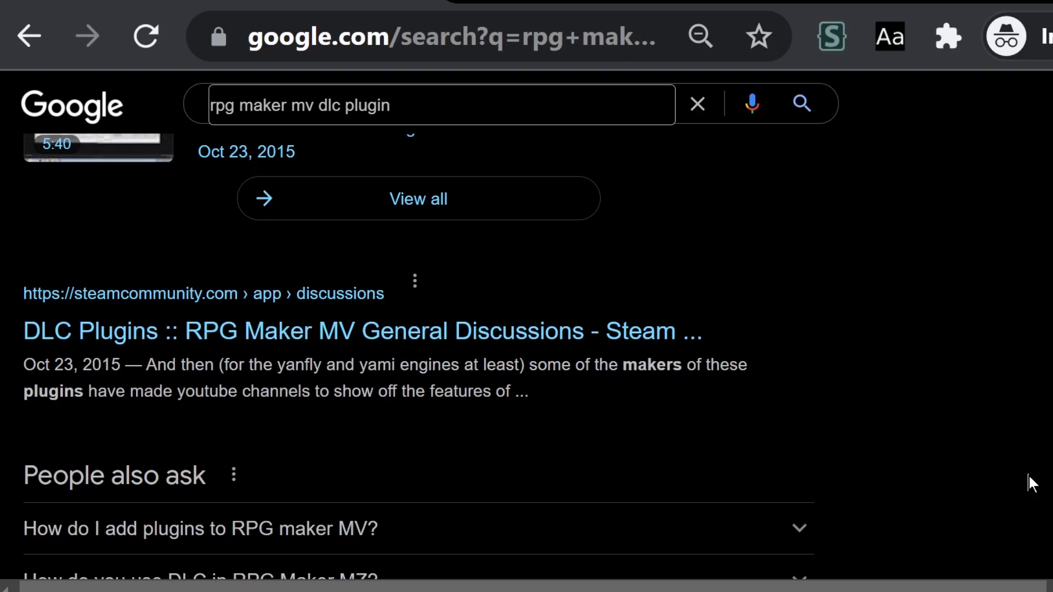
scroll(down, 3)
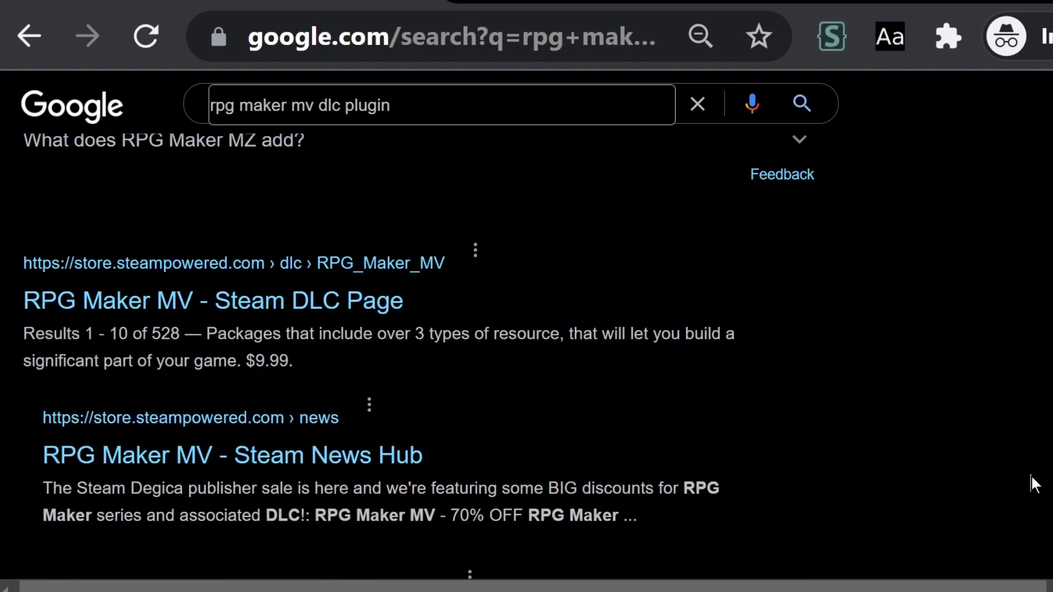
scroll(down, 3)
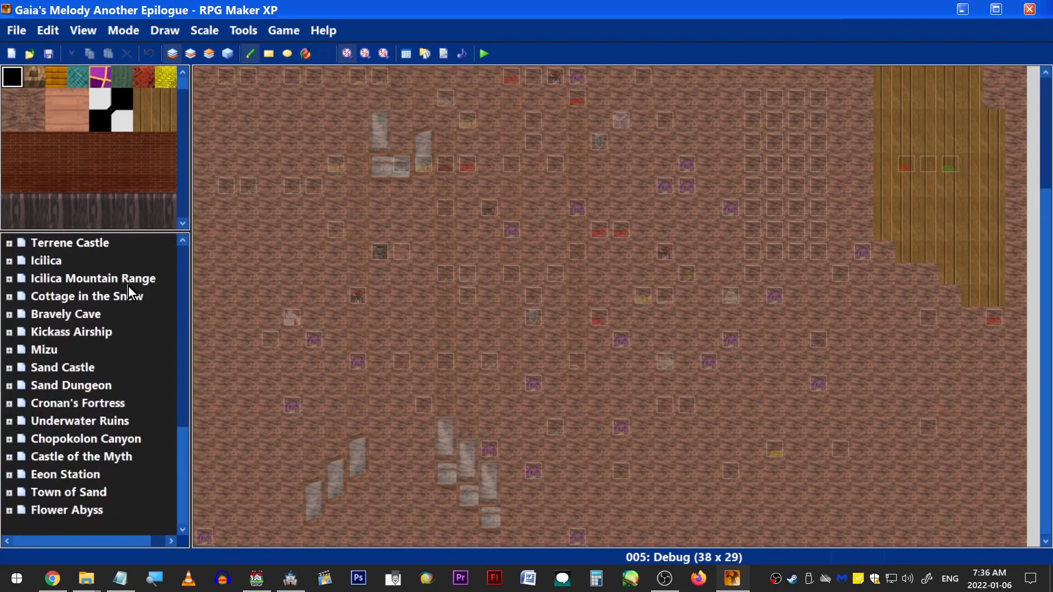
Playtest the Gaia's Melody Another Epilogue project to reach the forest cutscene
click(483, 54)
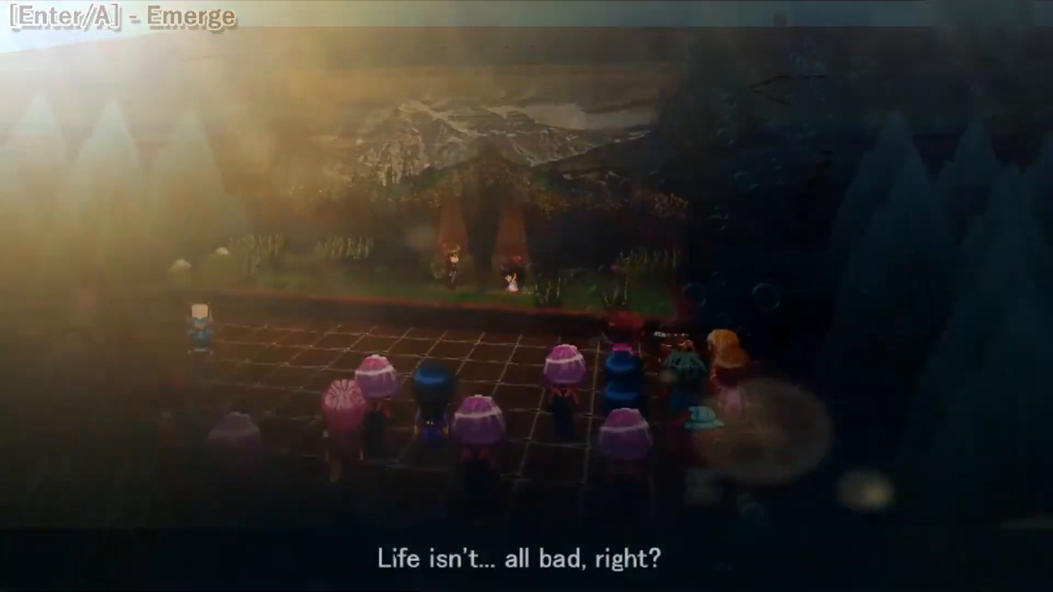